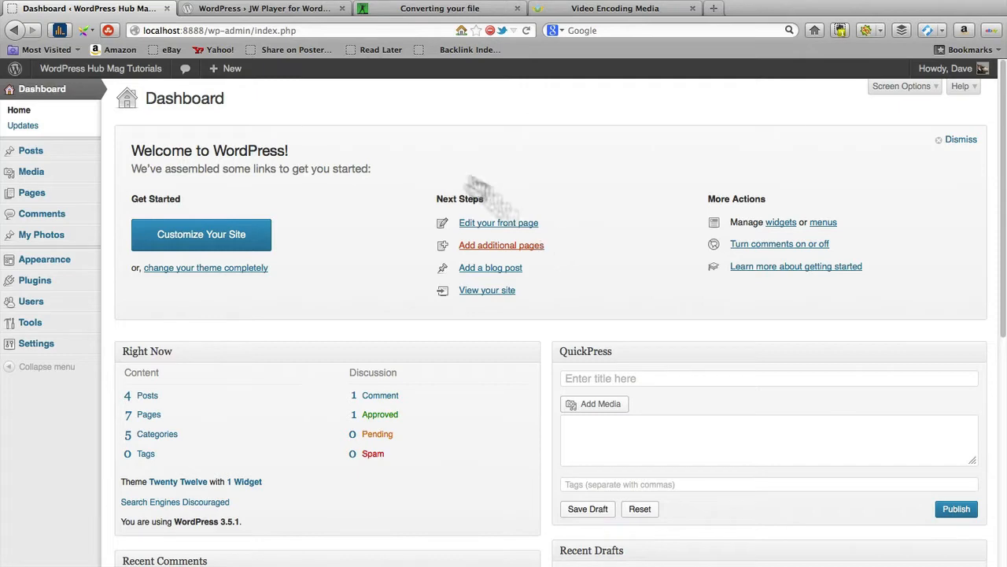
# Switch to the JW Player for WordPress directory page and scroll through its features.
pyautogui.click(260, 9)
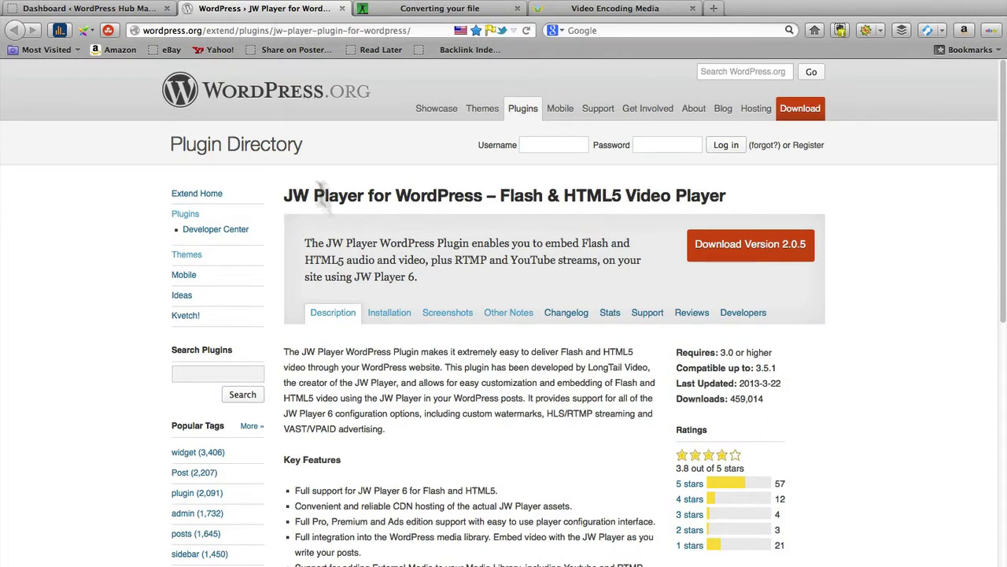
pyautogui.moveTo(349, 196)
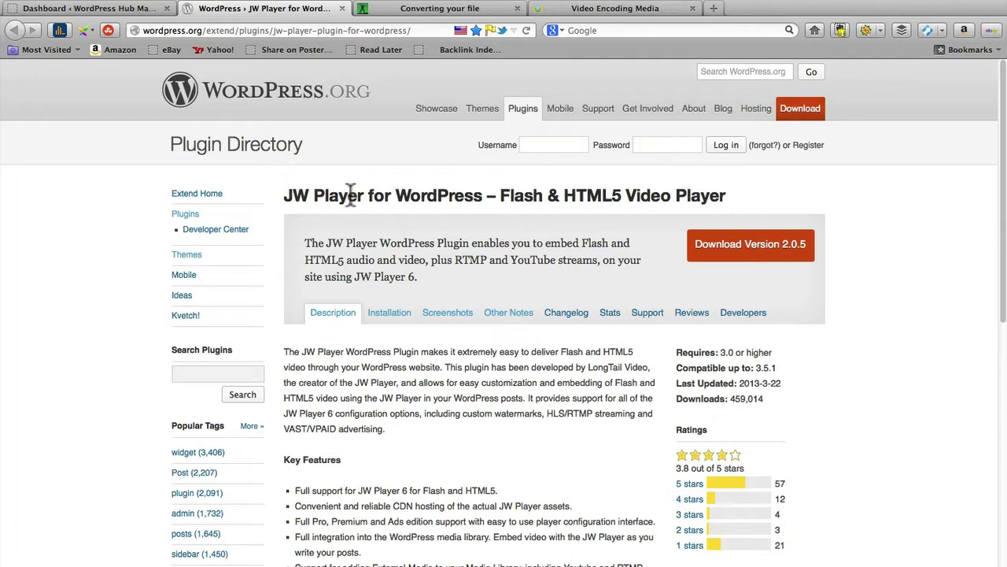
pyautogui.moveTo(503, 195)
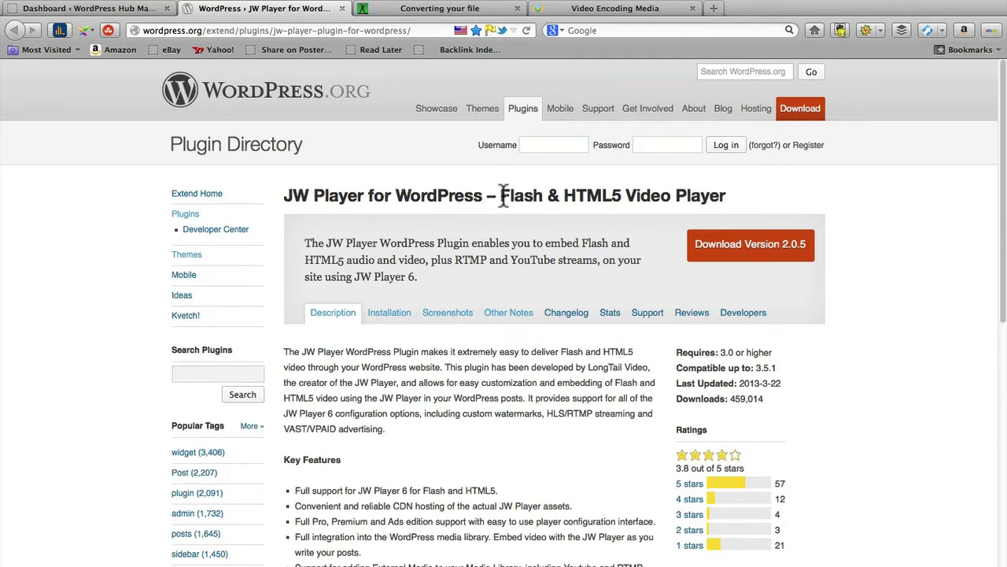
pyautogui.moveTo(618, 196)
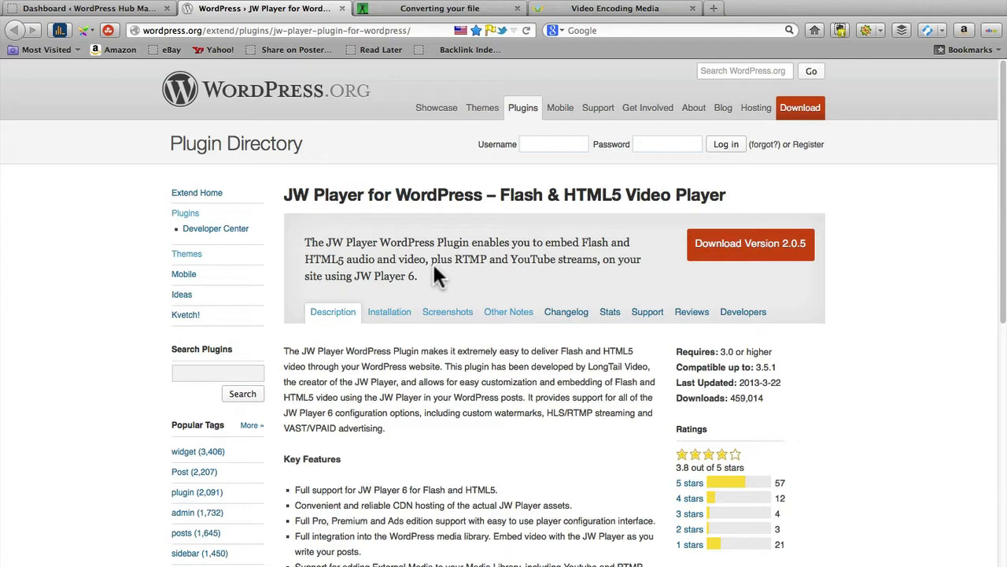
pyautogui.scroll(-3)
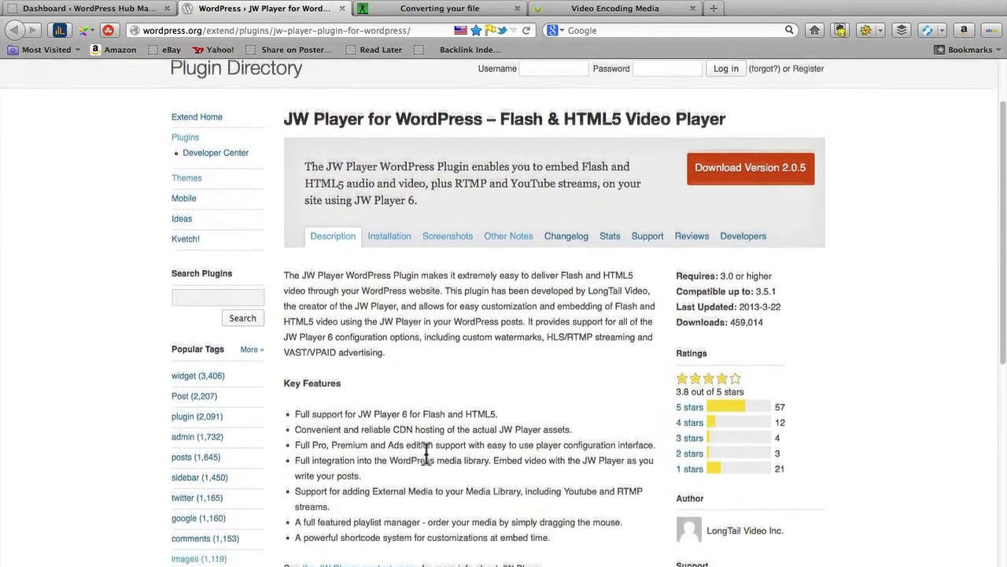
pyautogui.scroll(-3)
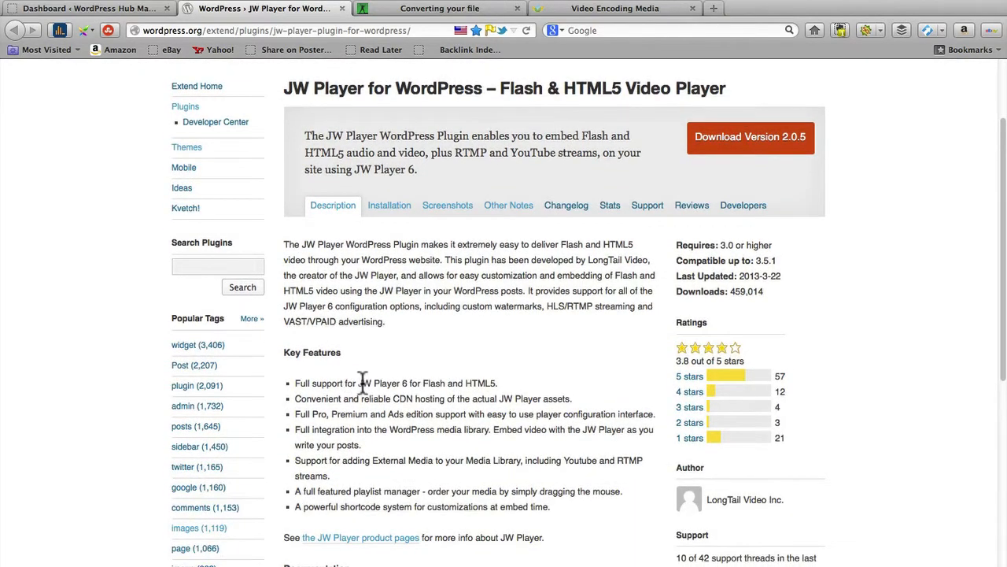
pyautogui.moveTo(423, 384)
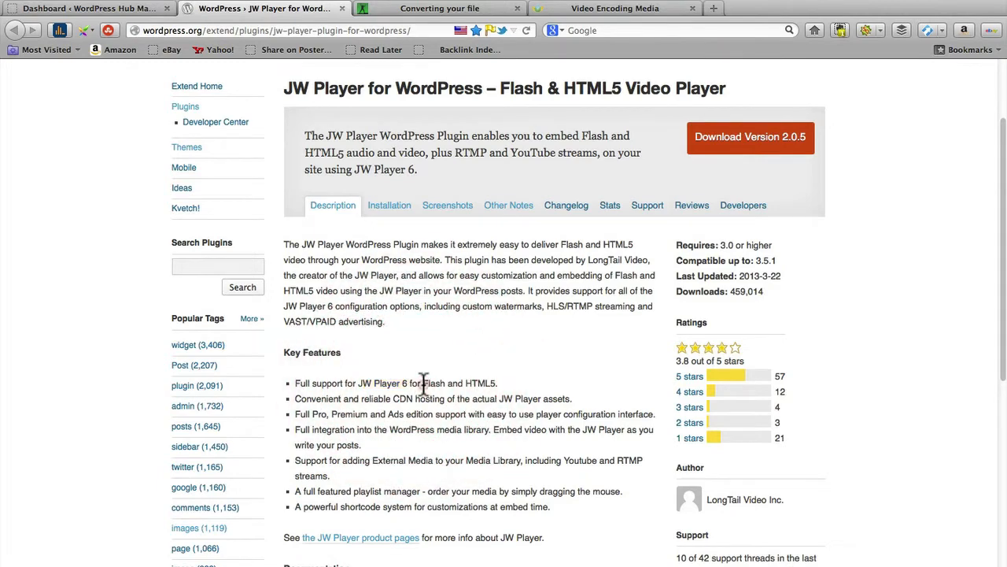
pyautogui.scroll(3)
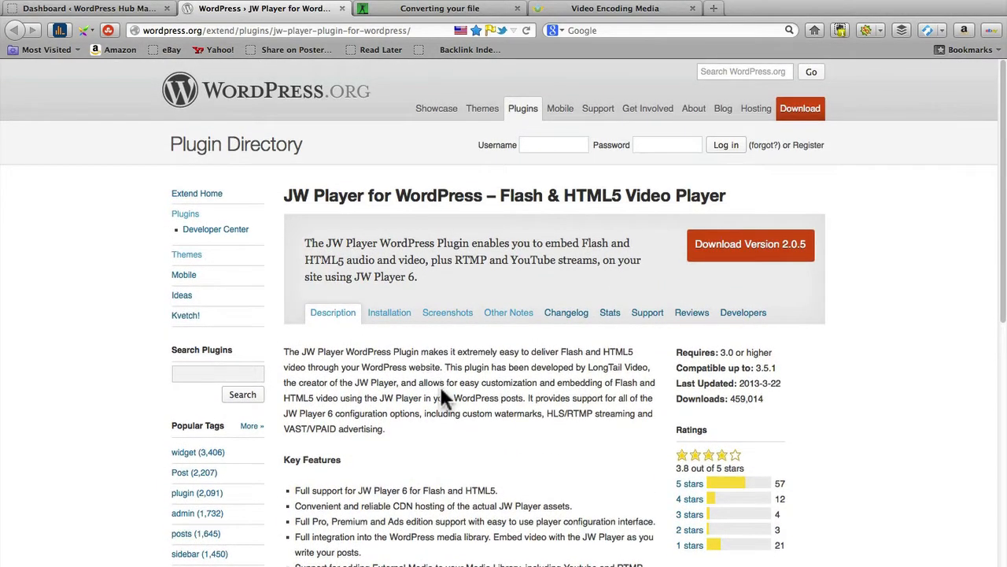
pyautogui.moveTo(463, 402)
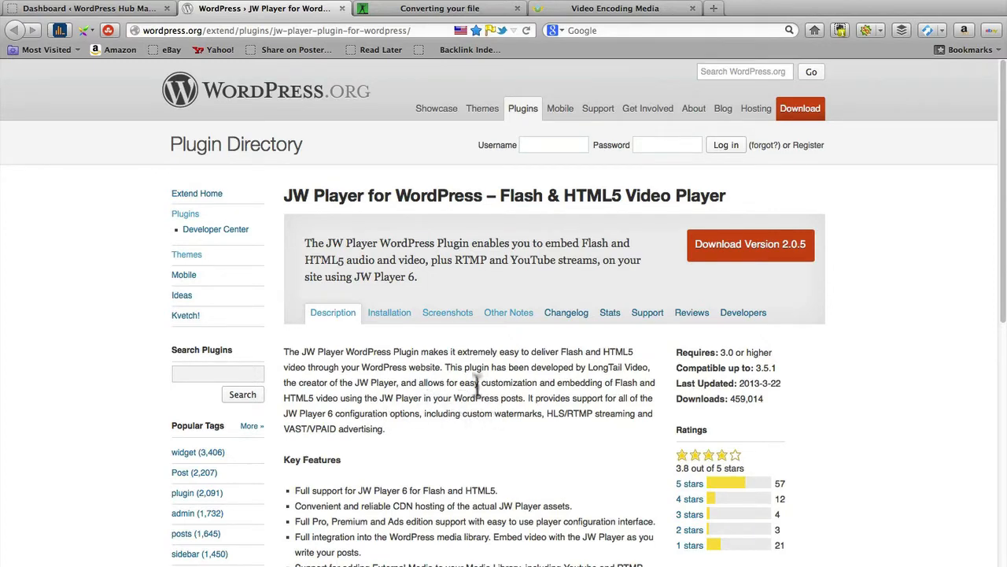
pyautogui.moveTo(475, 397)
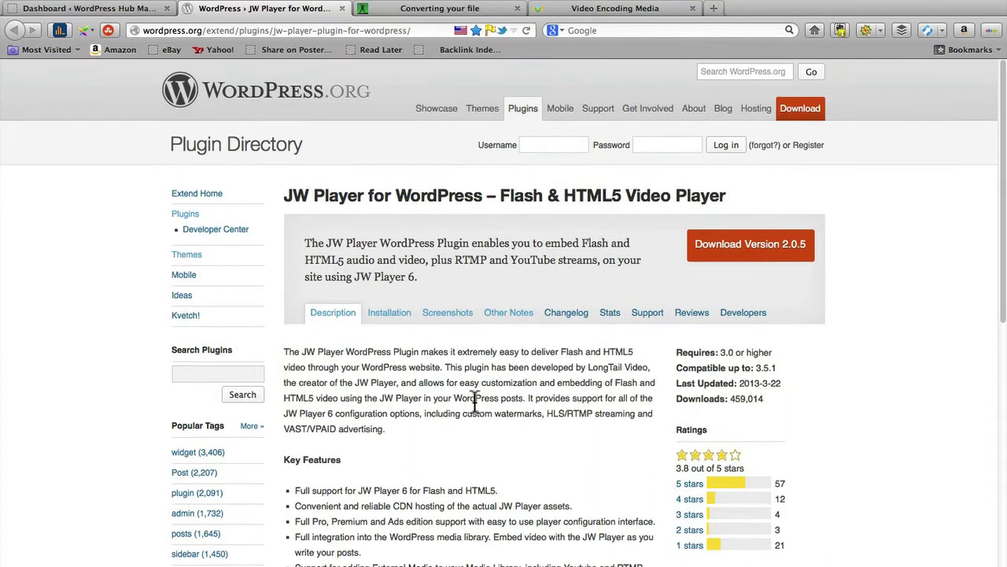
pyautogui.moveTo(291, 181)
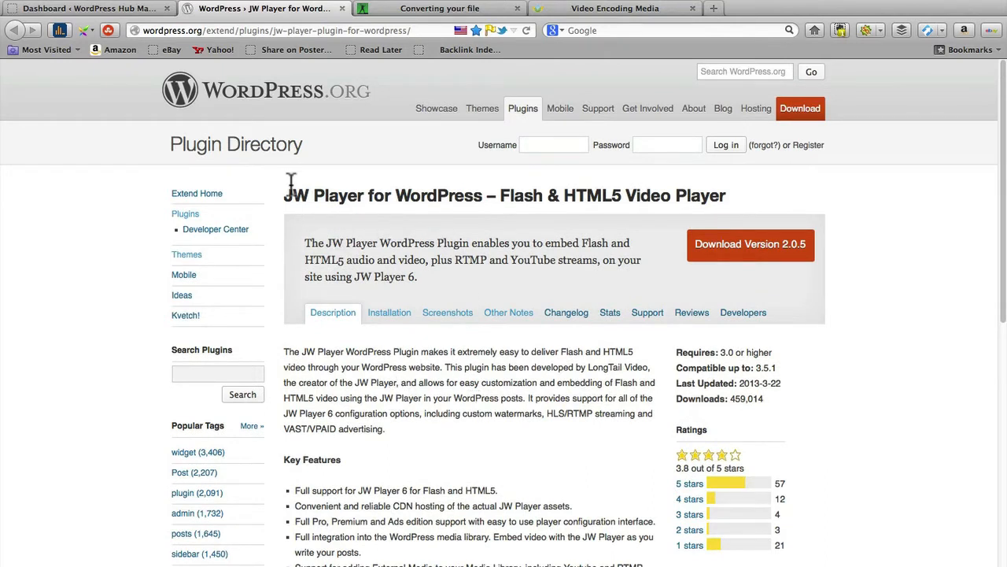
pyautogui.moveTo(305, 222)
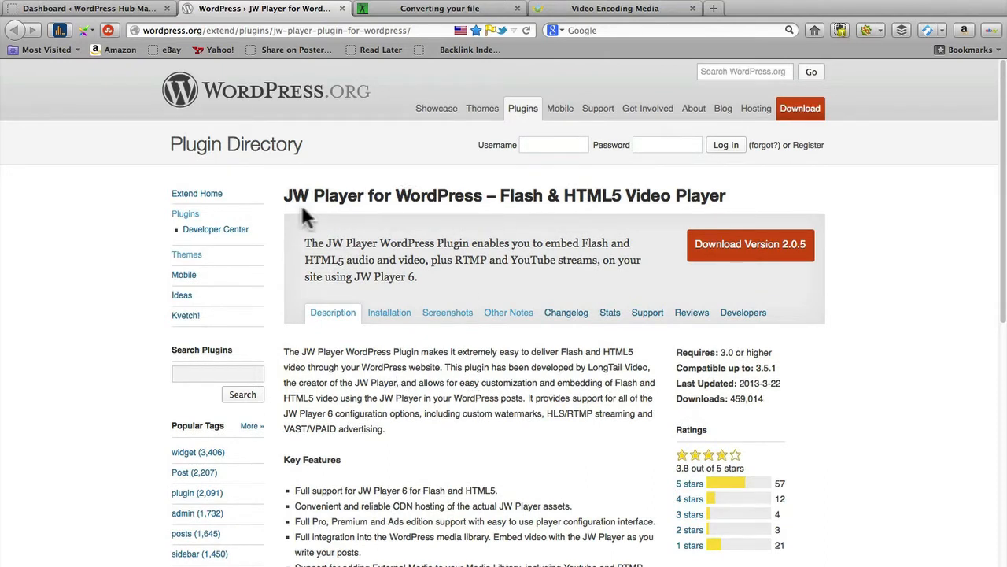
# Open Plugins › Add New in the dashboard, then return to the JW Player directory tab.
pyautogui.click(86, 9)
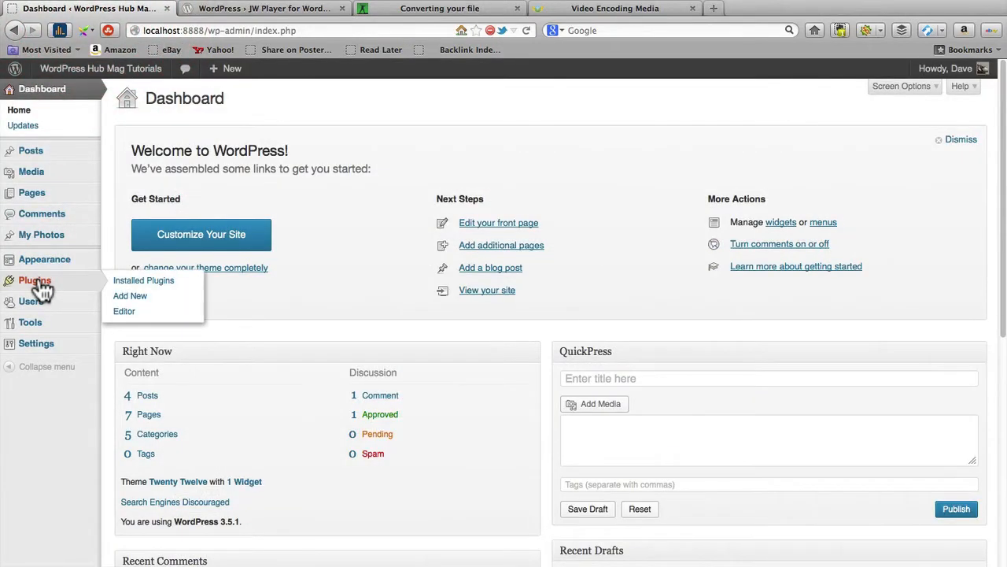
pyautogui.moveTo(130, 295)
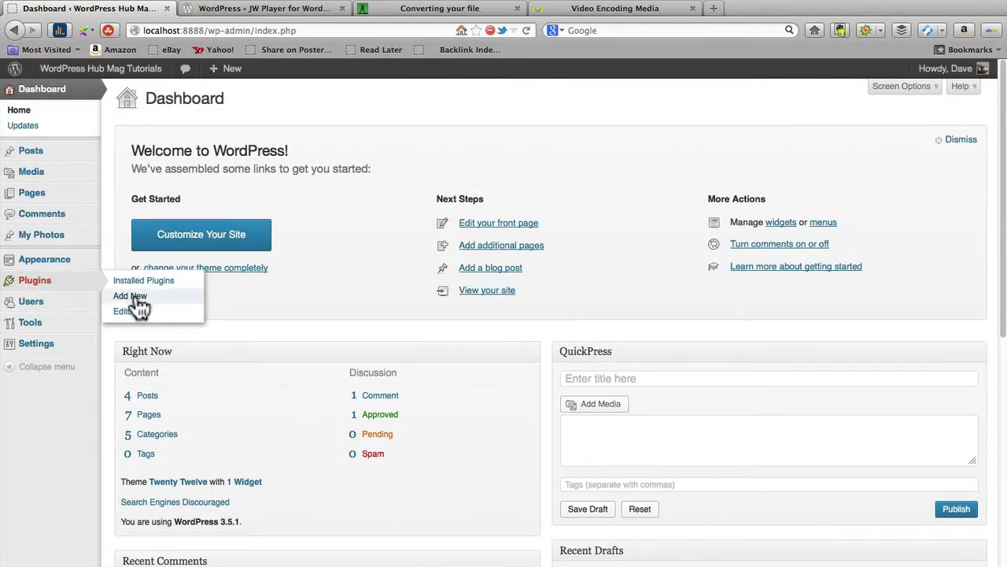
pyautogui.click(130, 295)
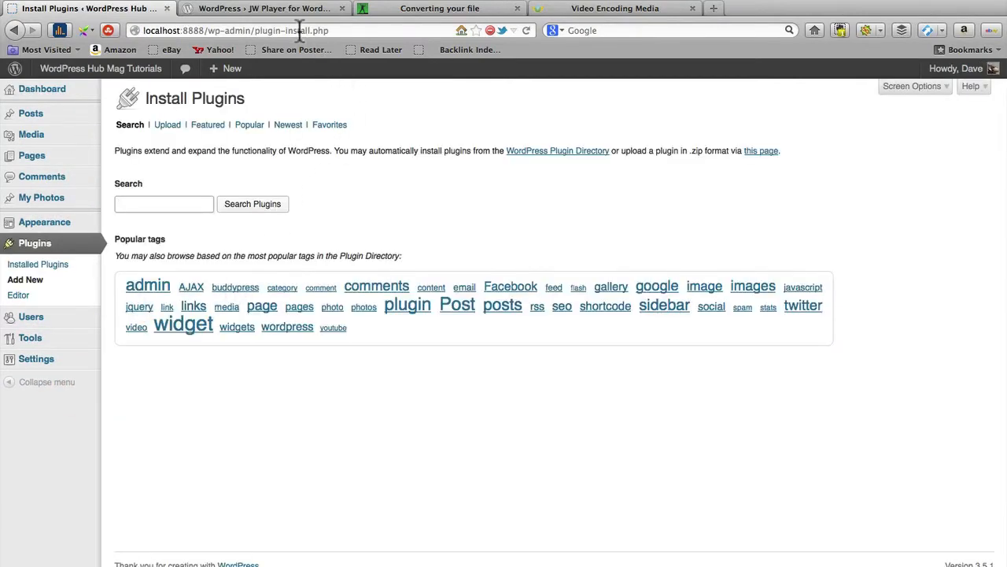
pyautogui.click(264, 8)
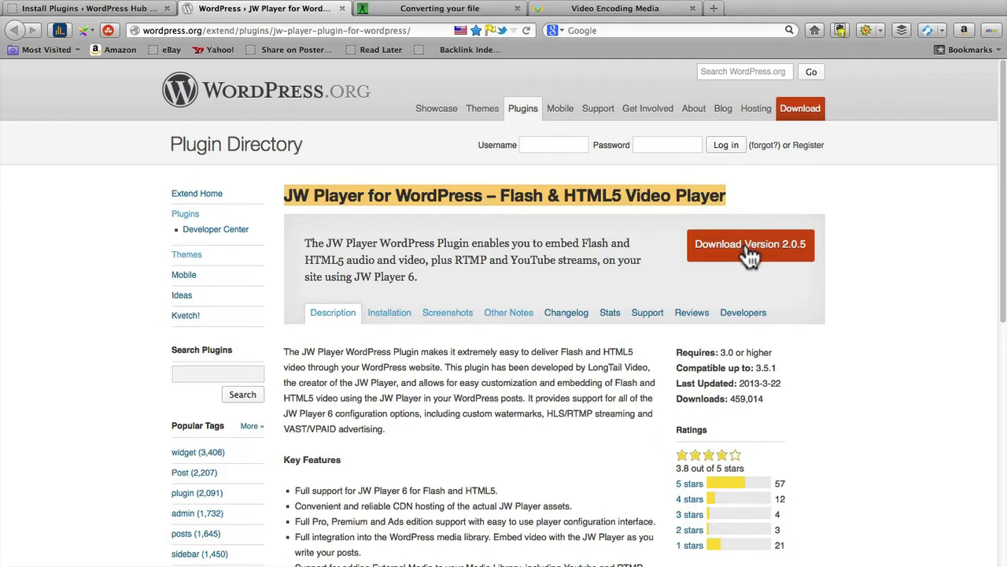
pyautogui.moveTo(270, 220)
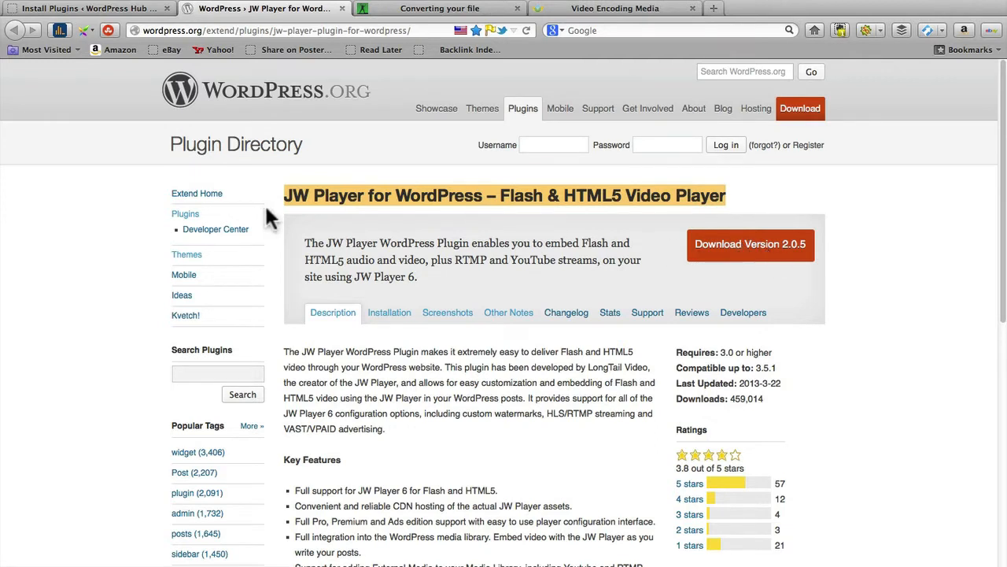
pyautogui.moveTo(452, 195)
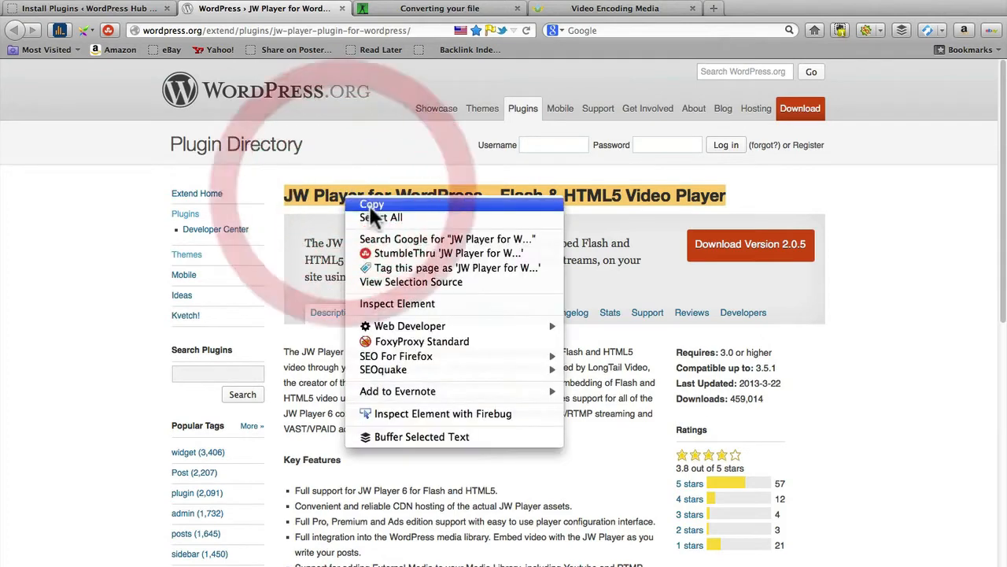
# Copy the plugin title and search 'JW Player for WordPress' in the plugin installer.
pyautogui.click(86, 9)
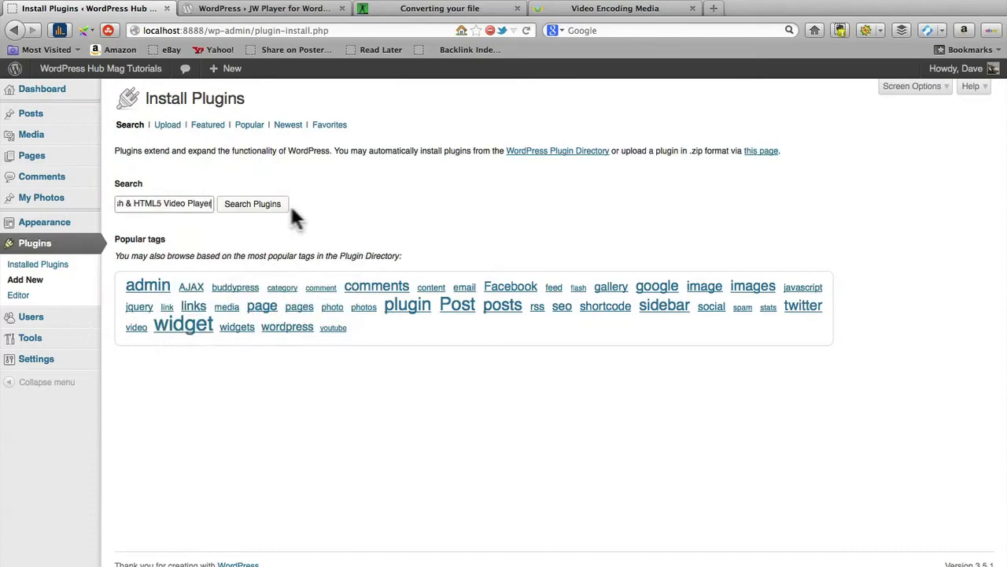
pyautogui.click(251, 203)
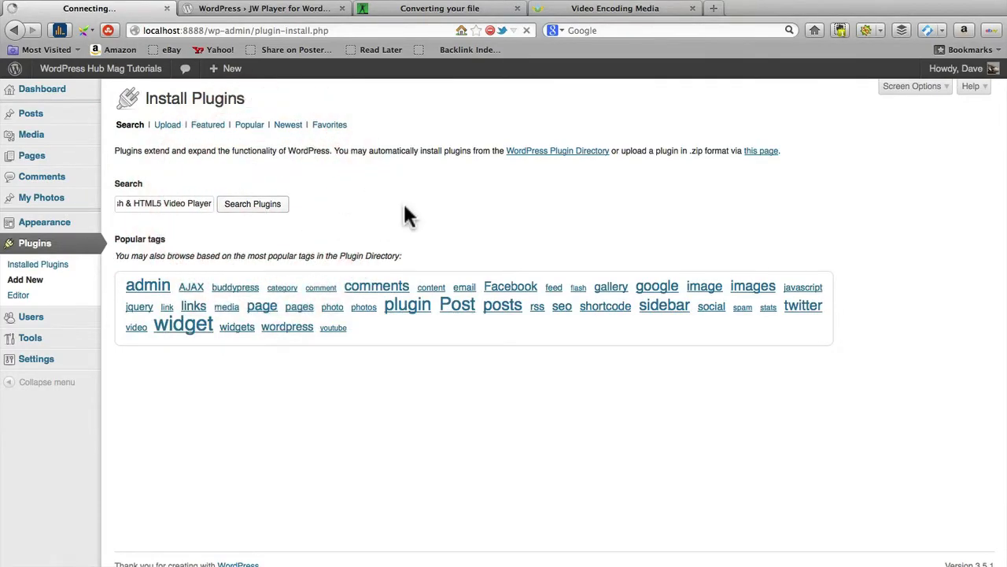
pyautogui.click(252, 203)
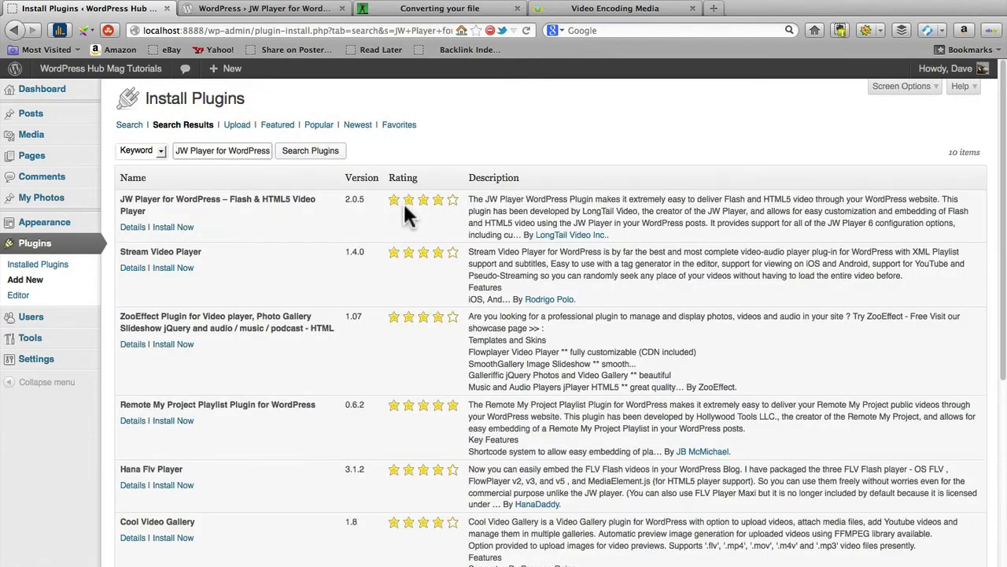
pyautogui.moveTo(304, 207)
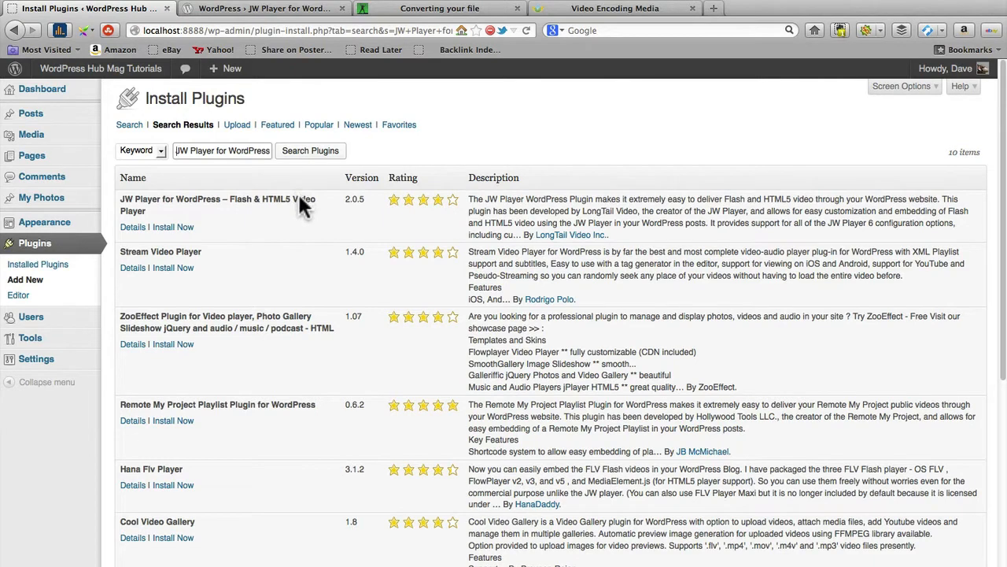
pyautogui.moveTo(173, 227)
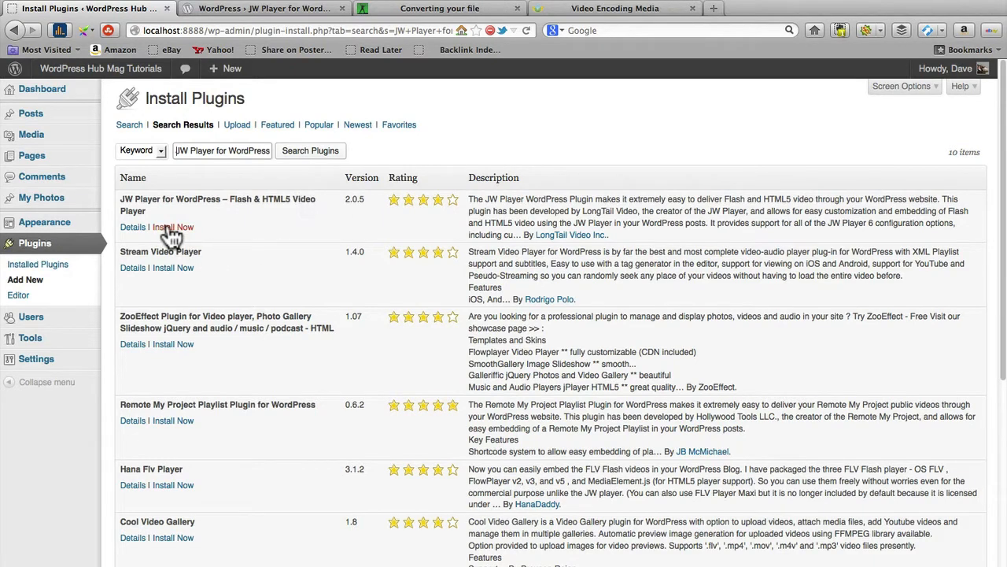
pyautogui.moveTo(172, 227)
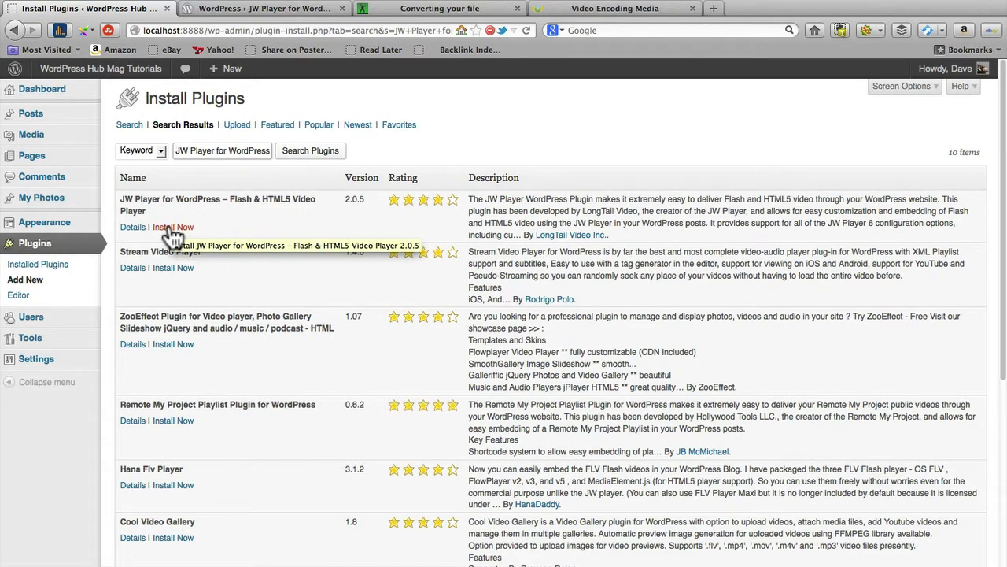
# Install JW Player for WordPress 2.0.5 via Install Now, confirming with OK.
pyautogui.click(172, 227)
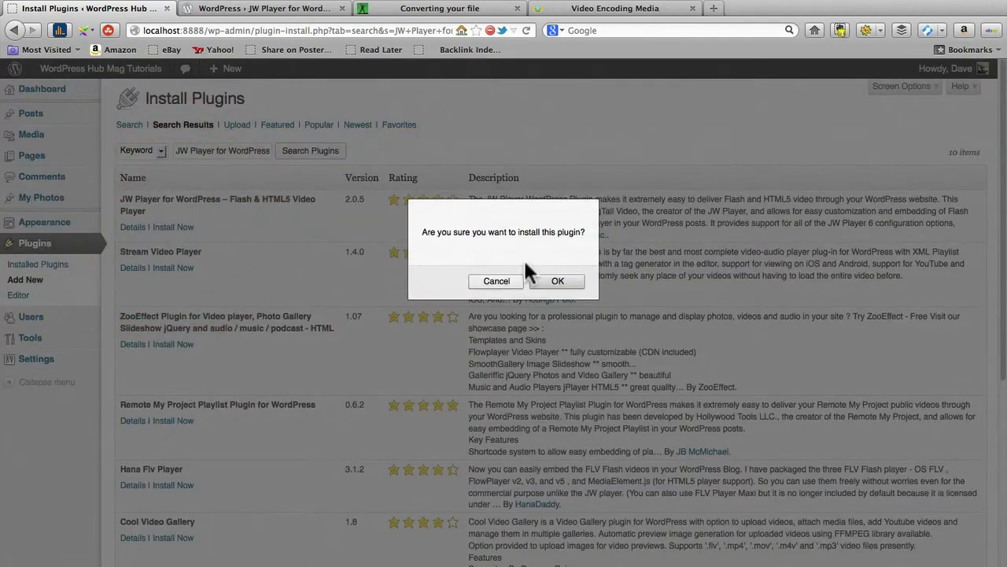
pyautogui.click(558, 281)
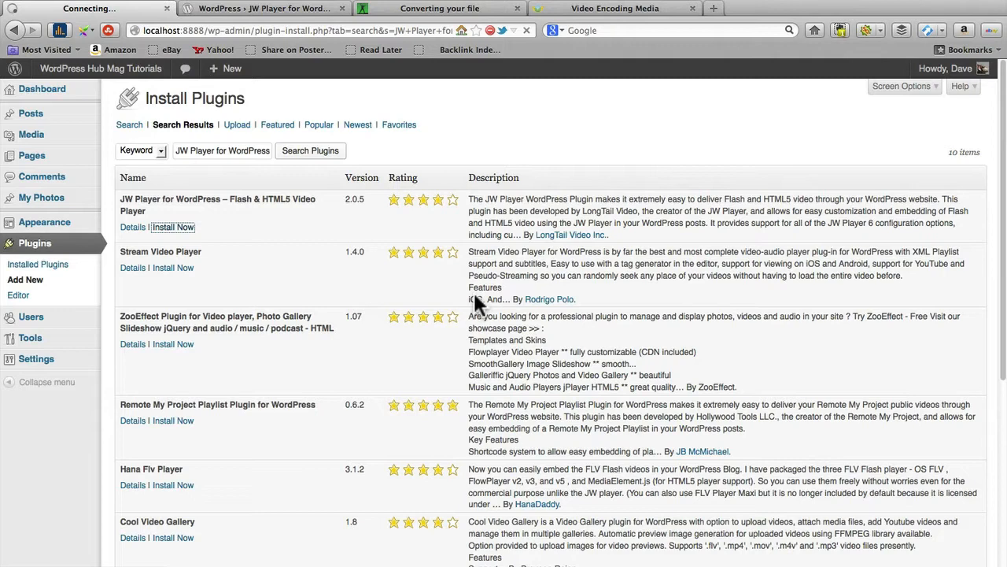
pyautogui.click(173, 227)
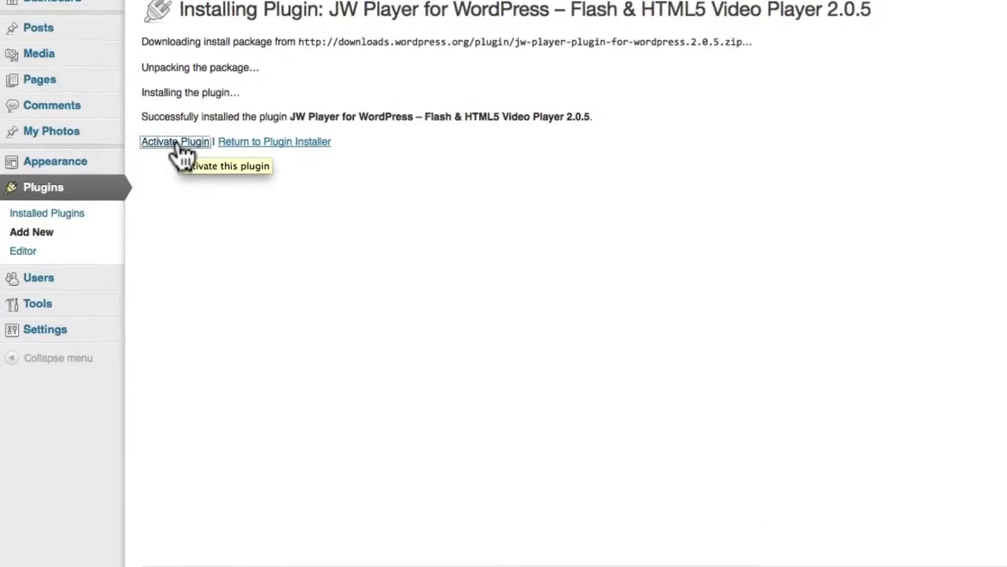
# Activate the JW Player for WordPress plugin.
pyautogui.click(175, 141)
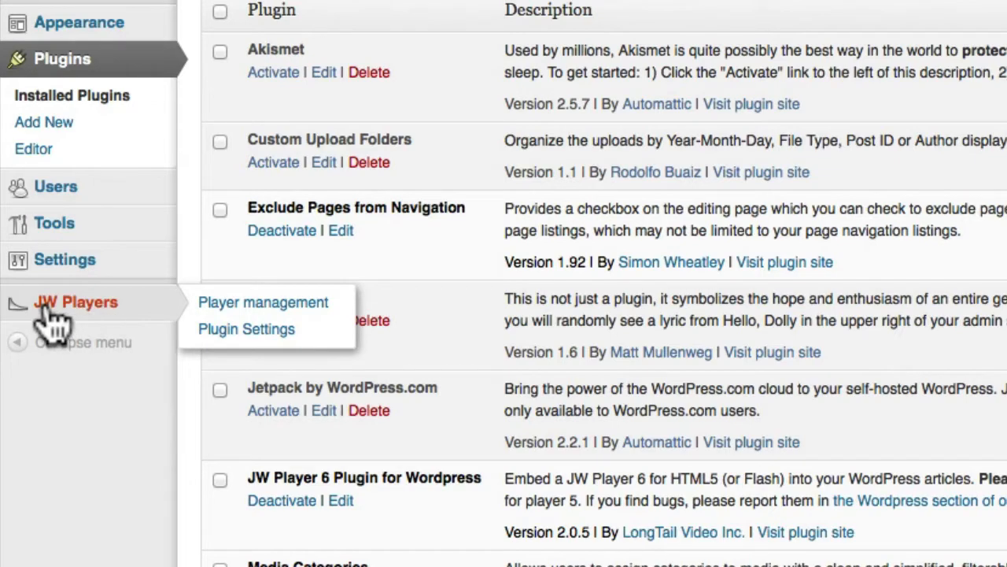
pyautogui.moveTo(86, 322)
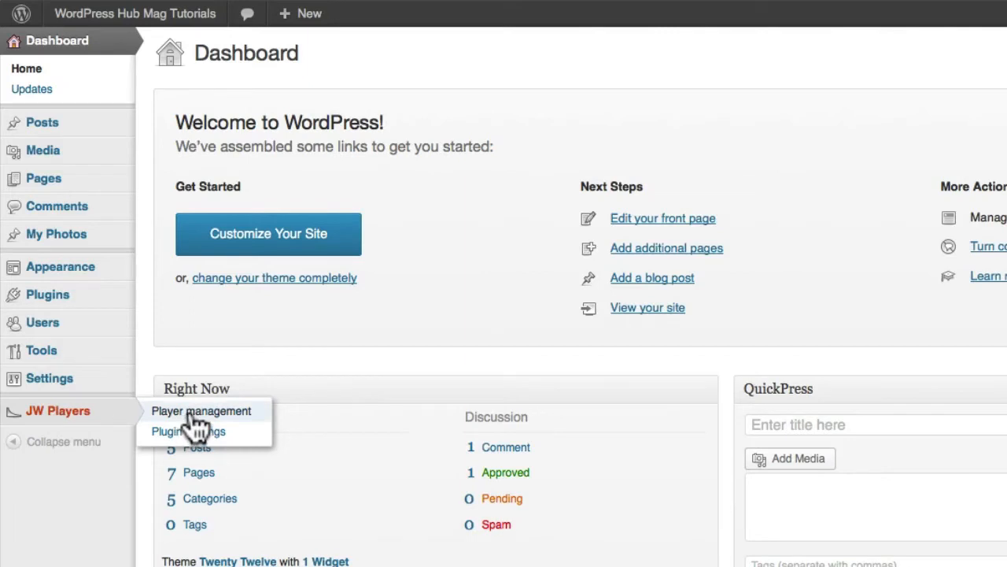
pyautogui.moveTo(195, 439)
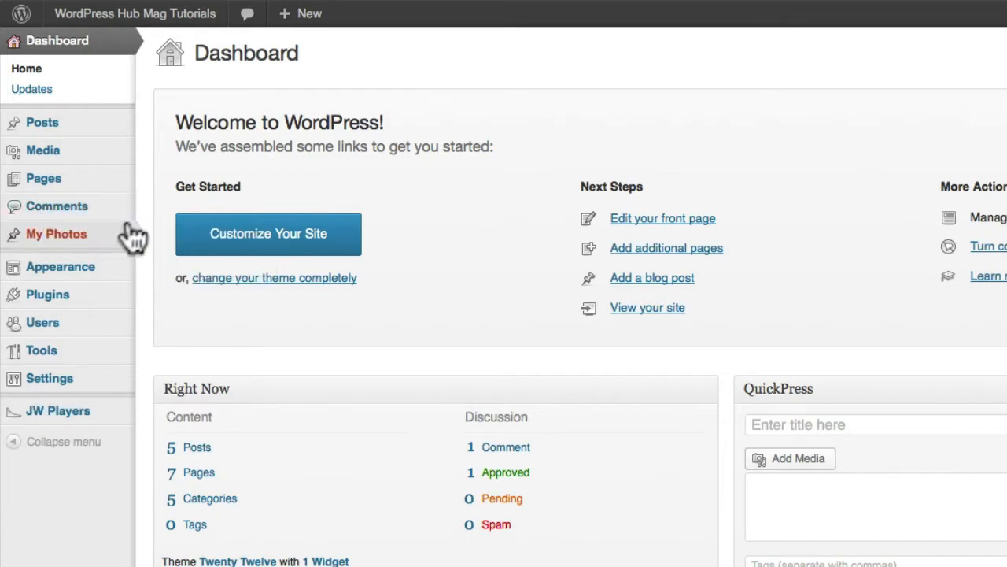
pyautogui.moveTo(148, 157)
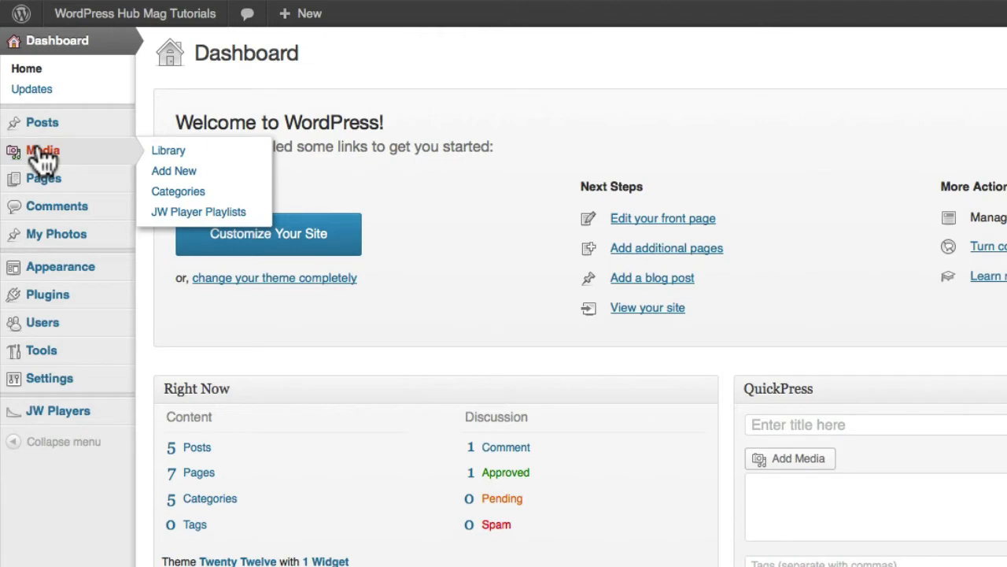
pyautogui.moveTo(173, 171)
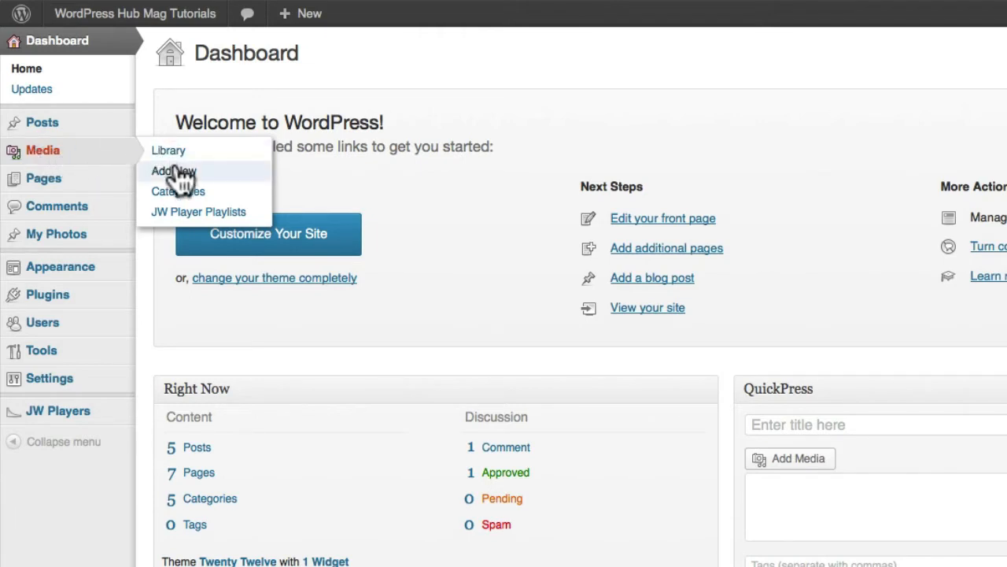
pyautogui.moveTo(185, 216)
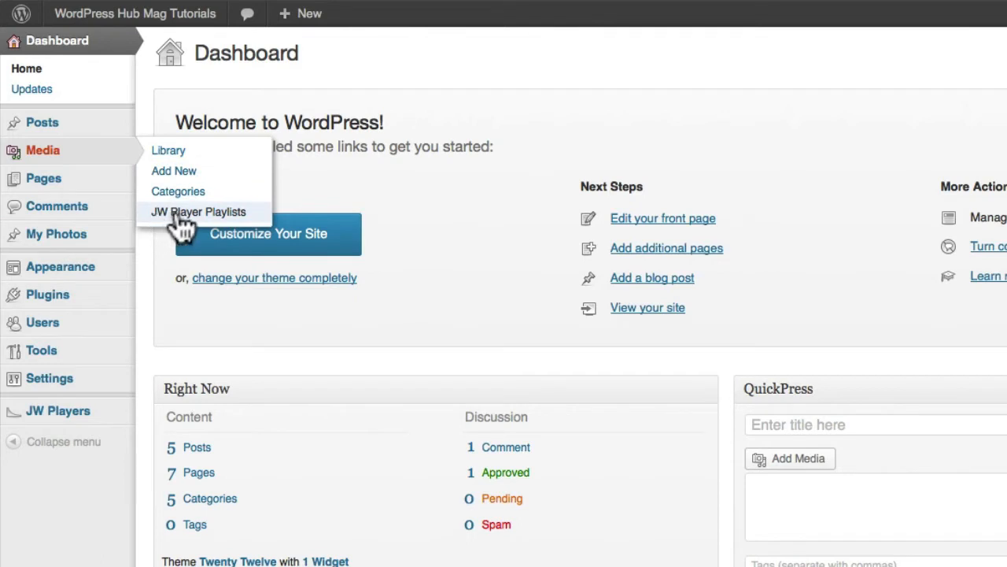
pyautogui.moveTo(236, 224)
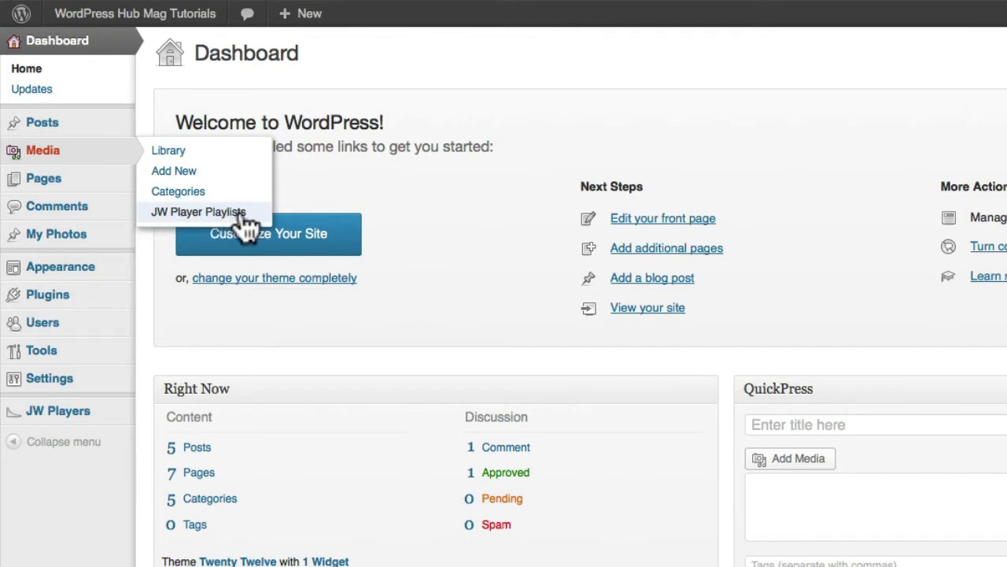
pyautogui.moveTo(213, 225)
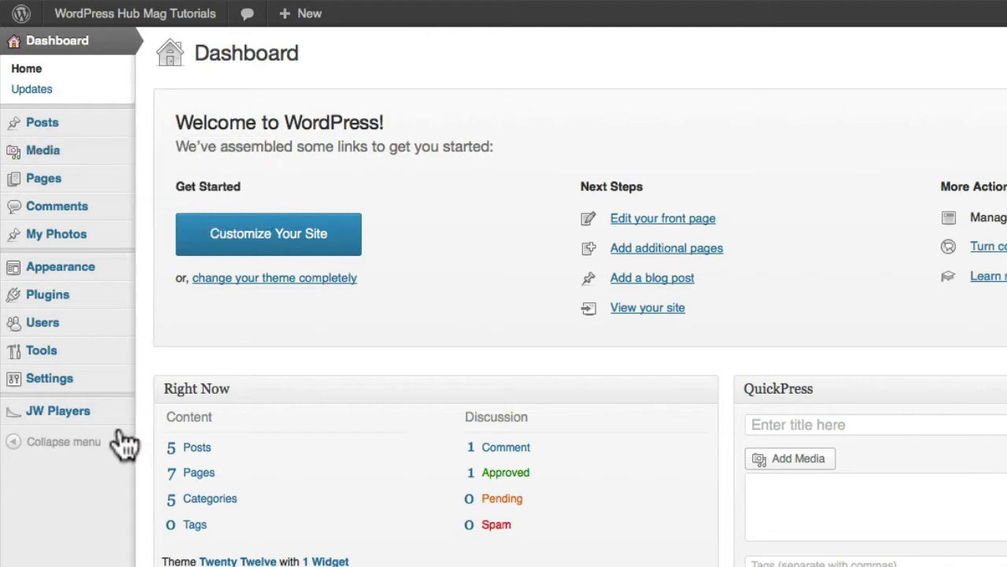
# Open JW Players from the admin sidebar to see the default 480 x 270 player.
pyautogui.click(57, 410)
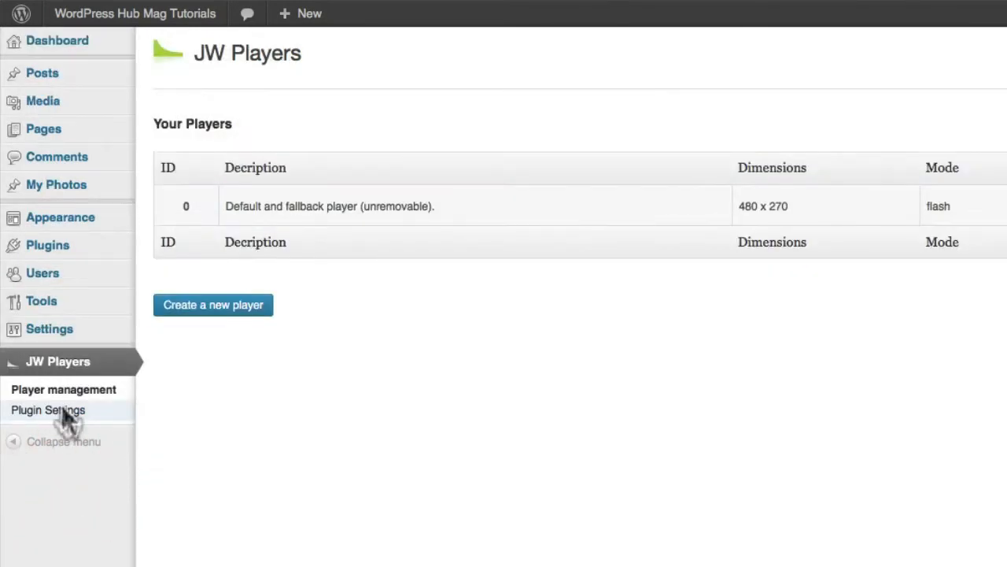
pyautogui.moveTo(429, 397)
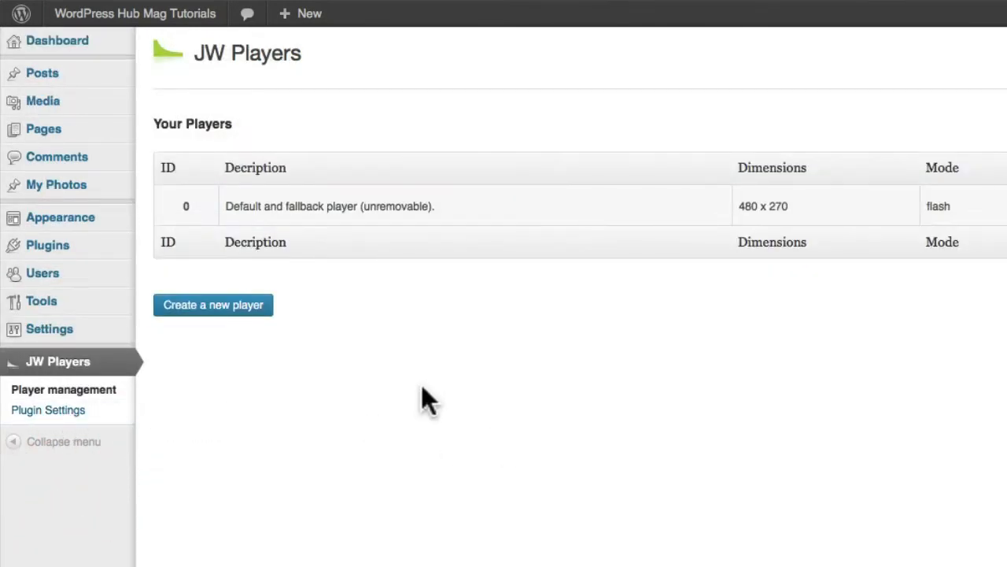
pyautogui.moveTo(300, 385)
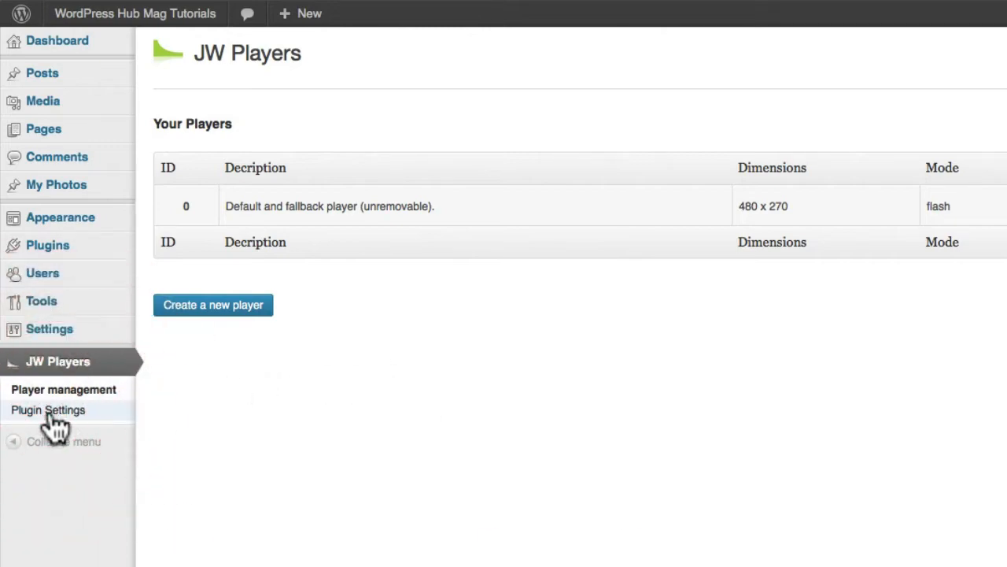
# Open JW Players Plugin Settings, keep License Version on Free, and select the License Key field.
pyautogui.click(47, 410)
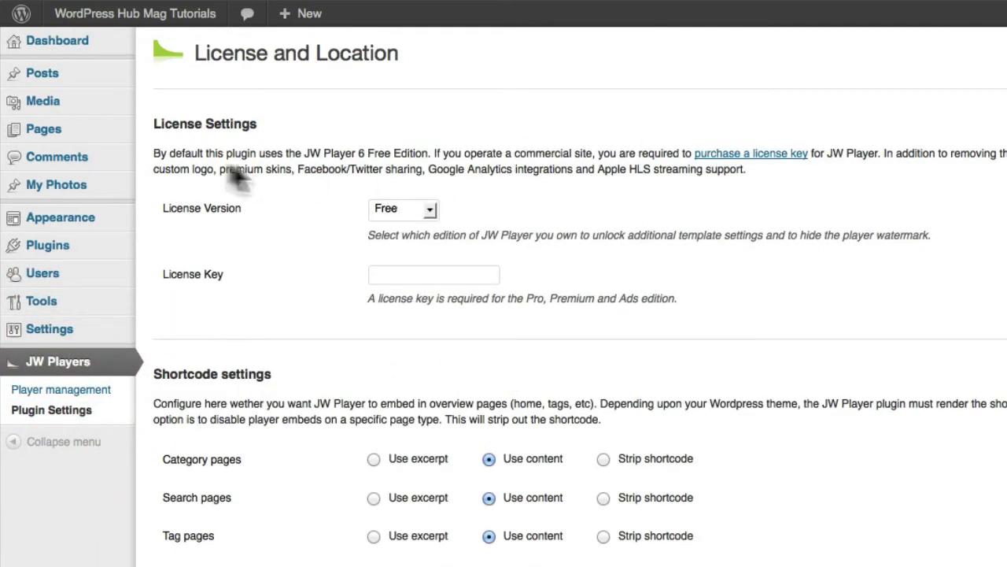
pyautogui.click(402, 209)
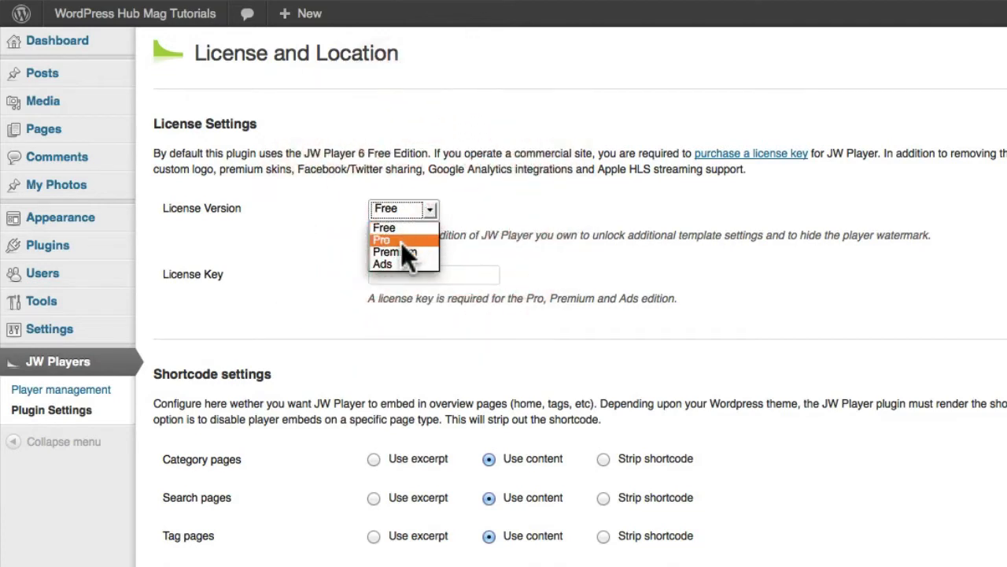
pyautogui.moveTo(404, 263)
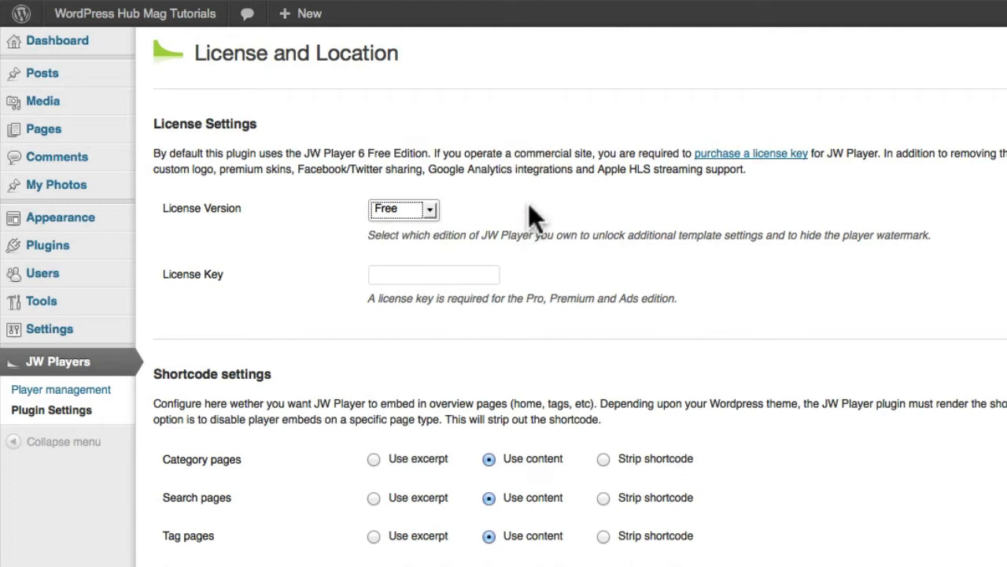
pyautogui.moveTo(784, 181)
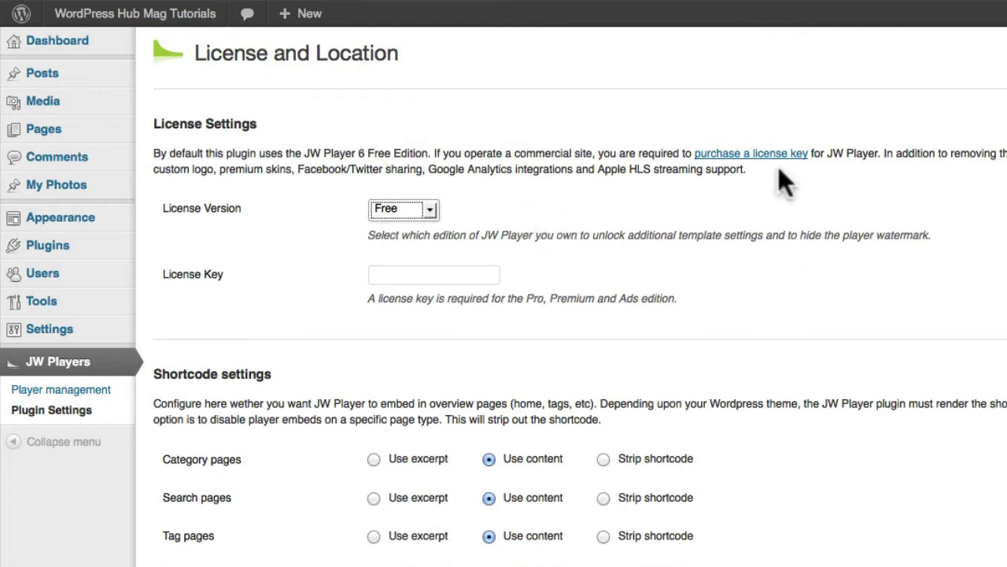
pyautogui.moveTo(750, 153)
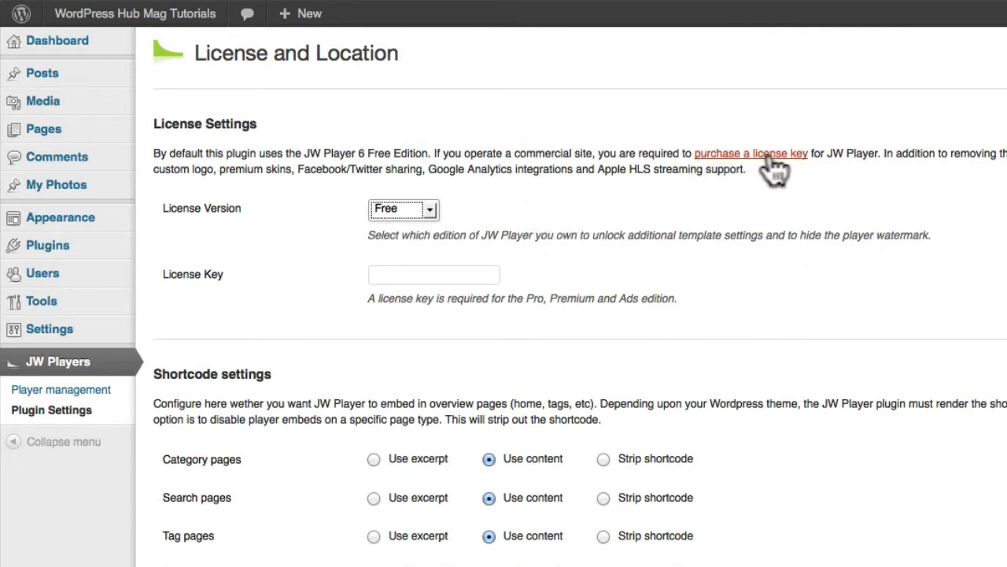
pyautogui.moveTo(755, 165)
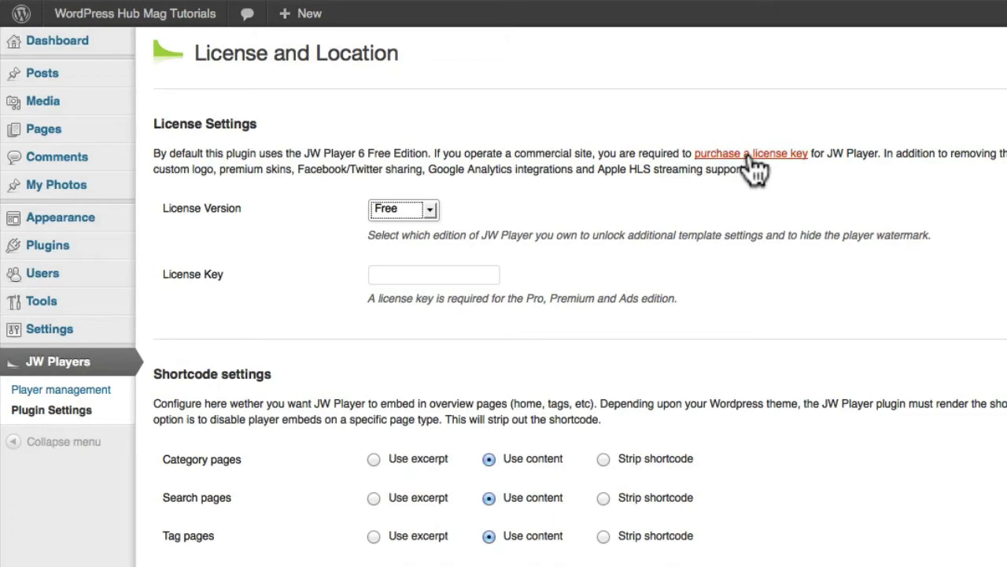
pyautogui.moveTo(716, 331)
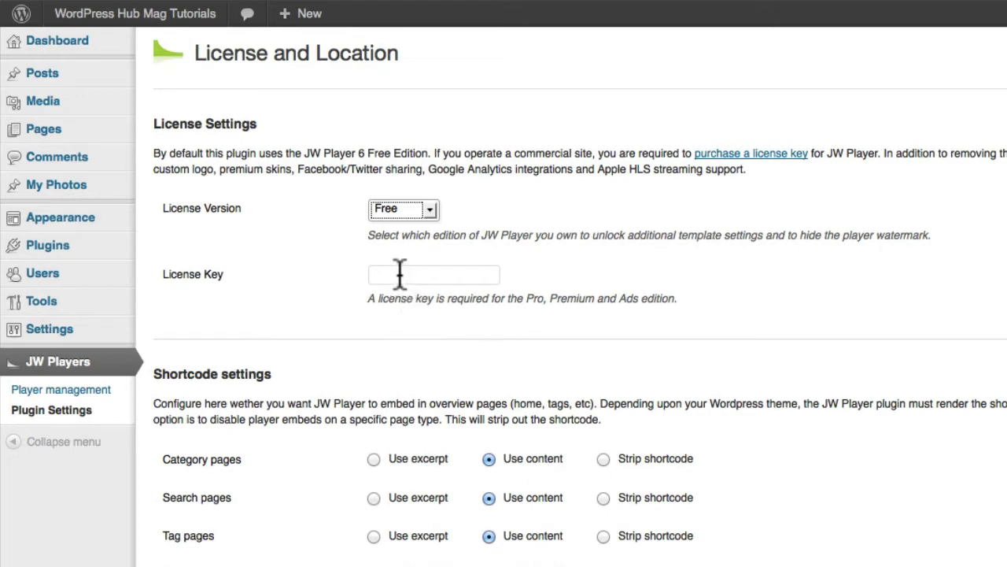
pyautogui.click(434, 273)
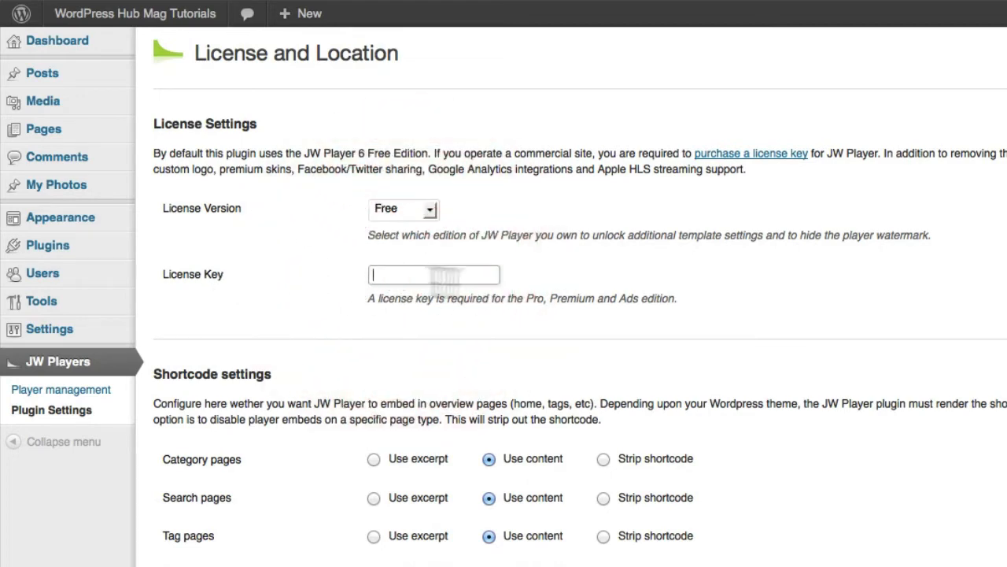
pyautogui.scroll(-3)
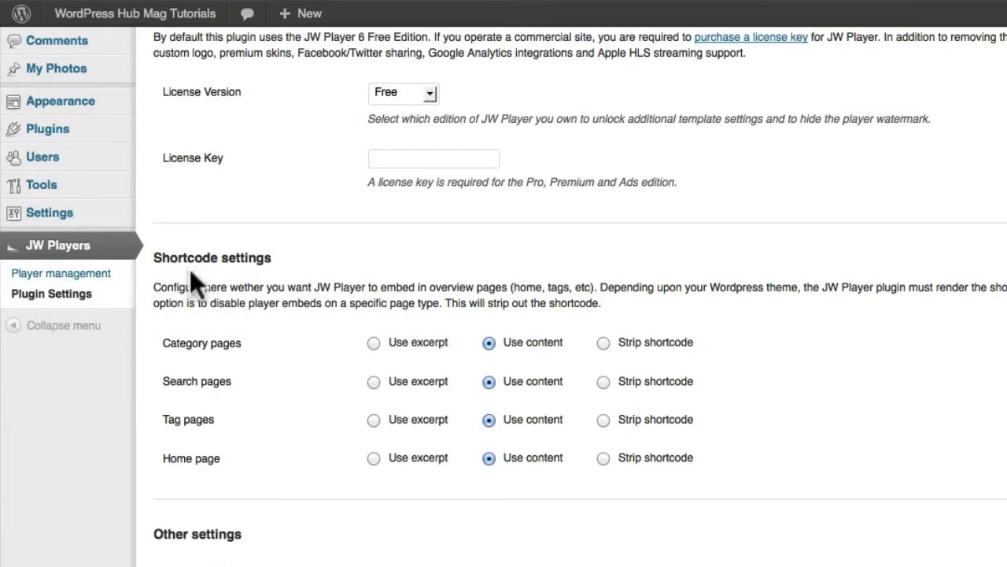
pyautogui.moveTo(319, 364)
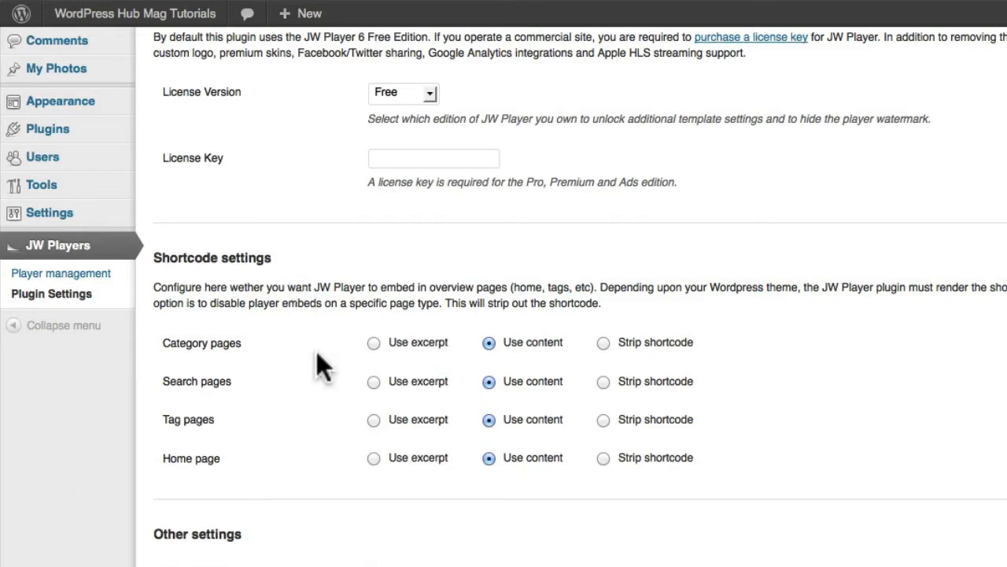
pyautogui.moveTo(216, 303)
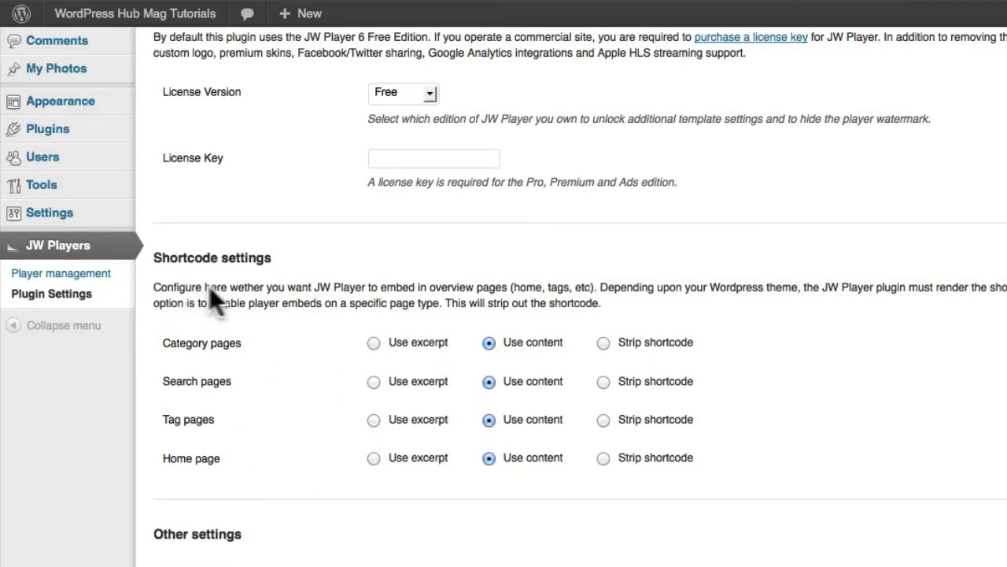
pyautogui.moveTo(370, 303)
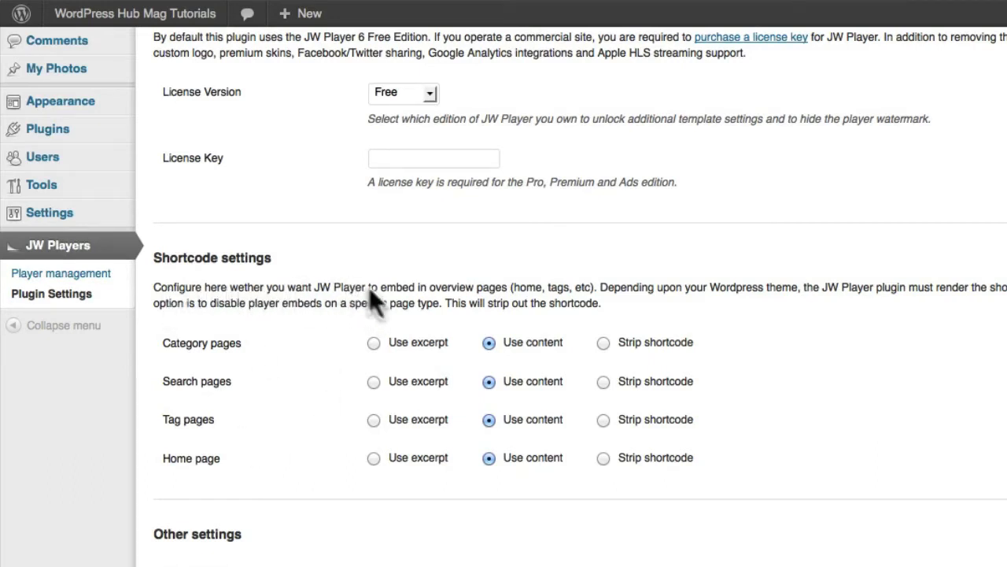
pyautogui.moveTo(449, 303)
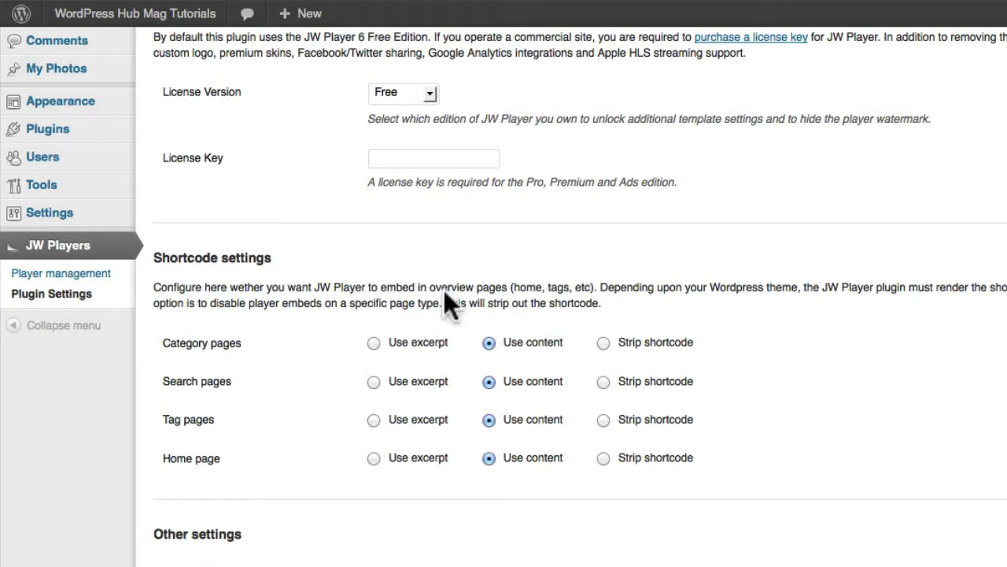
pyautogui.moveTo(570, 303)
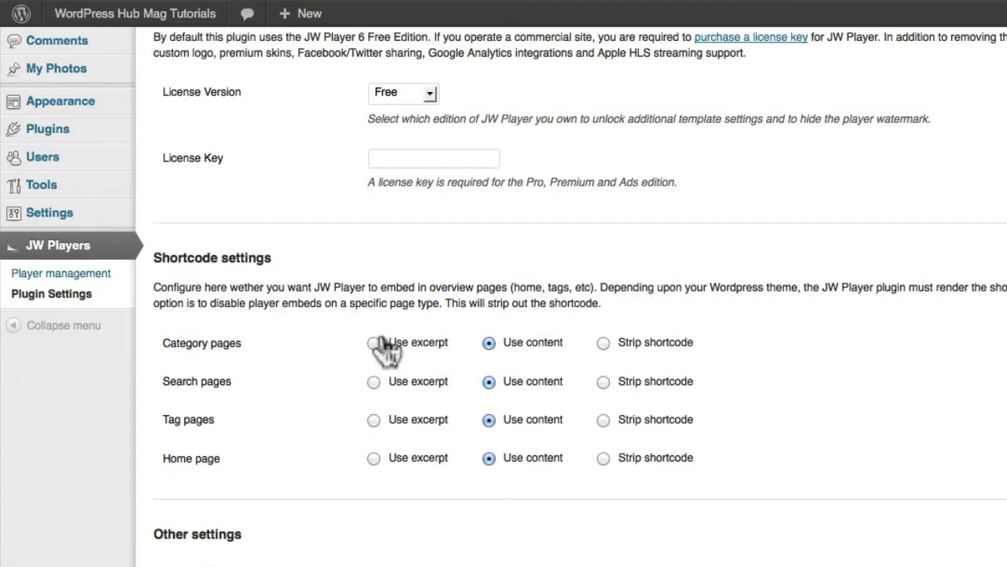
pyautogui.moveTo(558, 366)
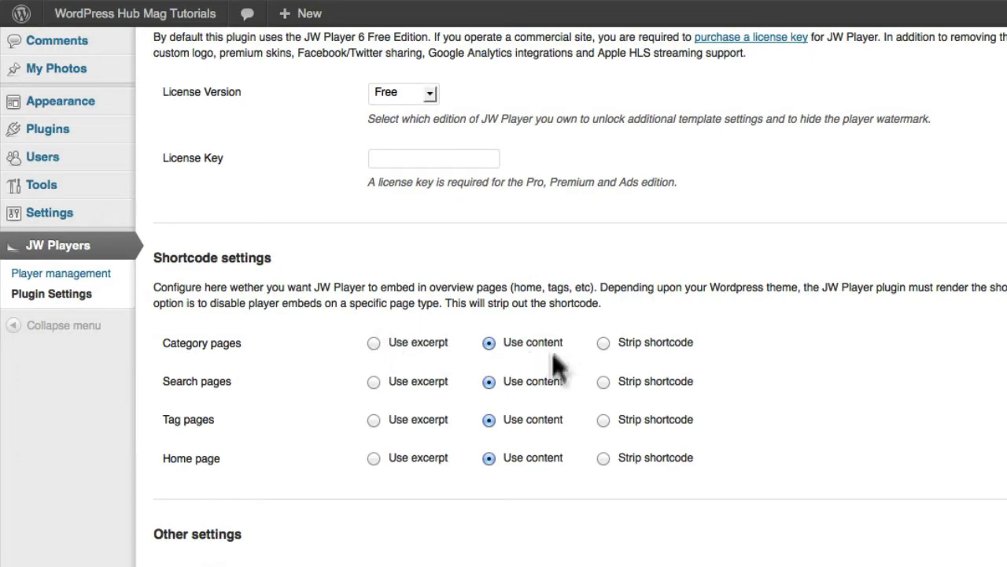
pyautogui.moveTo(665, 393)
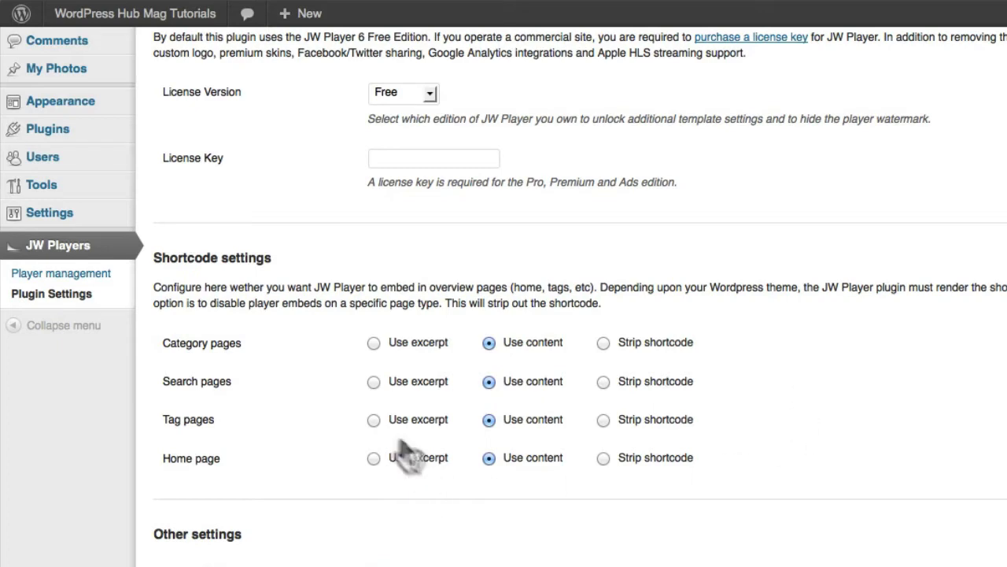
pyautogui.moveTo(376, 423)
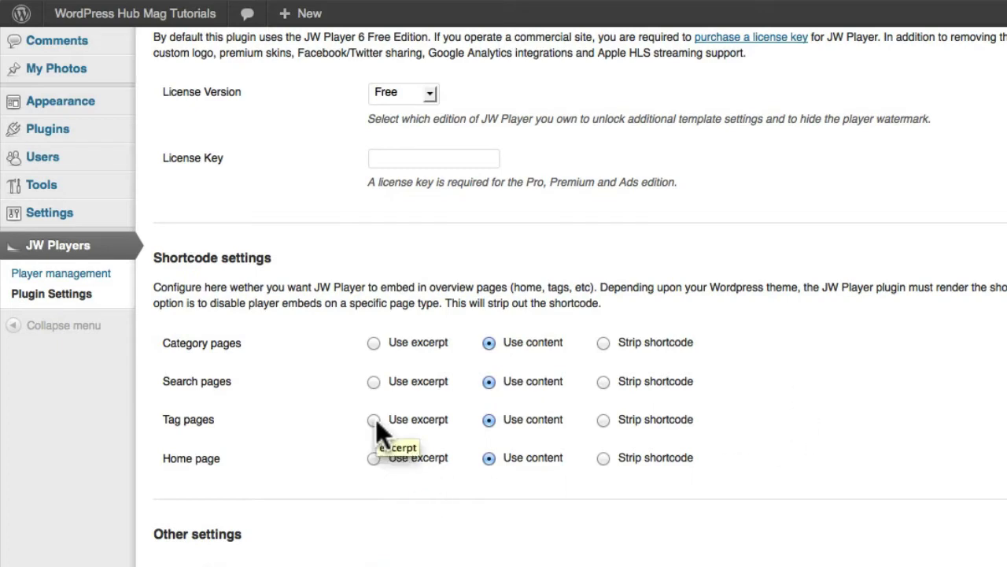
pyautogui.moveTo(431, 493)
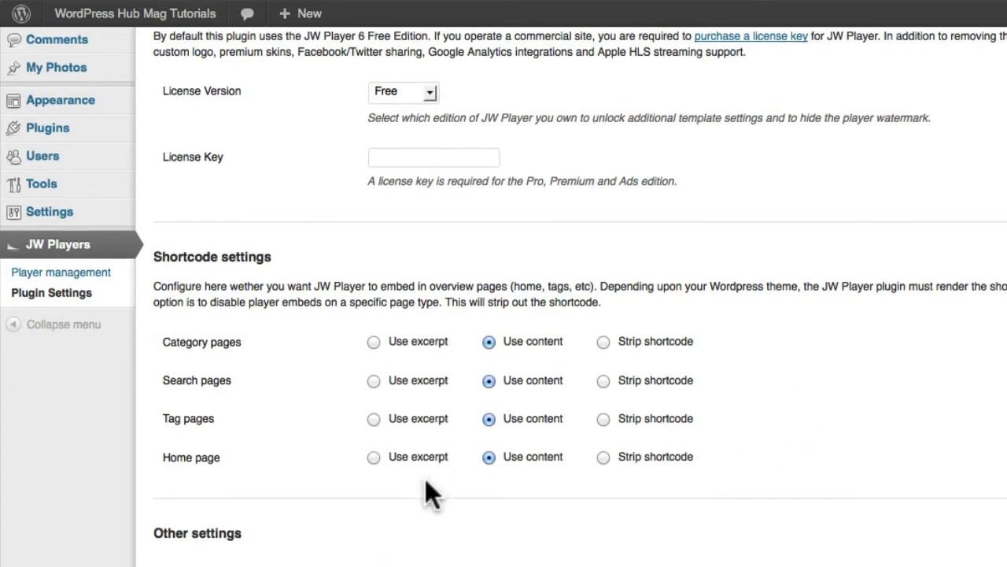
pyautogui.scroll(-3)
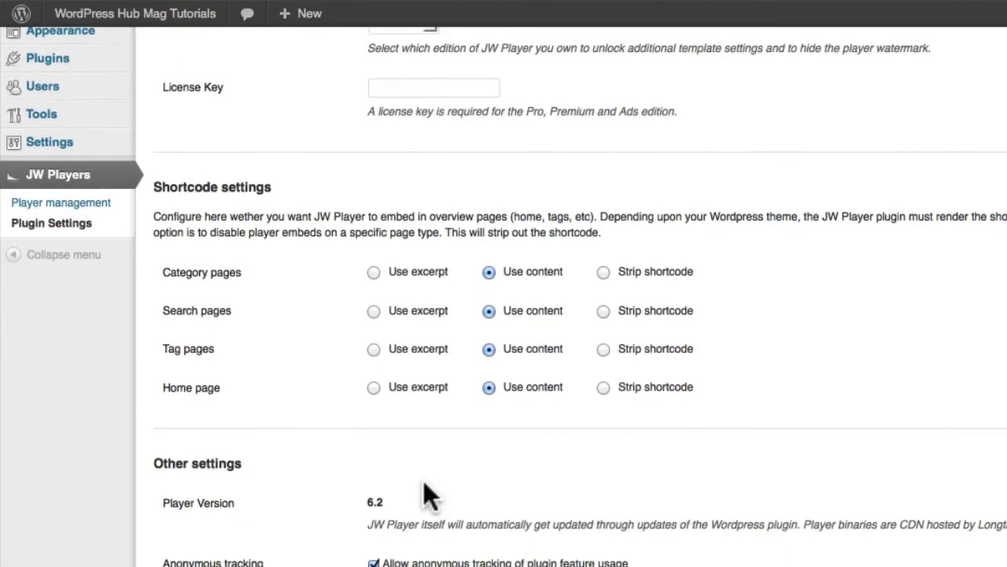
# Keep anonymous usage tracking enabled and save the JW Player plugin settings.
pyautogui.scroll(-3)
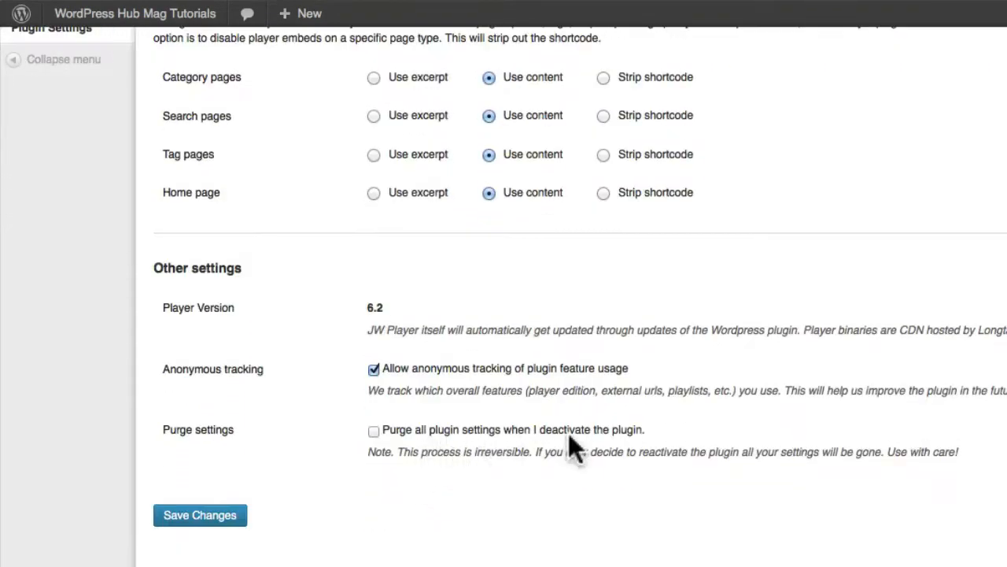
pyautogui.moveTo(334, 330)
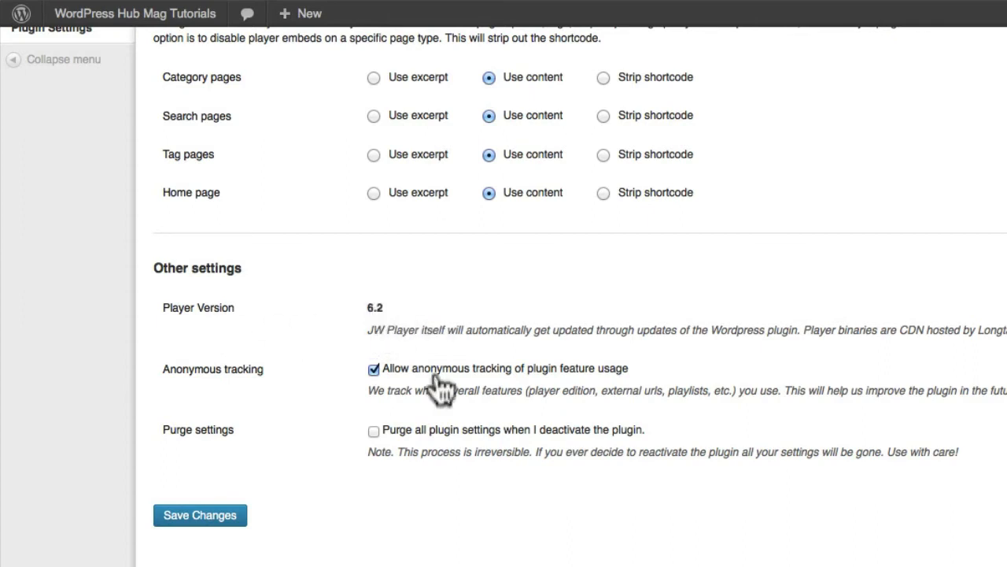
pyautogui.moveTo(405, 386)
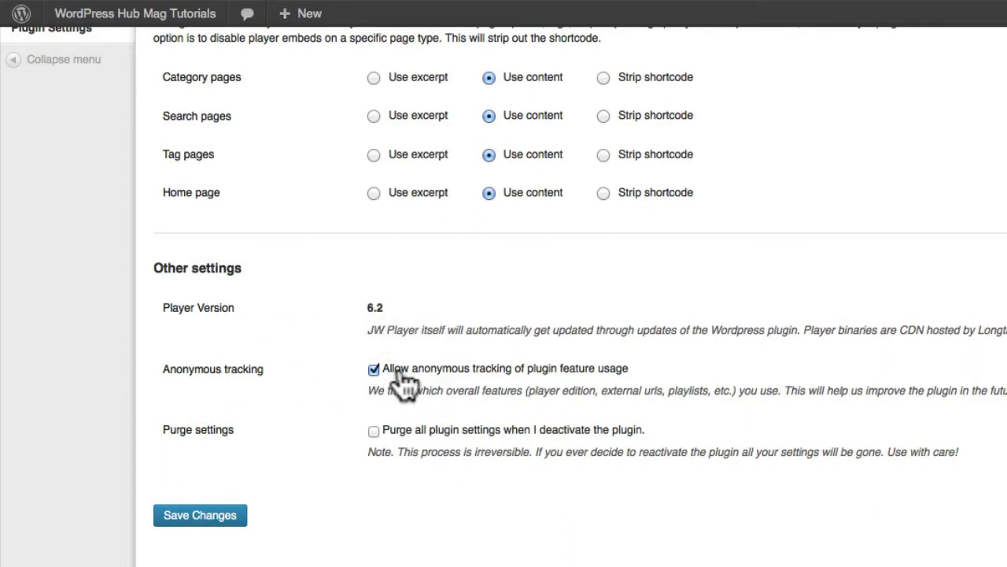
pyautogui.moveTo(512, 386)
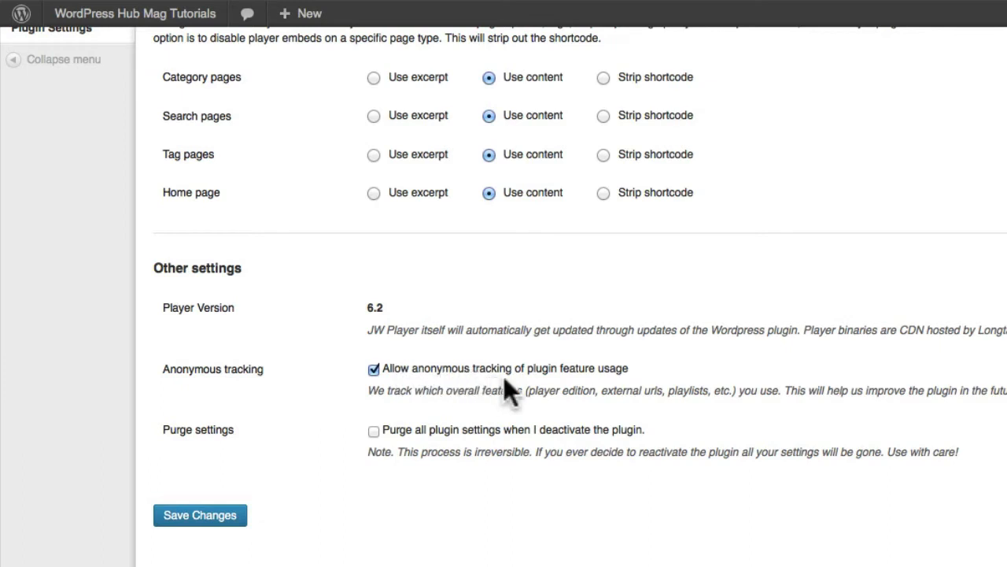
pyautogui.moveTo(629, 386)
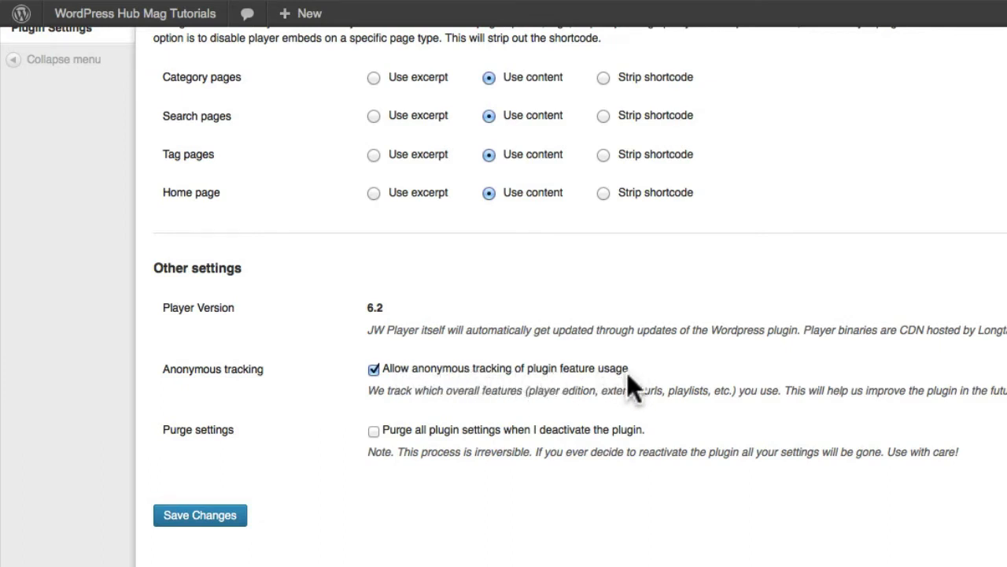
pyautogui.moveTo(504, 417)
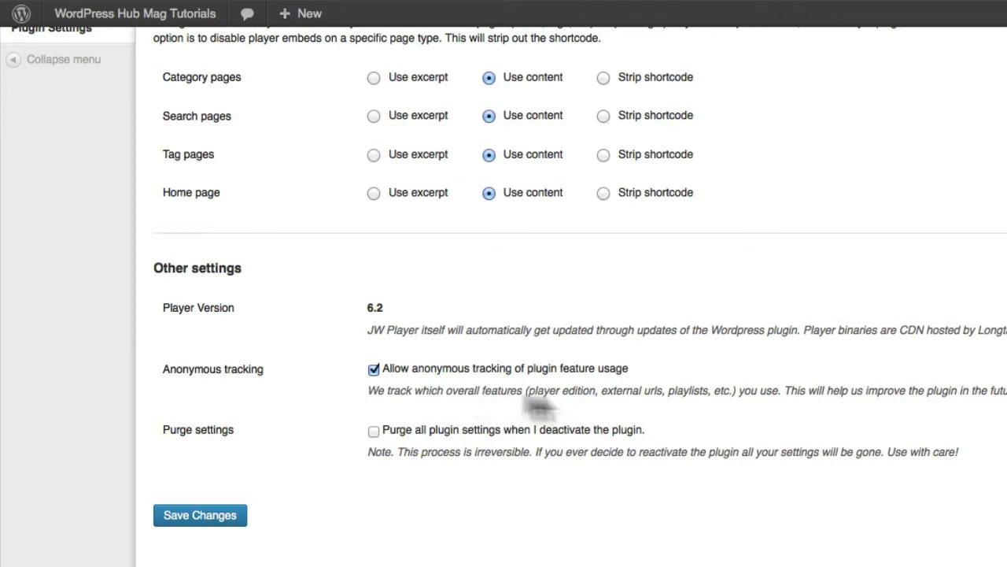
pyautogui.moveTo(842, 402)
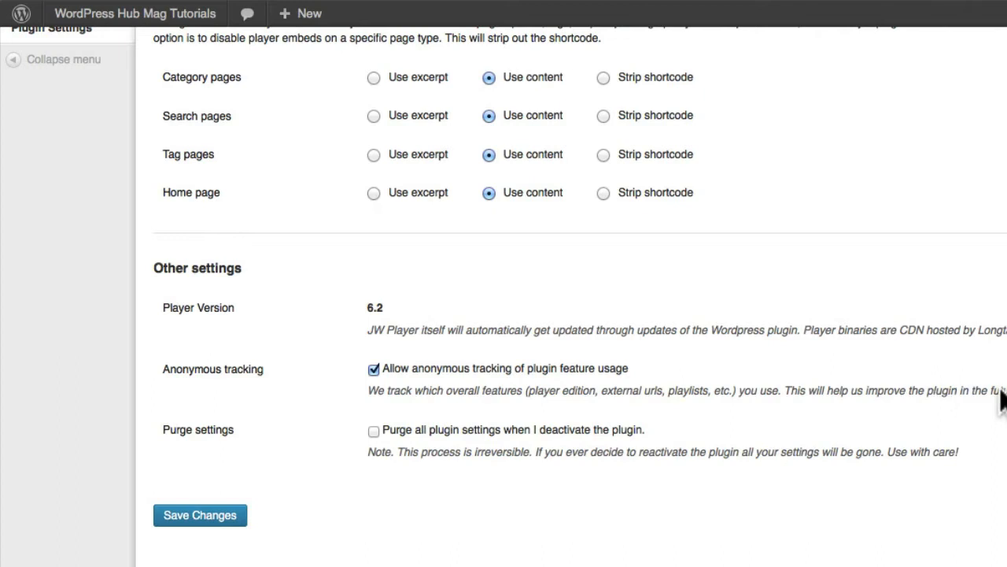
pyautogui.moveTo(669, 437)
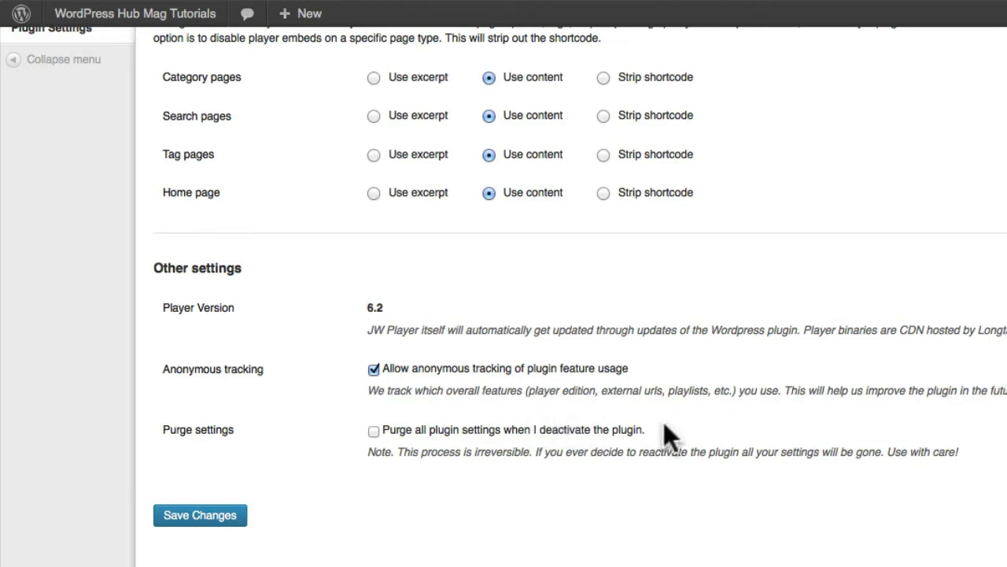
pyautogui.click(373, 368)
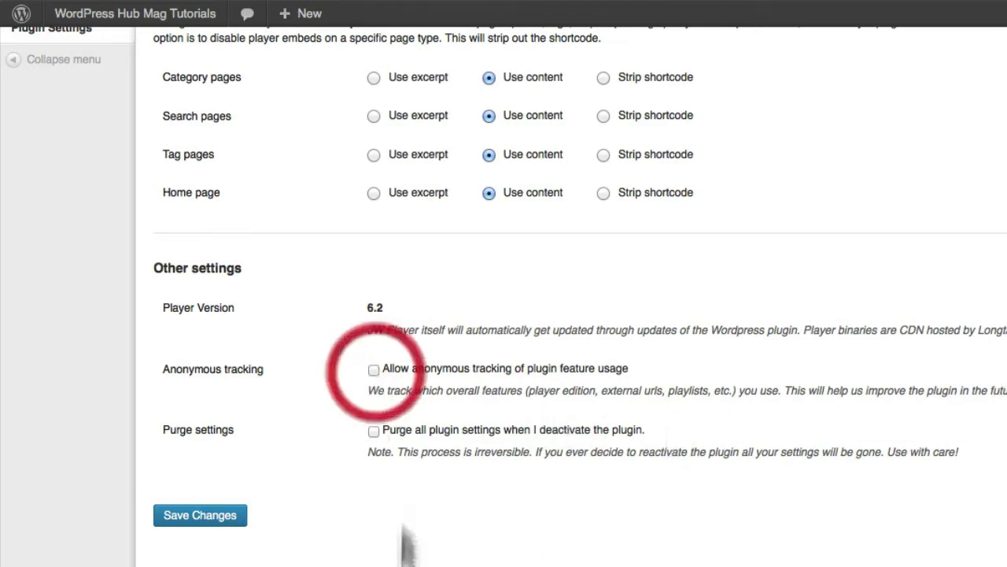
pyautogui.click(373, 370)
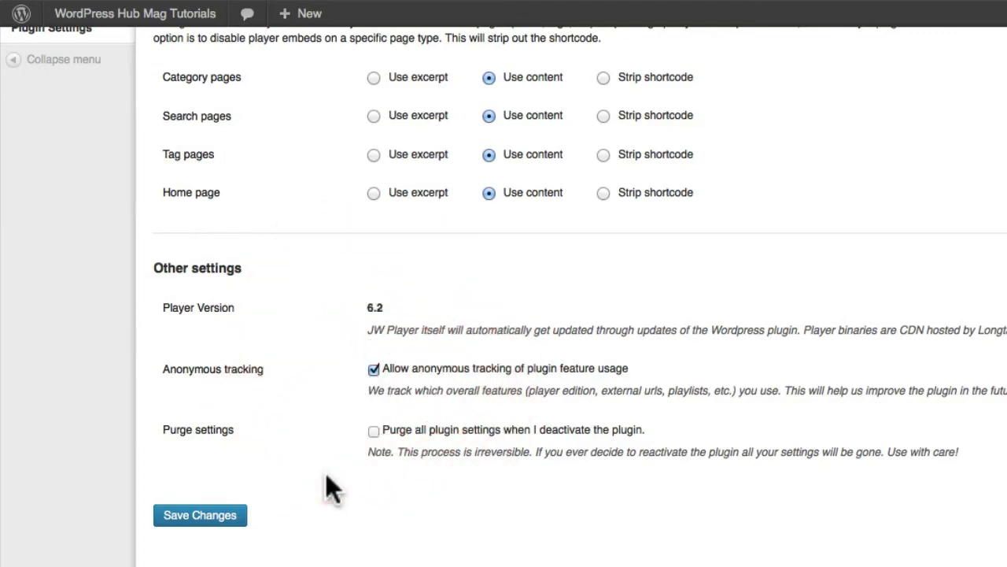
pyautogui.moveTo(171, 444)
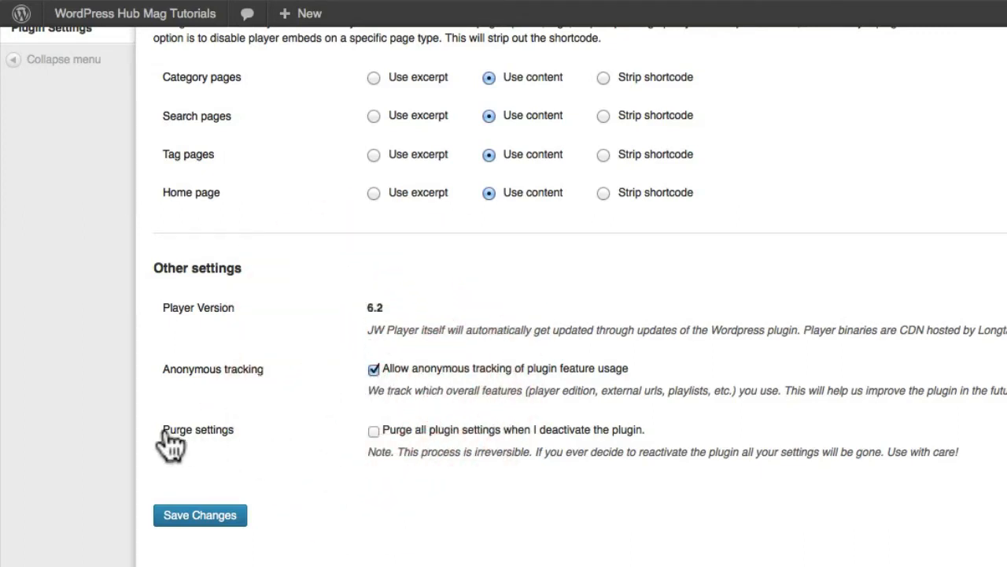
pyautogui.moveTo(460, 445)
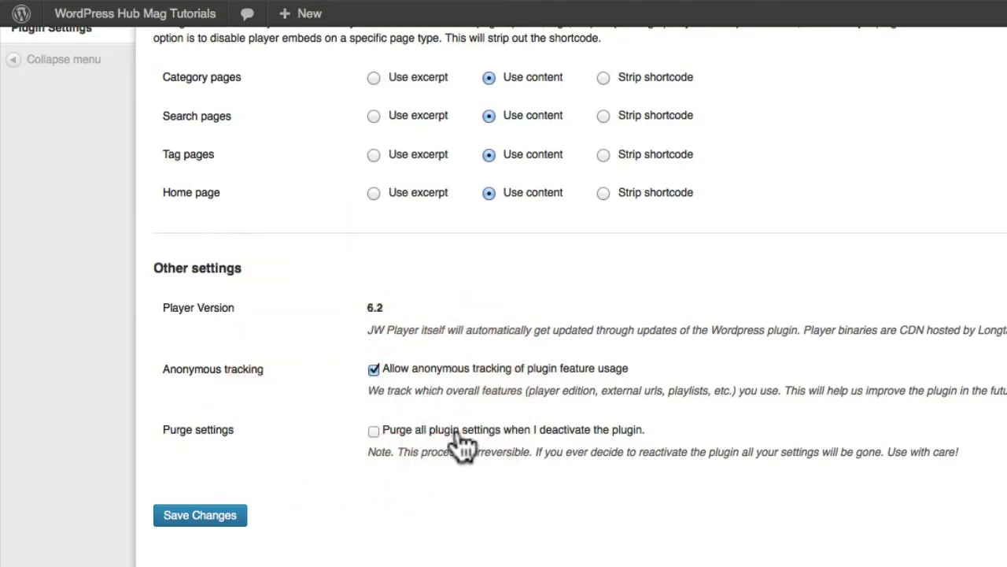
pyautogui.moveTo(542, 440)
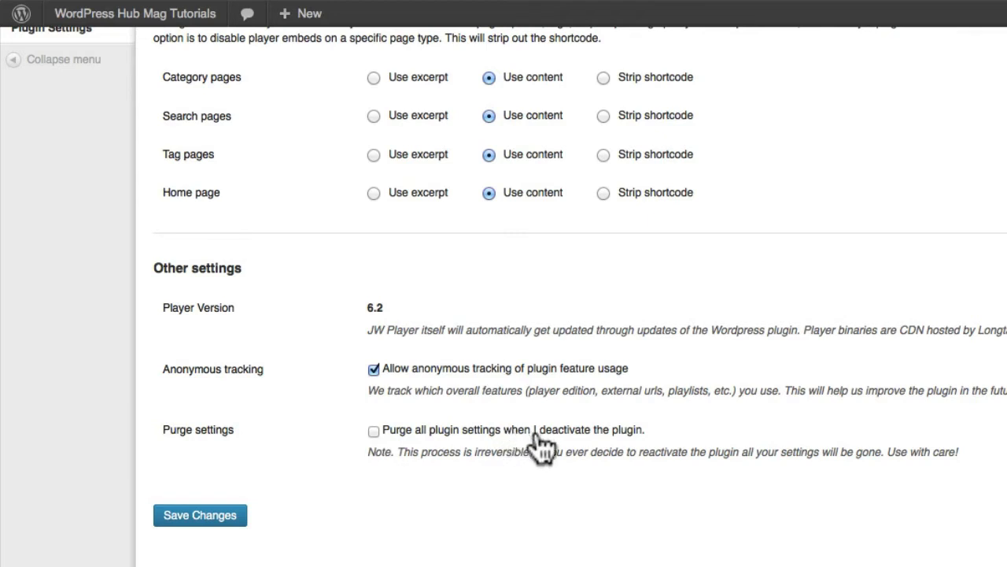
pyautogui.moveTo(626, 433)
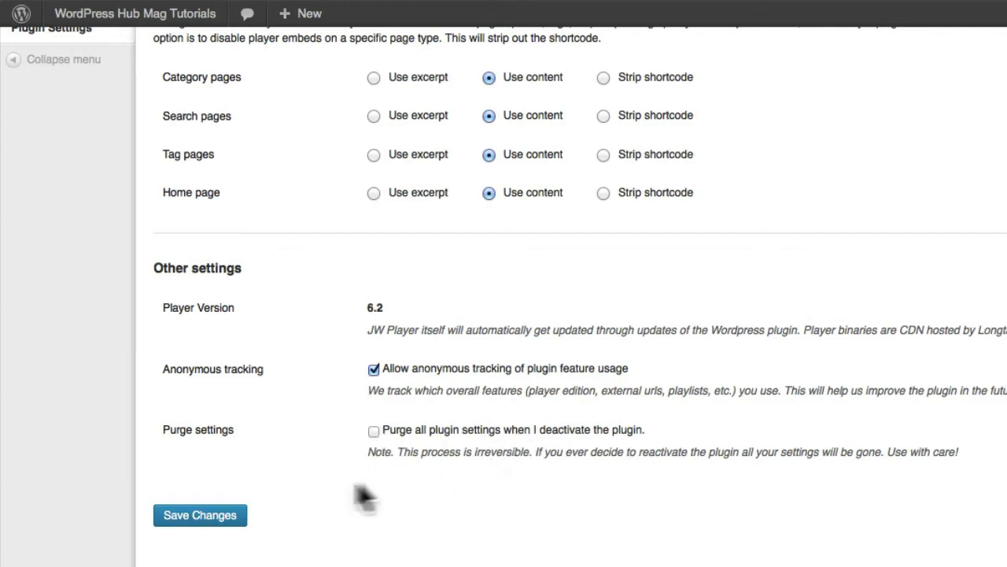
pyautogui.moveTo(716, 464)
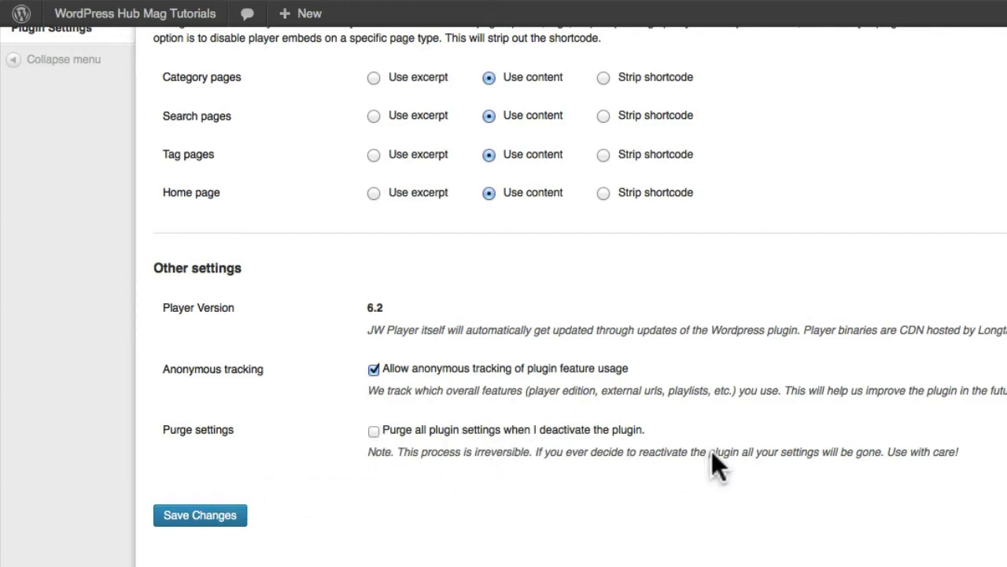
pyautogui.moveTo(952, 480)
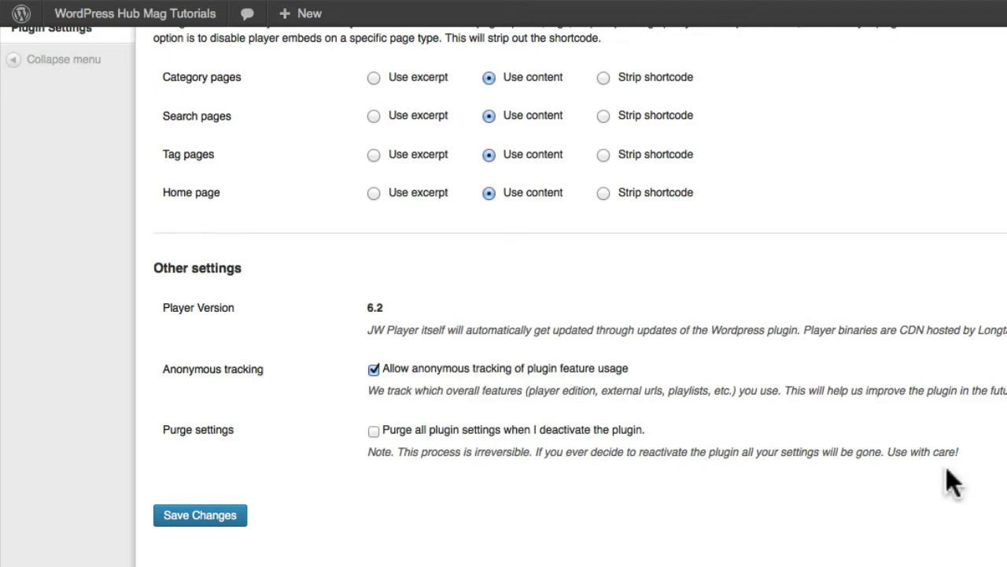
pyautogui.moveTo(429, 488)
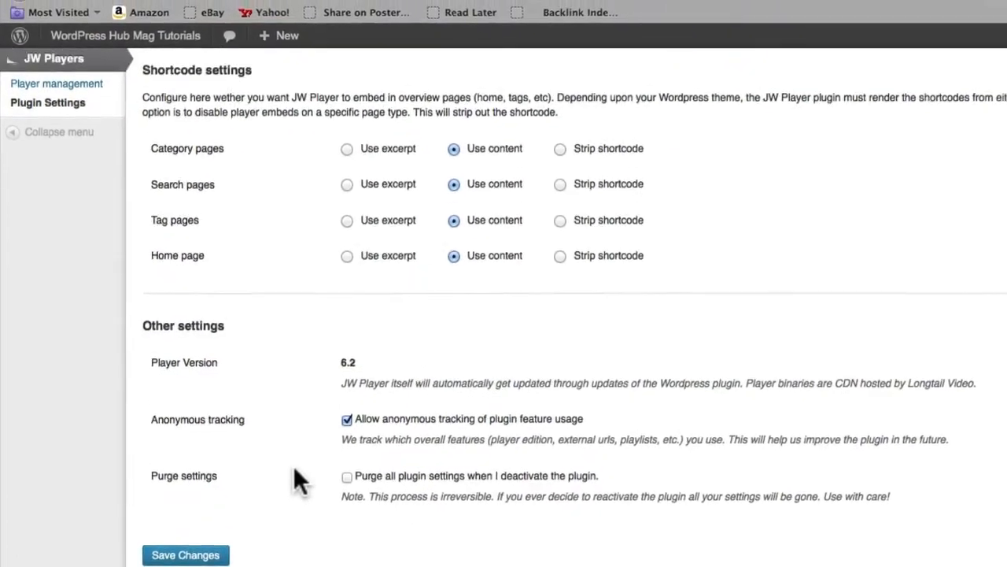
pyautogui.scroll(3)
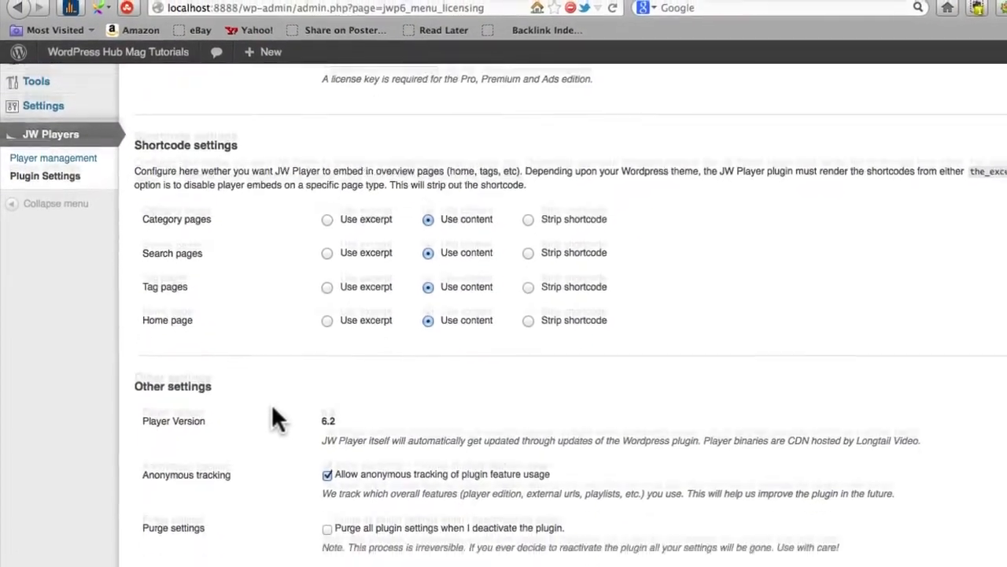
pyautogui.scroll(-3)
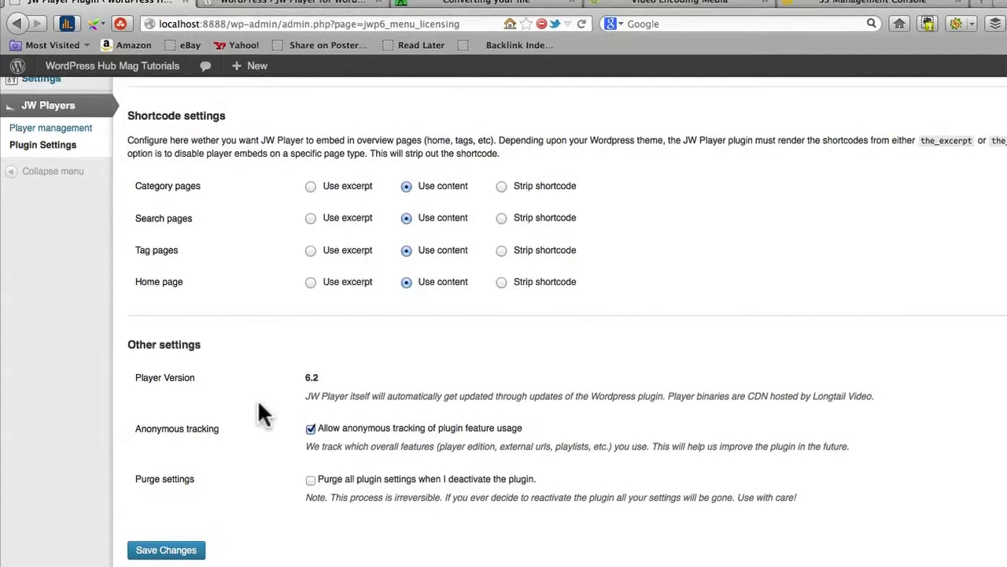
pyautogui.click(167, 550)
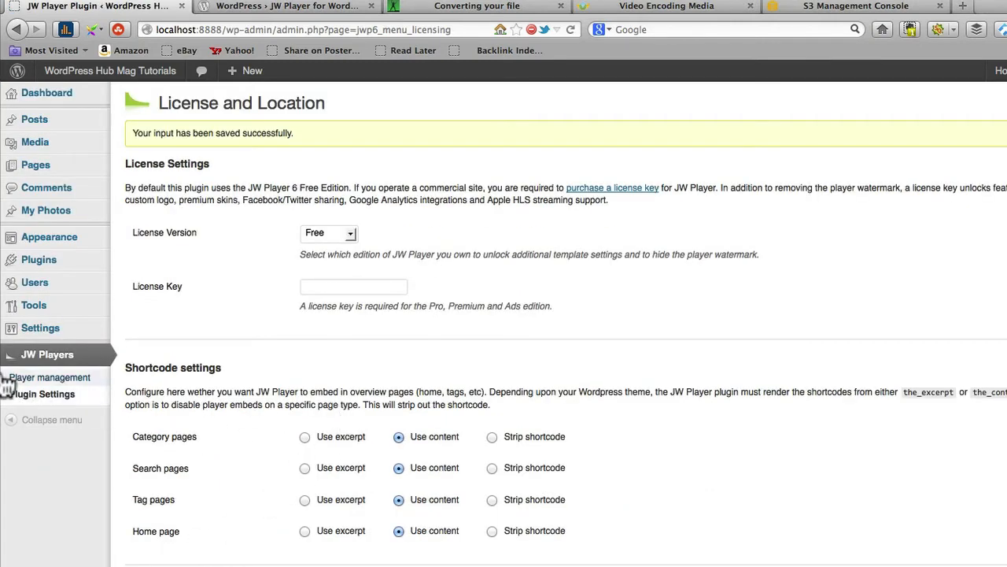
# Open the JW Players list and choose 'Create a new player'.
pyautogui.click(51, 377)
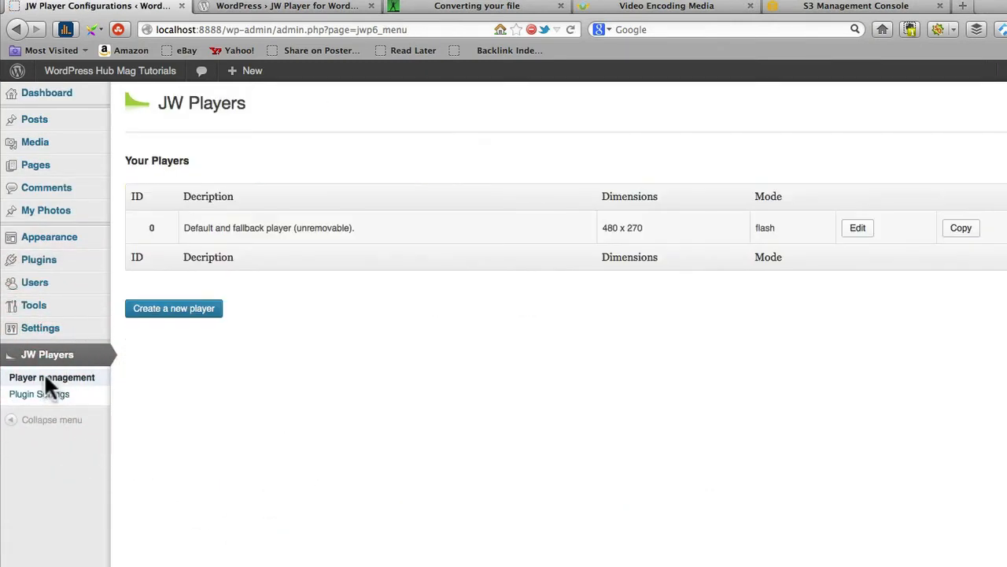
pyautogui.moveTo(198, 228)
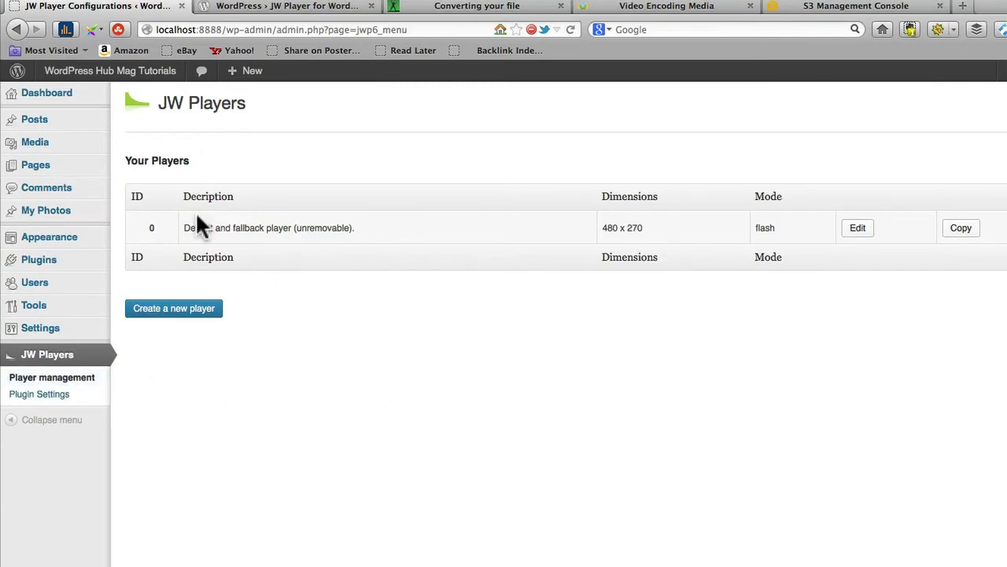
pyautogui.moveTo(501, 199)
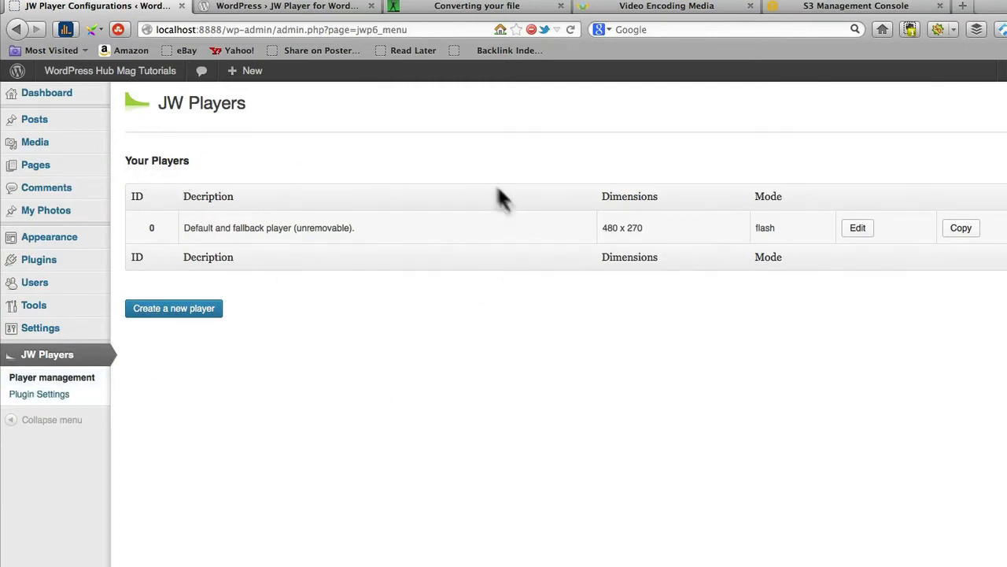
pyautogui.moveTo(618, 251)
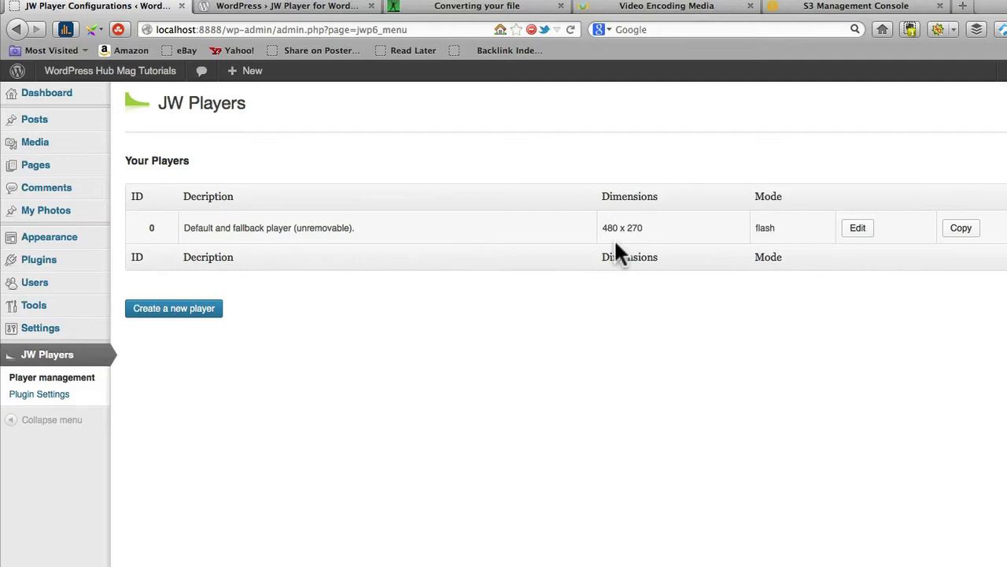
pyautogui.moveTo(799, 244)
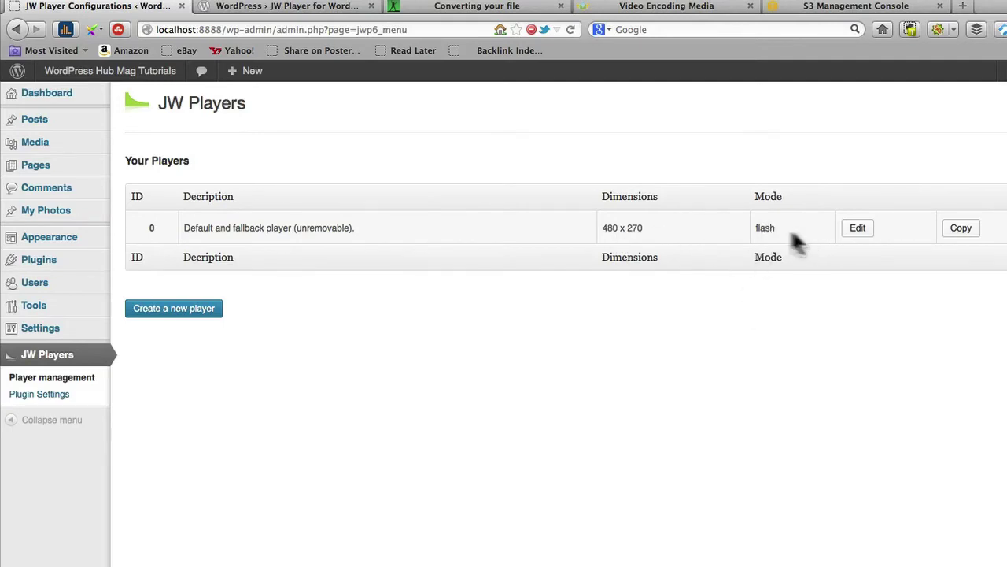
pyautogui.moveTo(779, 236)
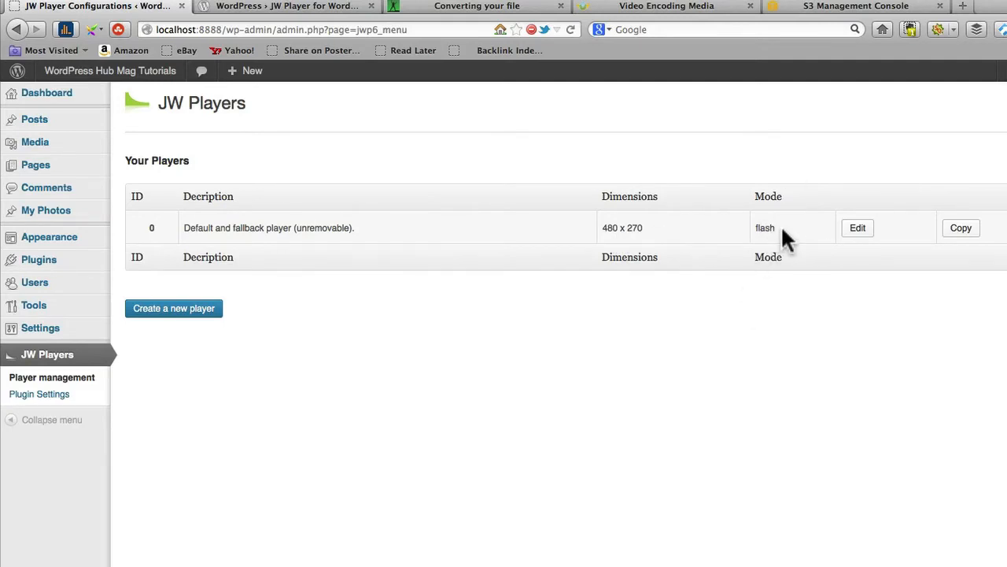
pyautogui.moveTo(857, 228)
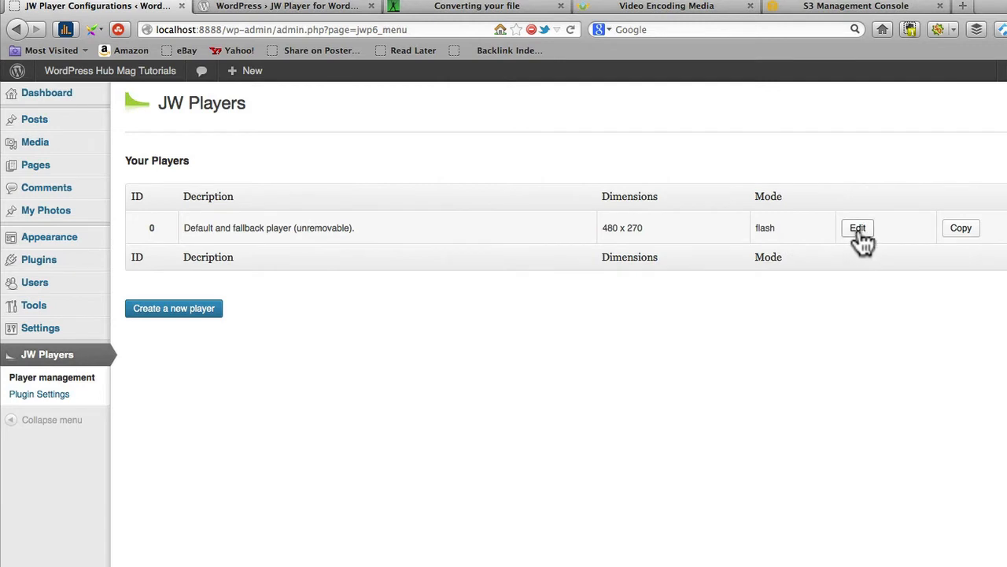
pyautogui.moveTo(176, 370)
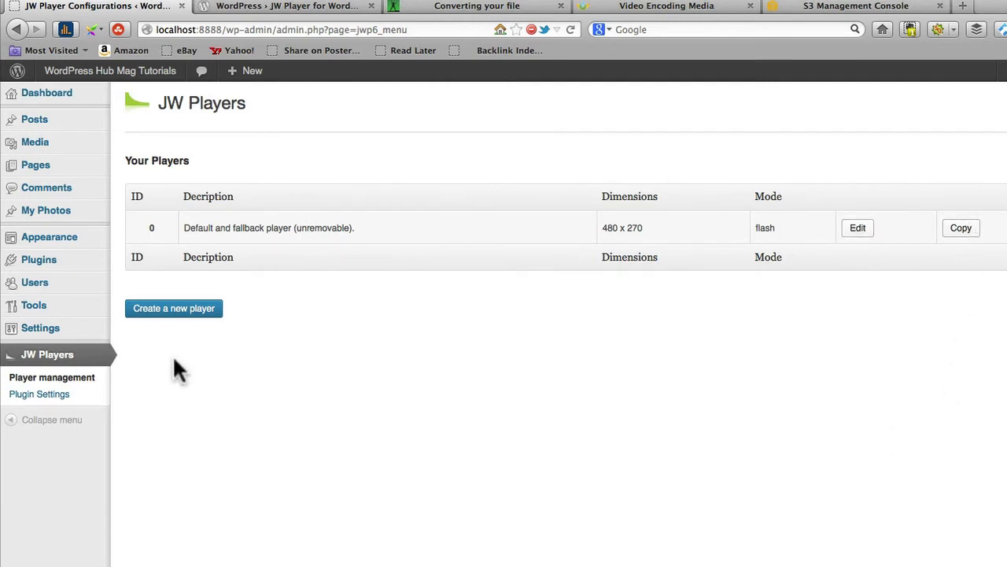
pyautogui.moveTo(961, 227)
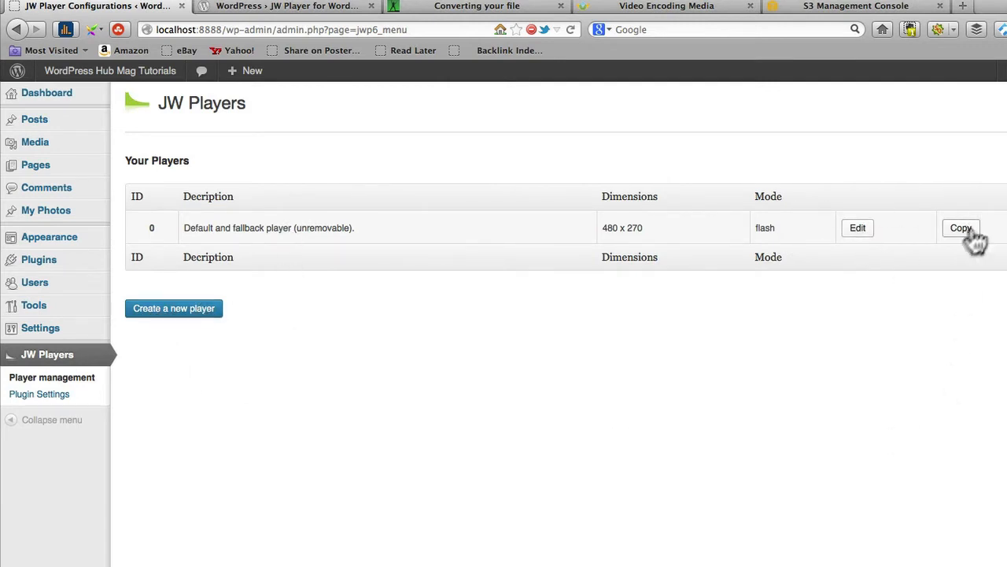
pyautogui.moveTo(295, 381)
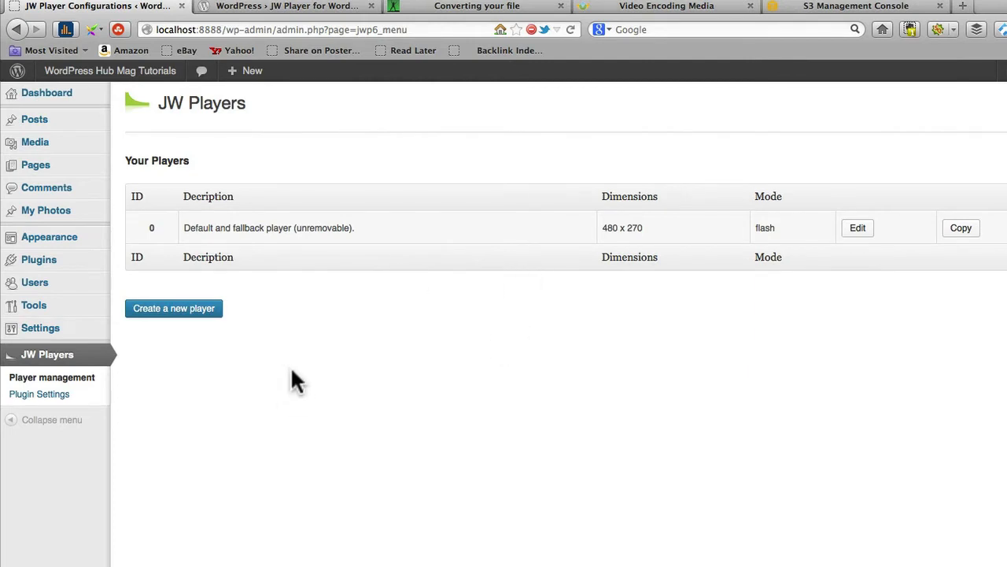
pyautogui.moveTo(173, 308)
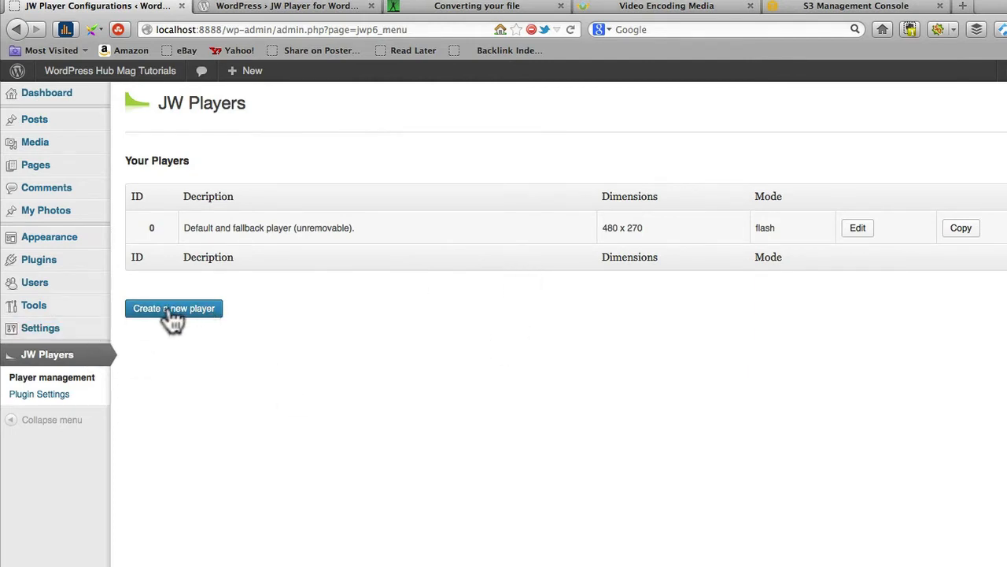
pyautogui.moveTo(219, 240)
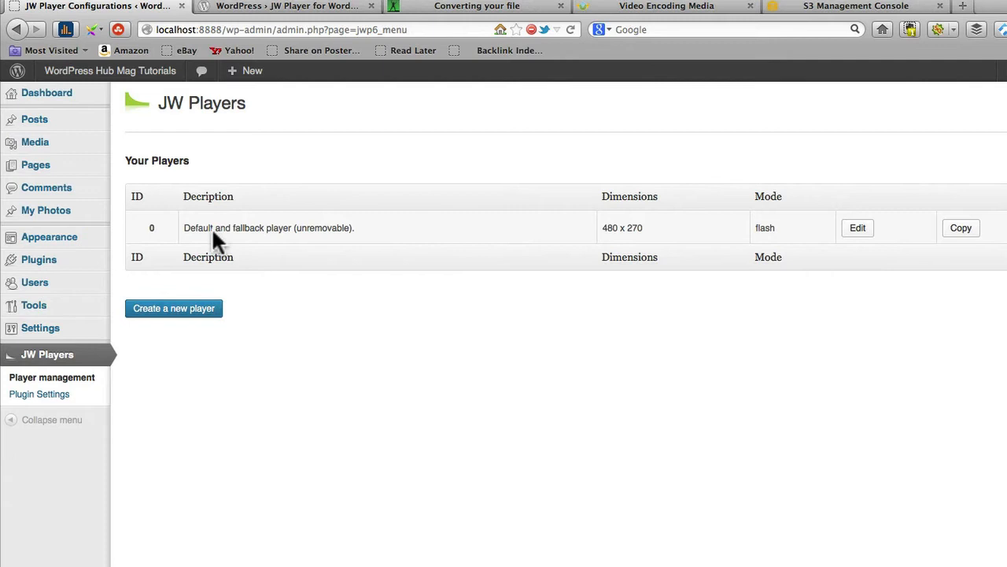
pyautogui.moveTo(573, 266)
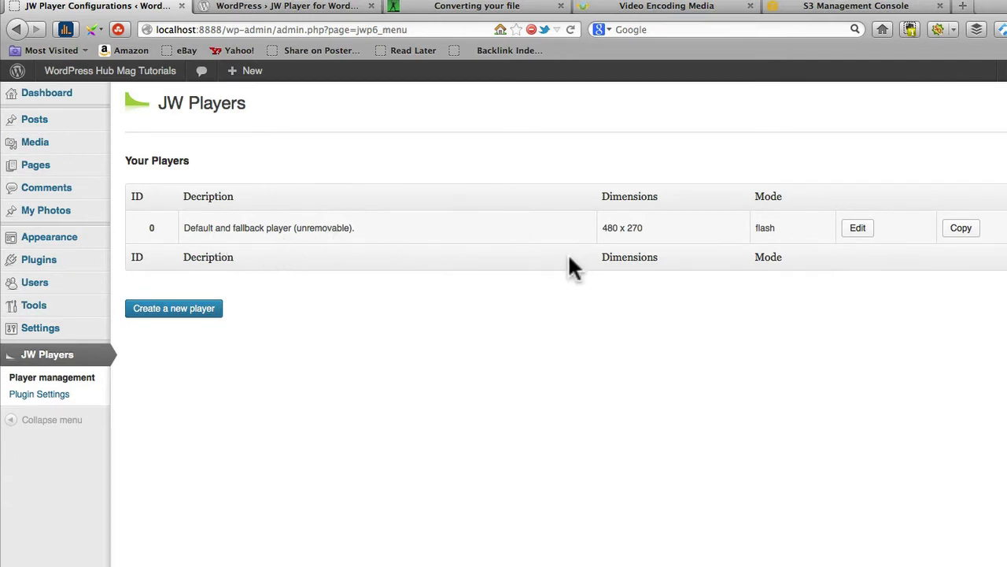
pyautogui.moveTo(353, 246)
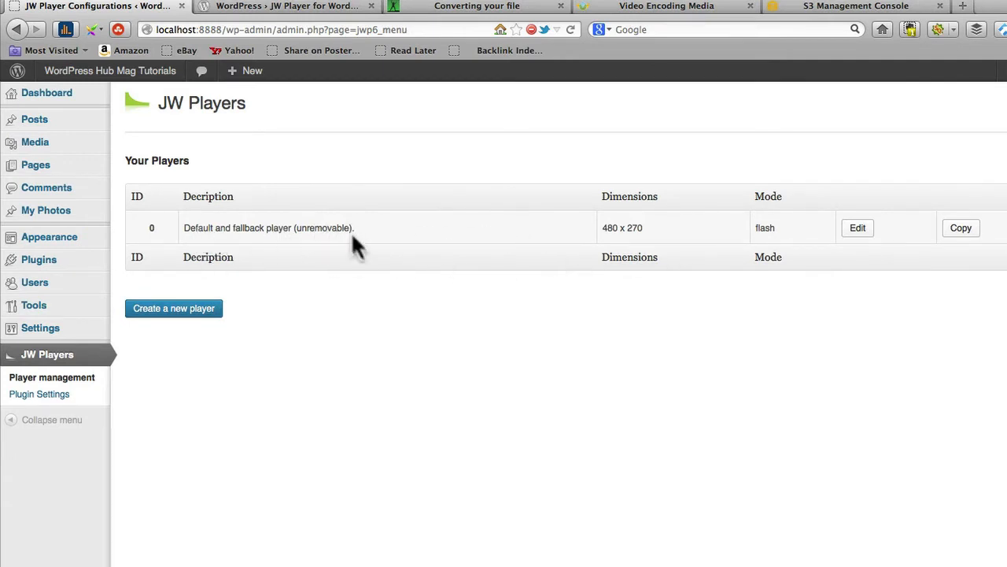
pyautogui.moveTo(181, 315)
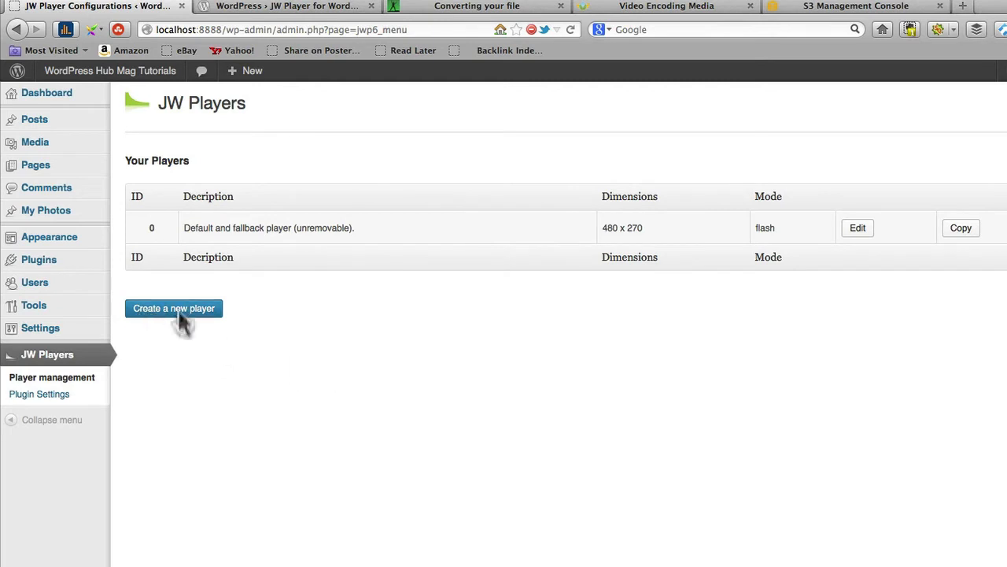
pyautogui.moveTo(325, 325)
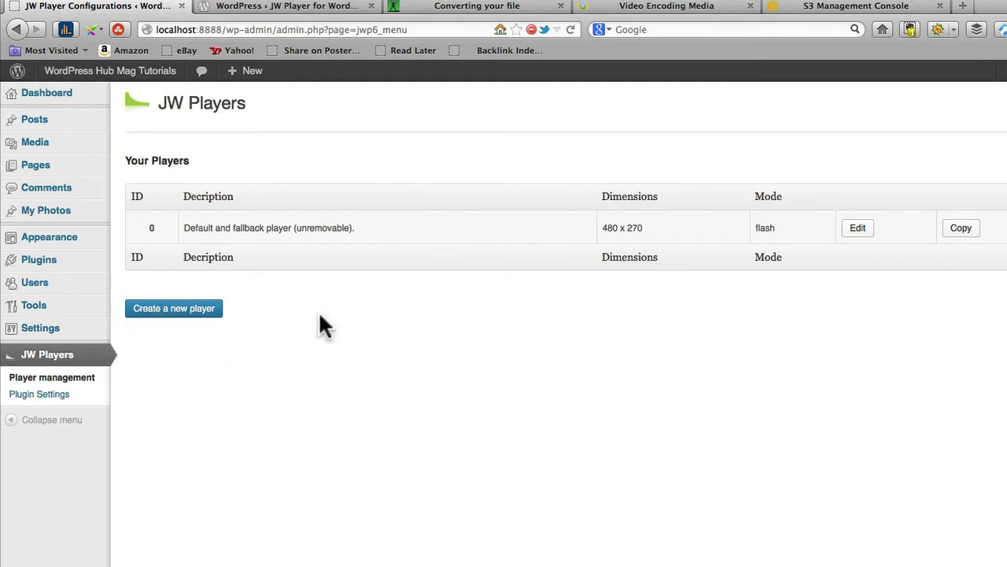
pyautogui.moveTo(413, 390)
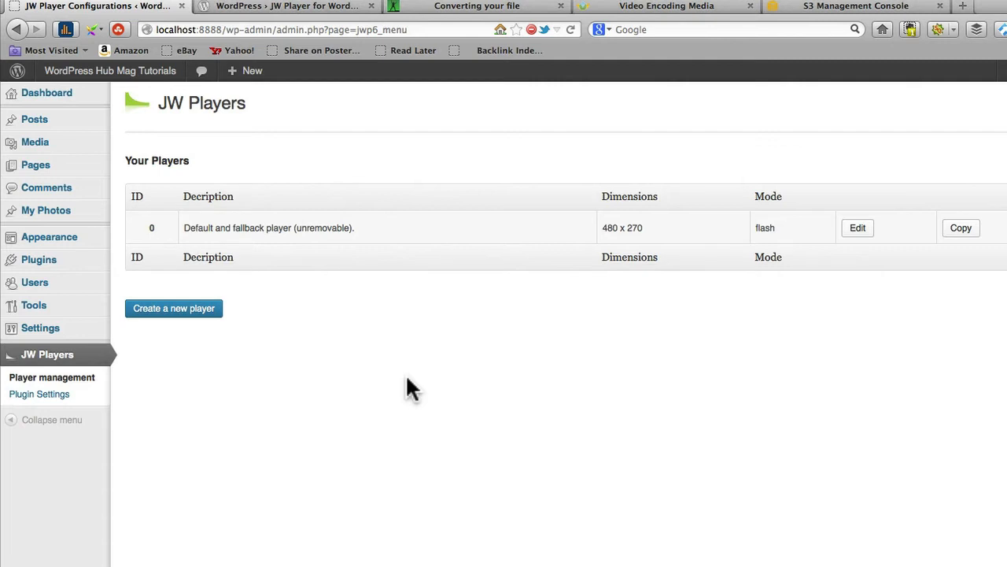
pyautogui.moveTo(206, 371)
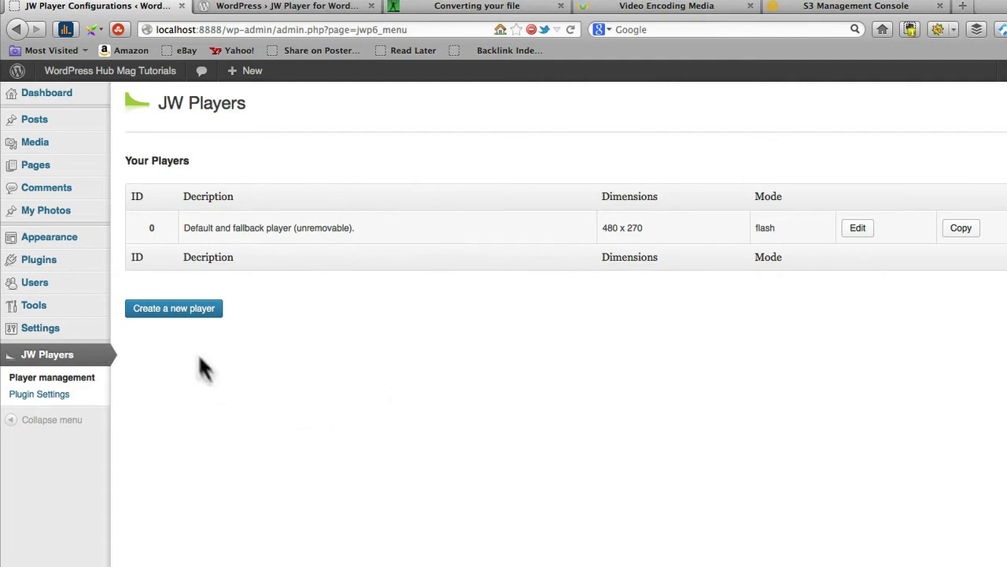
pyautogui.click(173, 308)
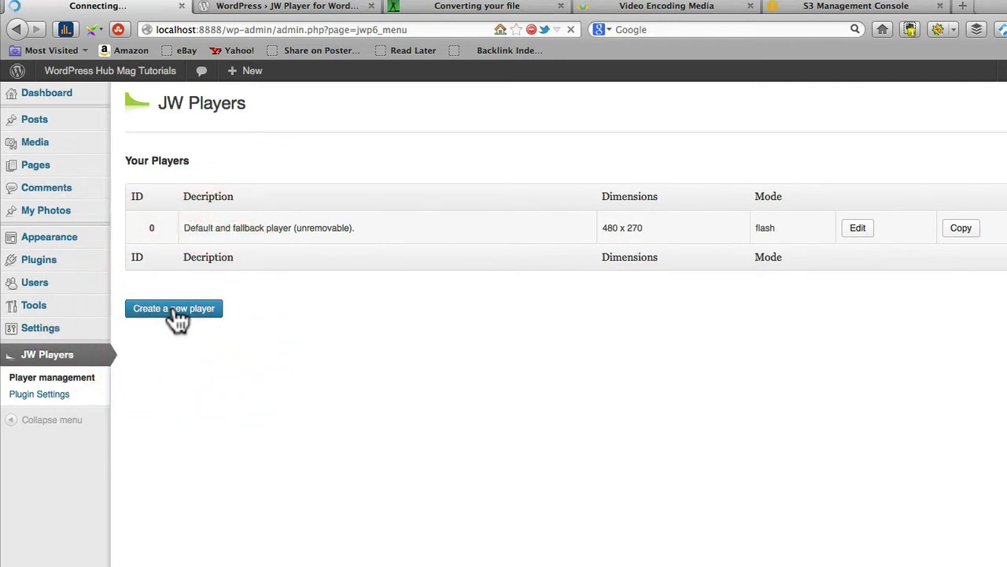
# Enter 'New Player 1' as the new player's description.
pyautogui.click(173, 308)
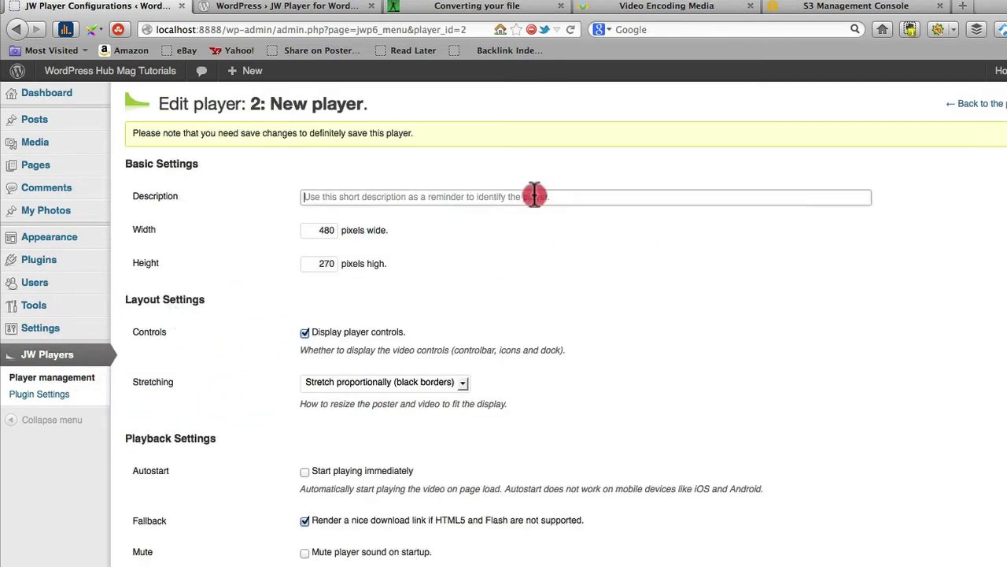
pyautogui.write('New')
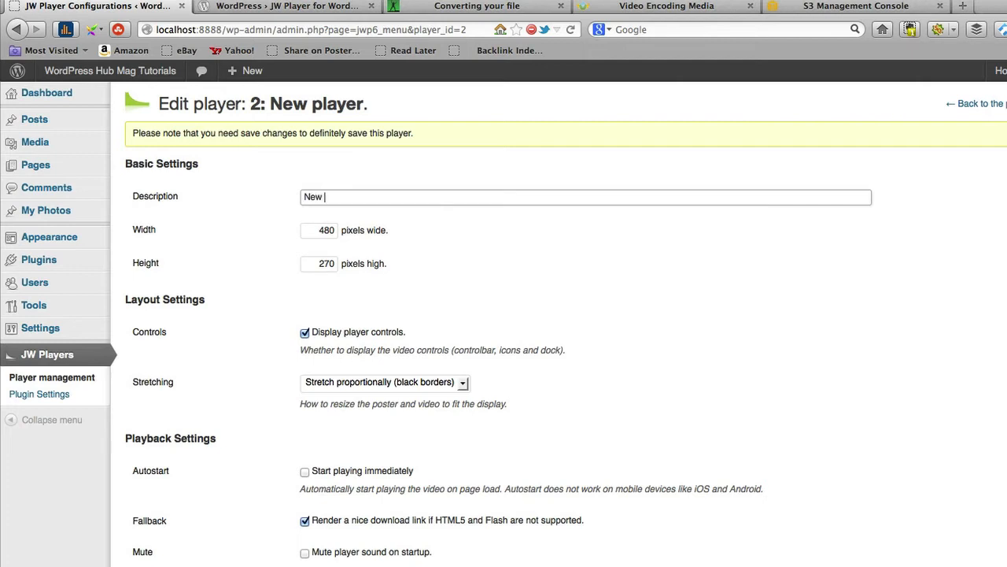
pyautogui.write('Player')
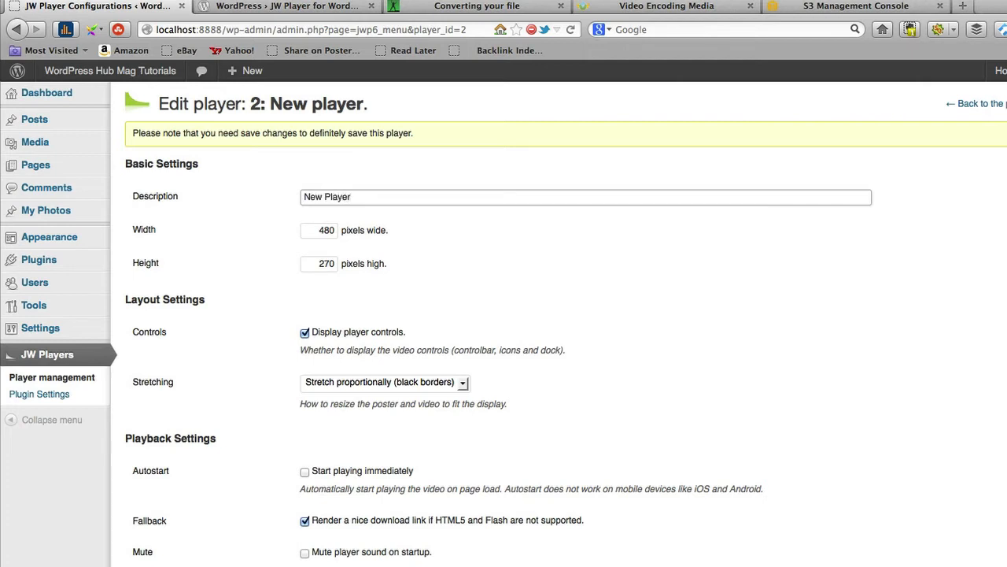
pyautogui.write('1')
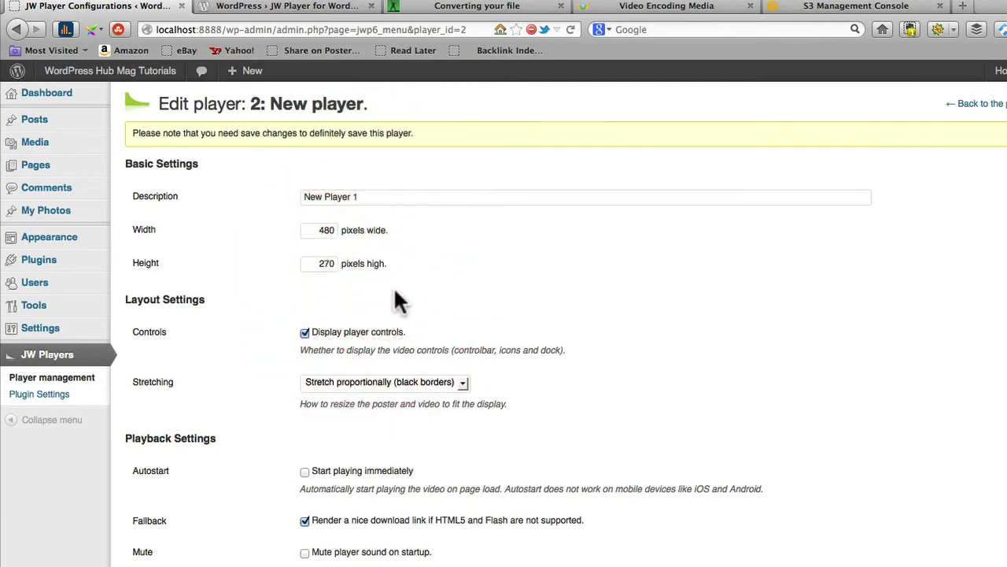
pyautogui.scroll(-3)
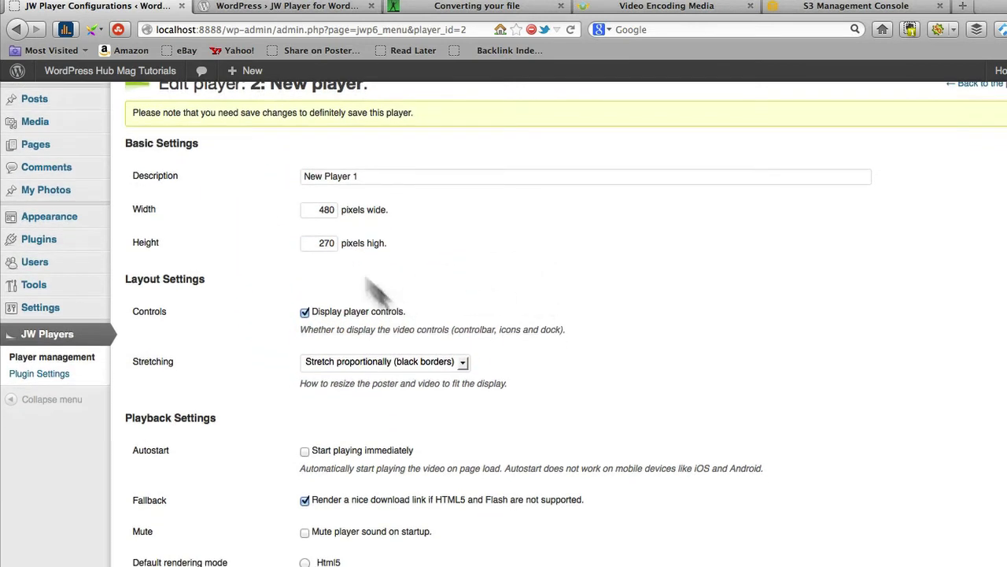
pyautogui.scroll(3)
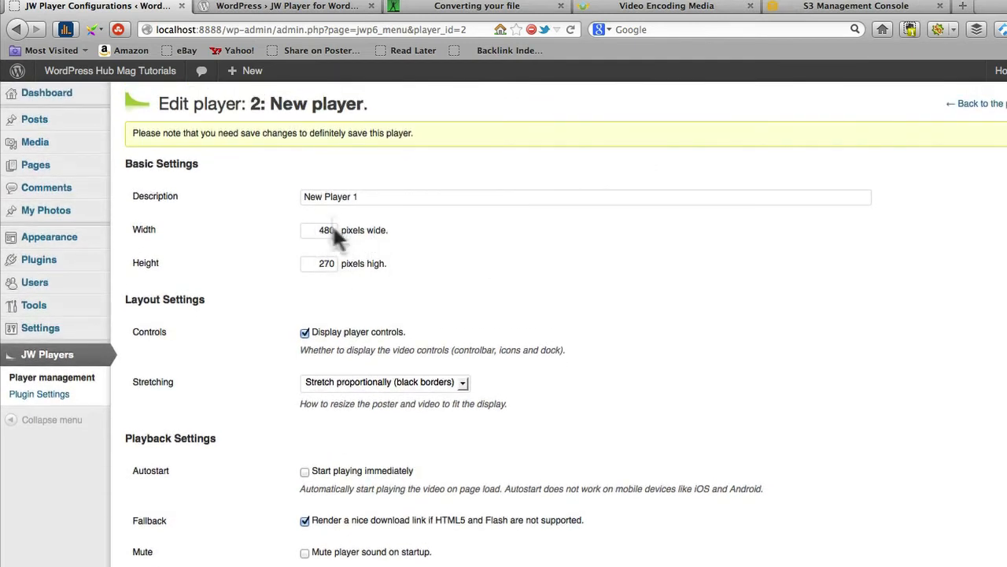
pyautogui.moveTo(347, 275)
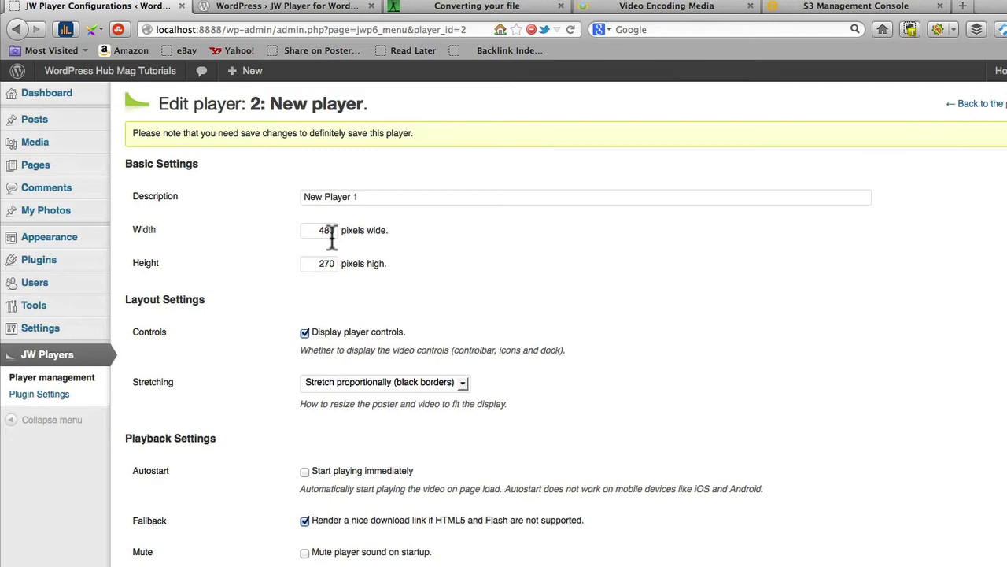
pyautogui.scroll(-3)
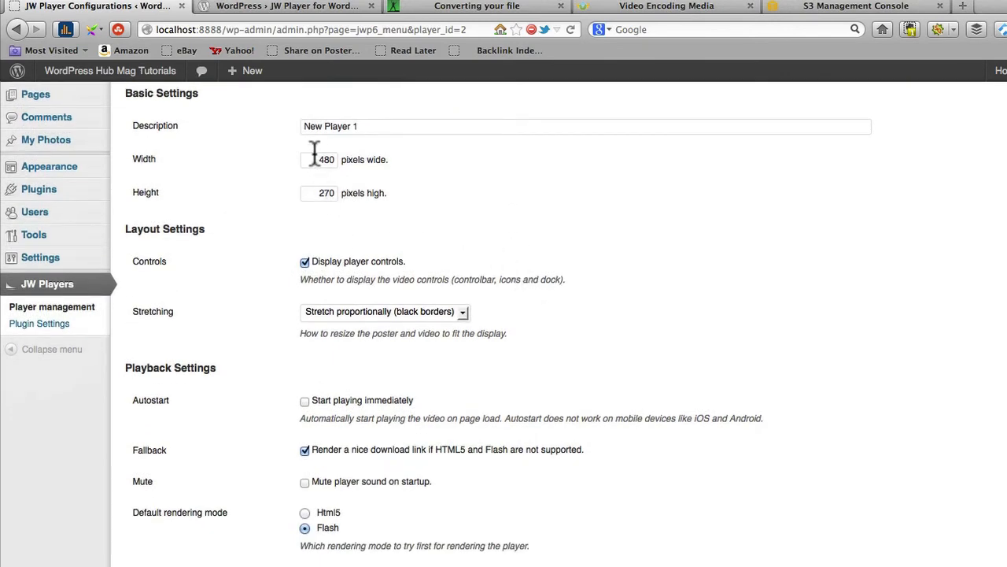
pyautogui.moveTo(283, 232)
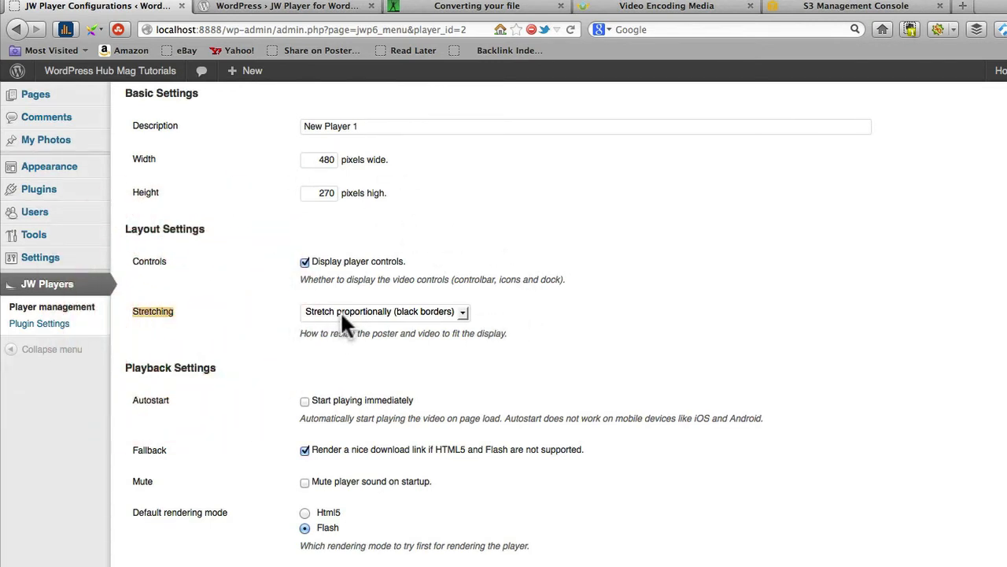
pyautogui.click(384, 312)
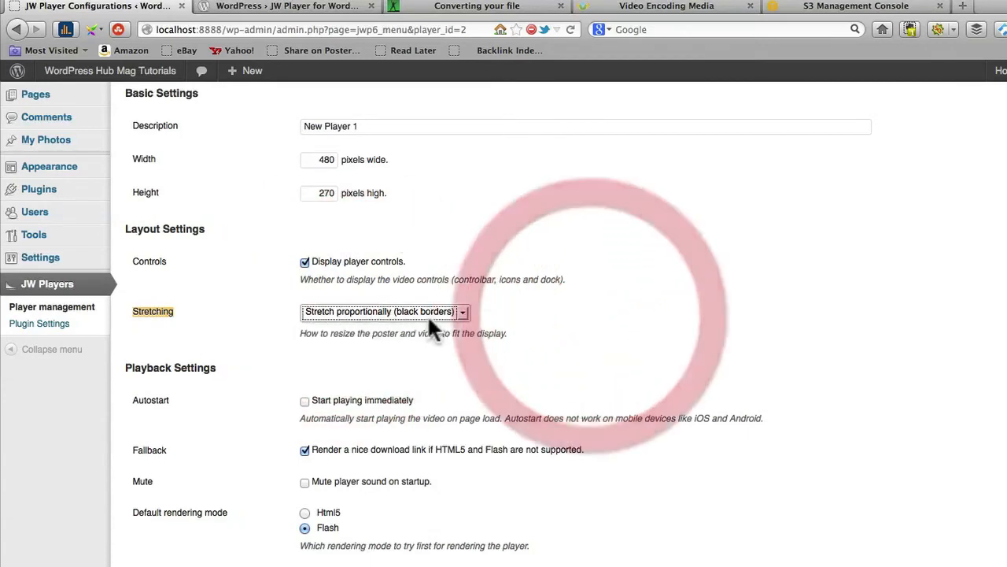
pyautogui.moveTo(330, 159)
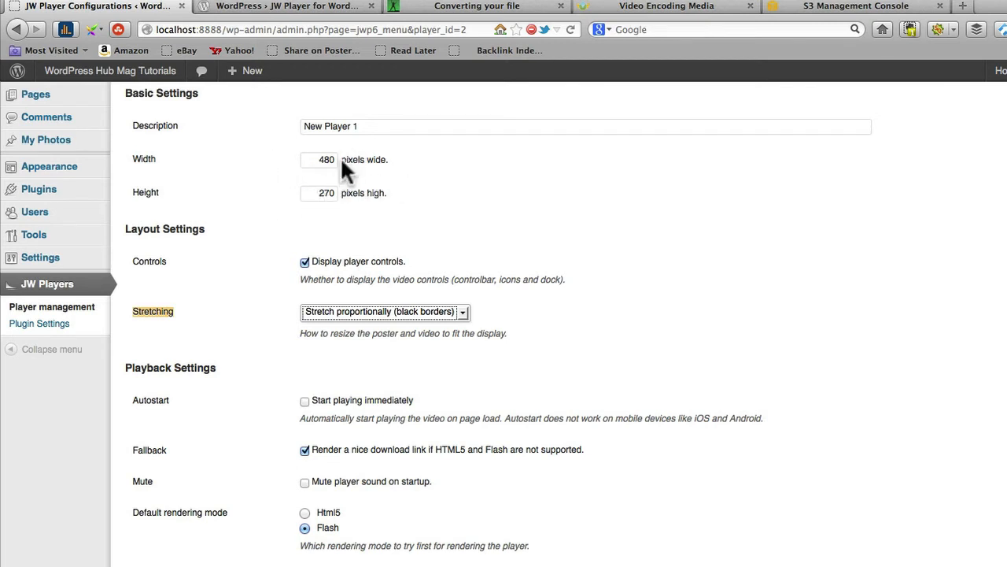
pyautogui.moveTo(433, 260)
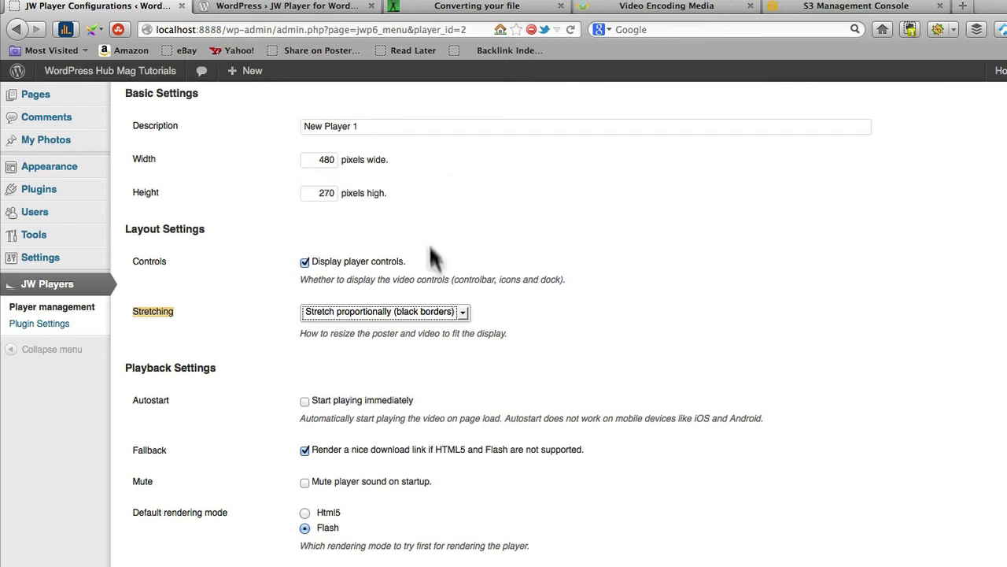
pyautogui.moveTo(425, 218)
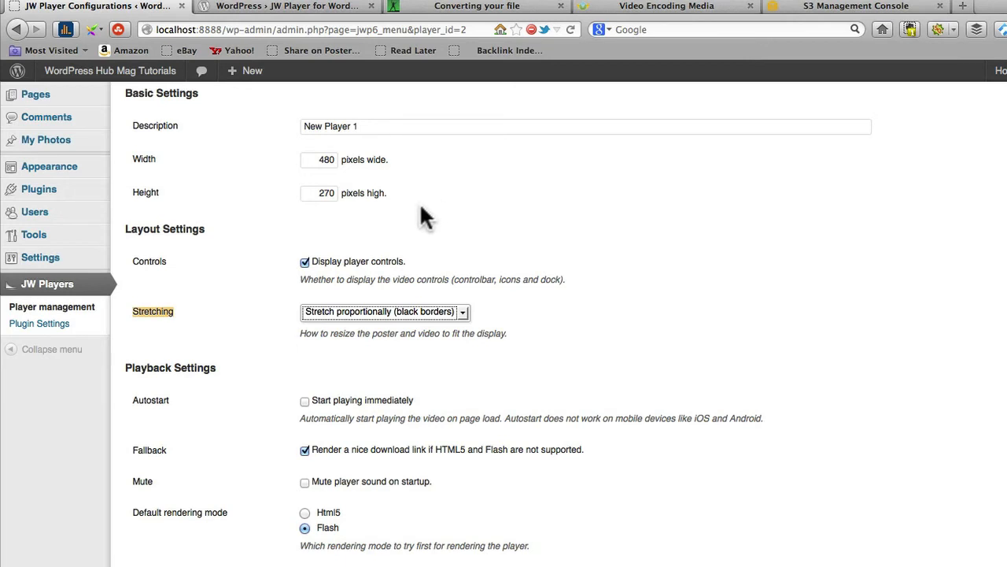
pyautogui.moveTo(272, 370)
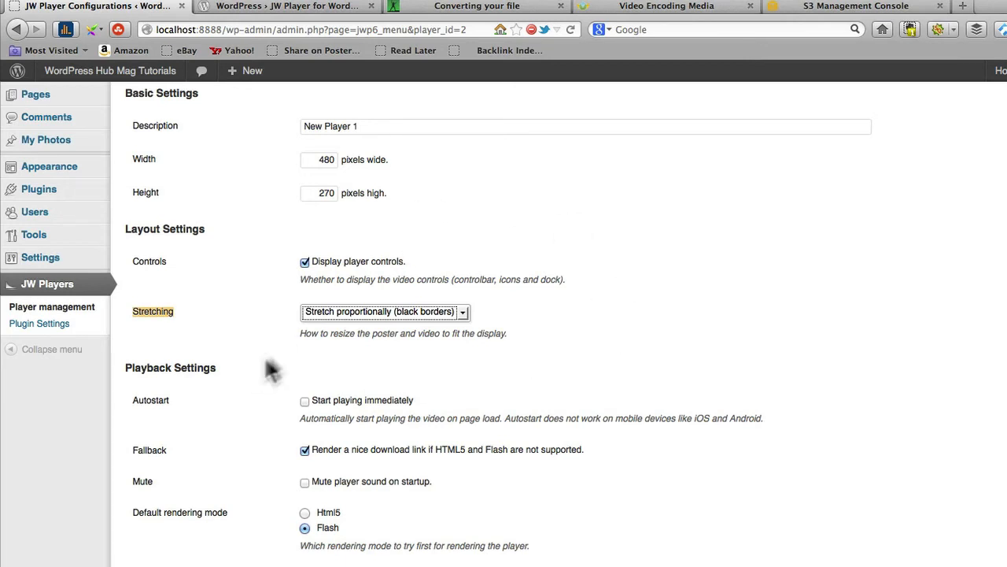
pyautogui.moveTo(385, 272)
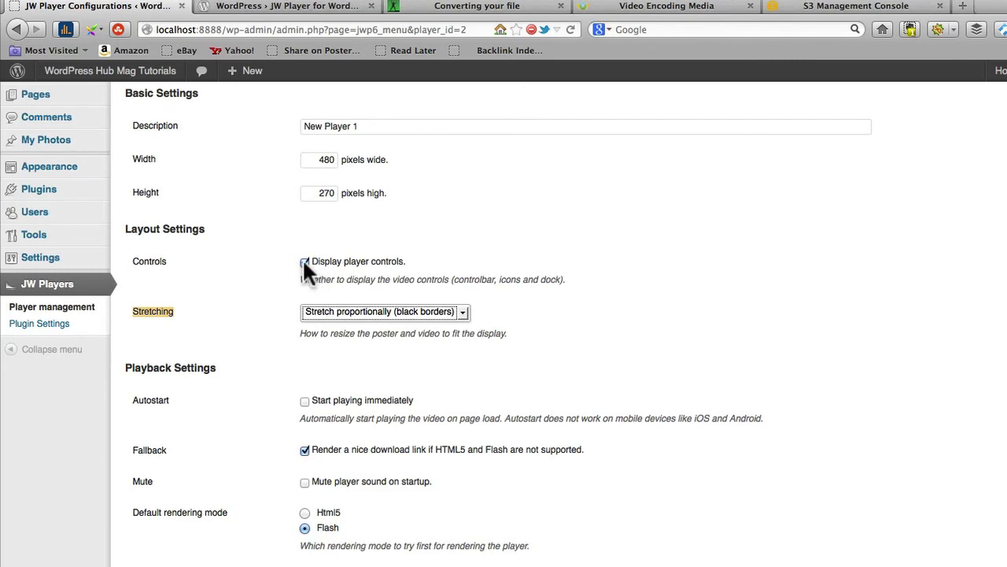
pyautogui.click(305, 261)
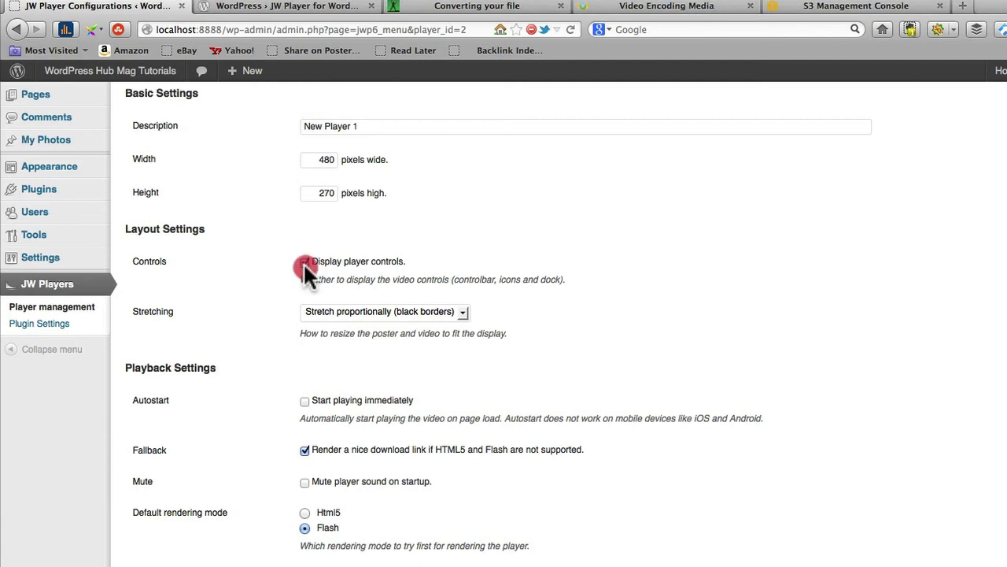
pyautogui.click(304, 261)
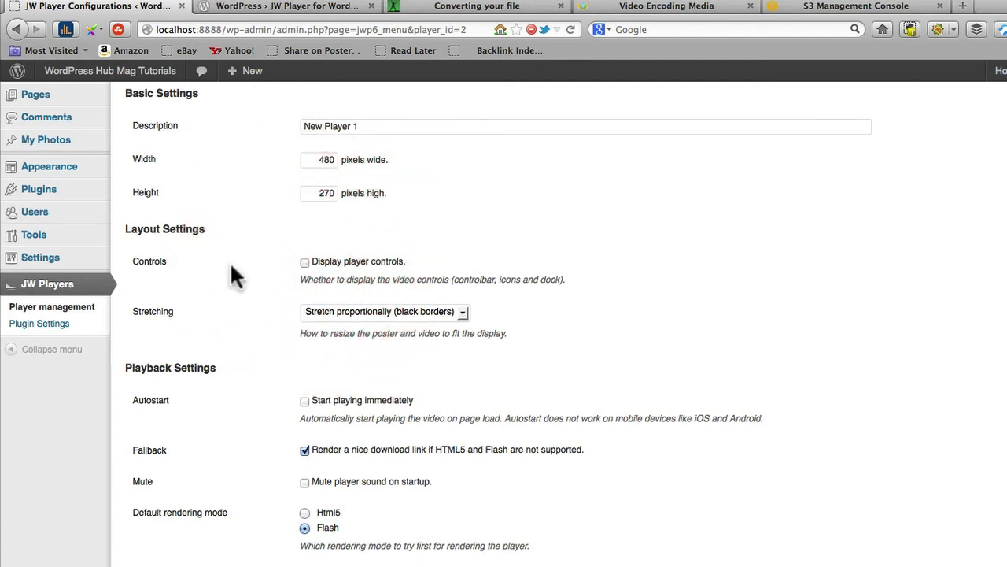
pyautogui.moveTo(377, 276)
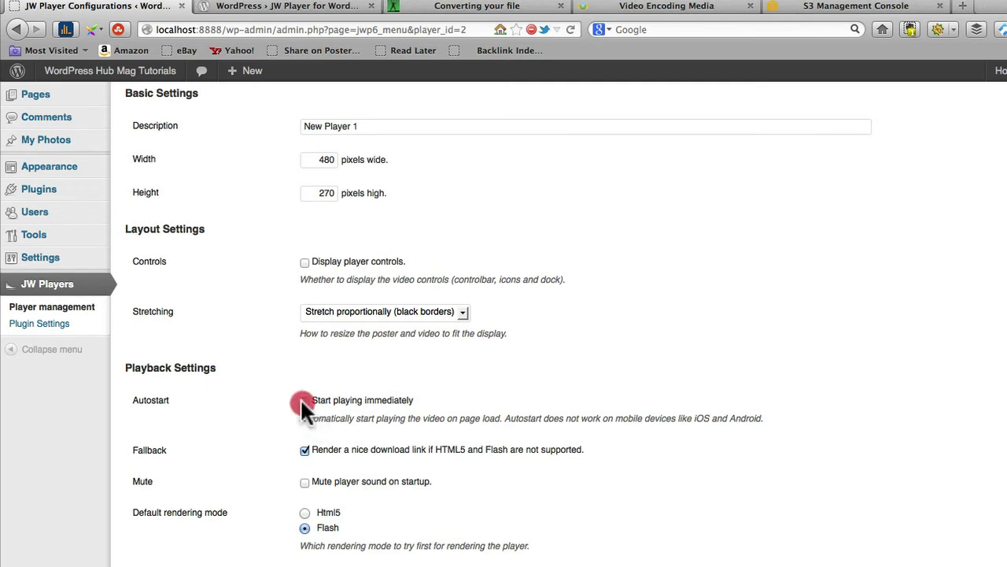
pyautogui.click(304, 399)
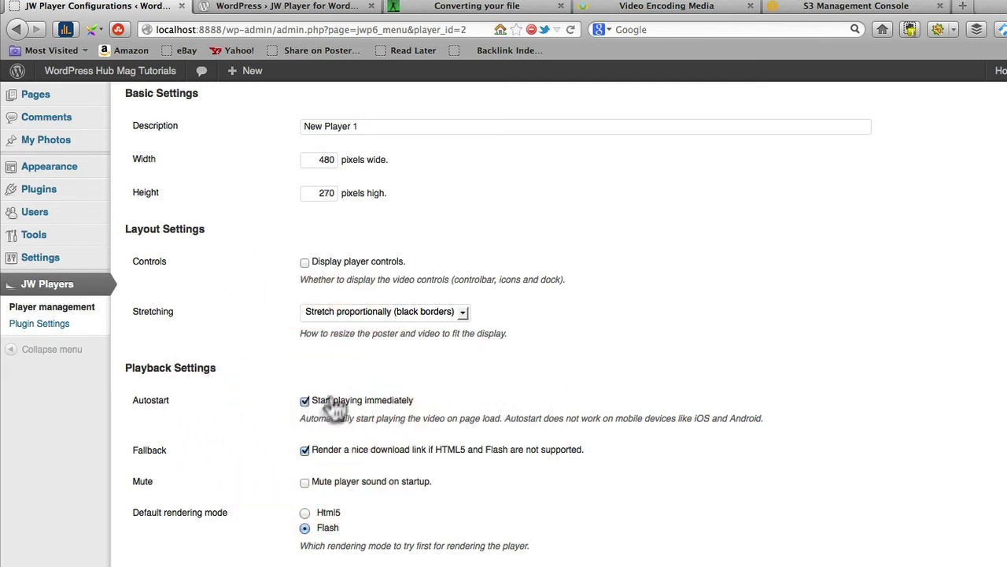
pyautogui.click(304, 400)
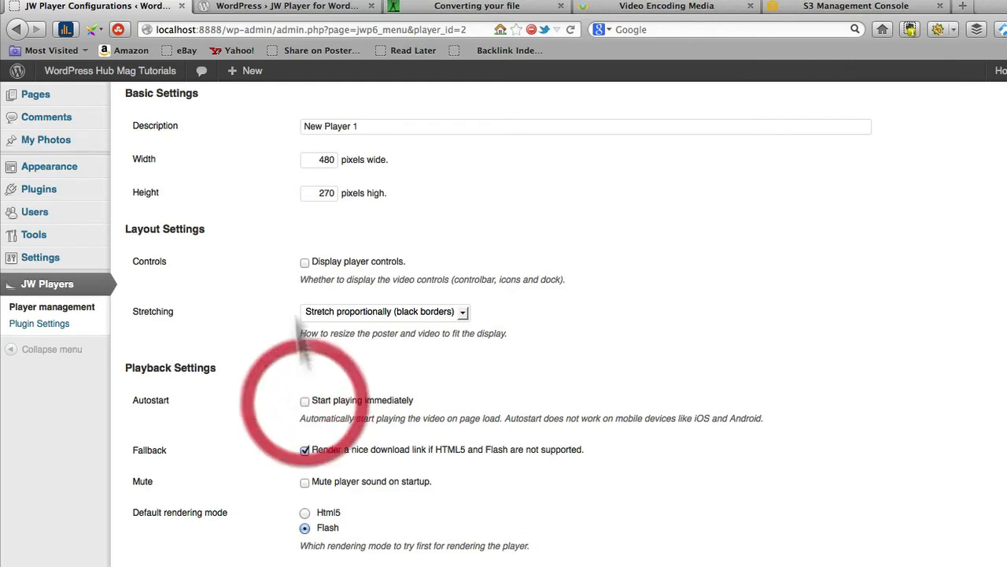
pyautogui.click(305, 245)
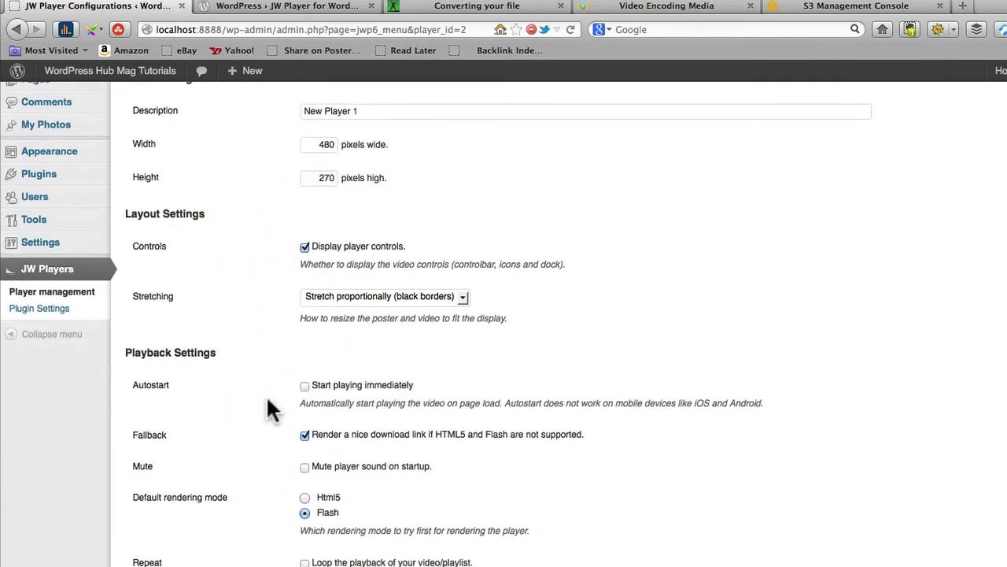
# Select Html5 as the Default rendering mode in Playback Settings.
pyautogui.scroll(-3)
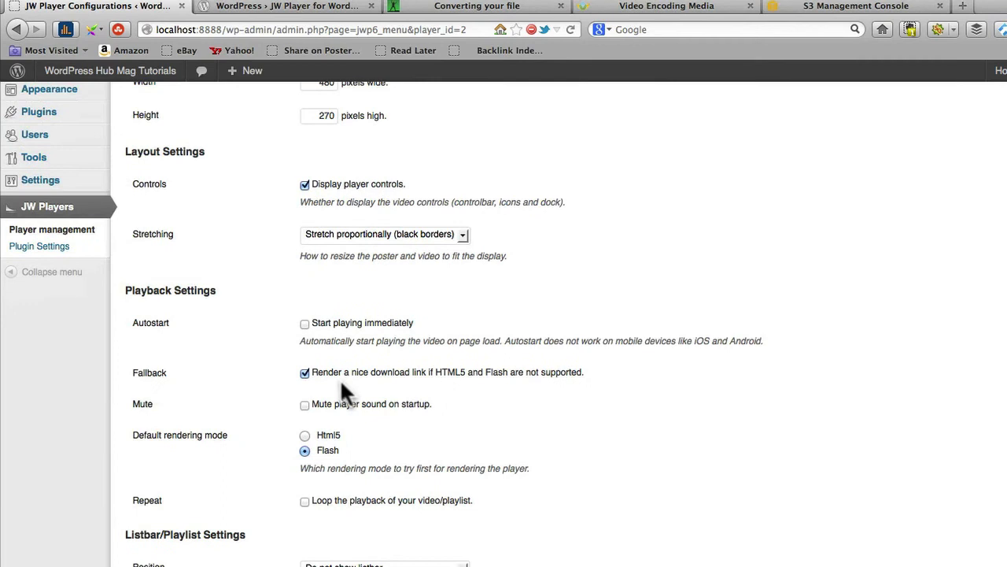
pyautogui.moveTo(447, 387)
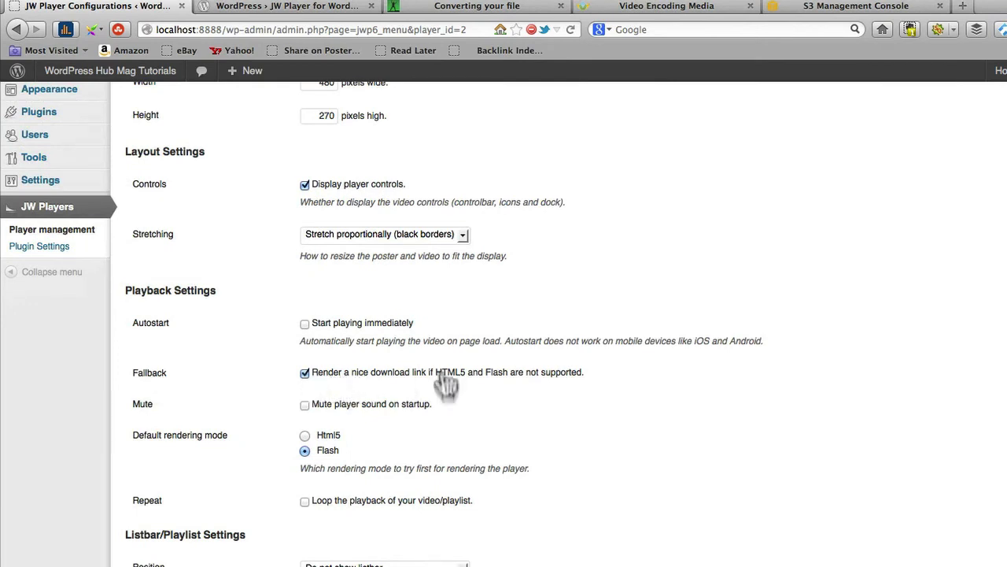
pyautogui.click(304, 435)
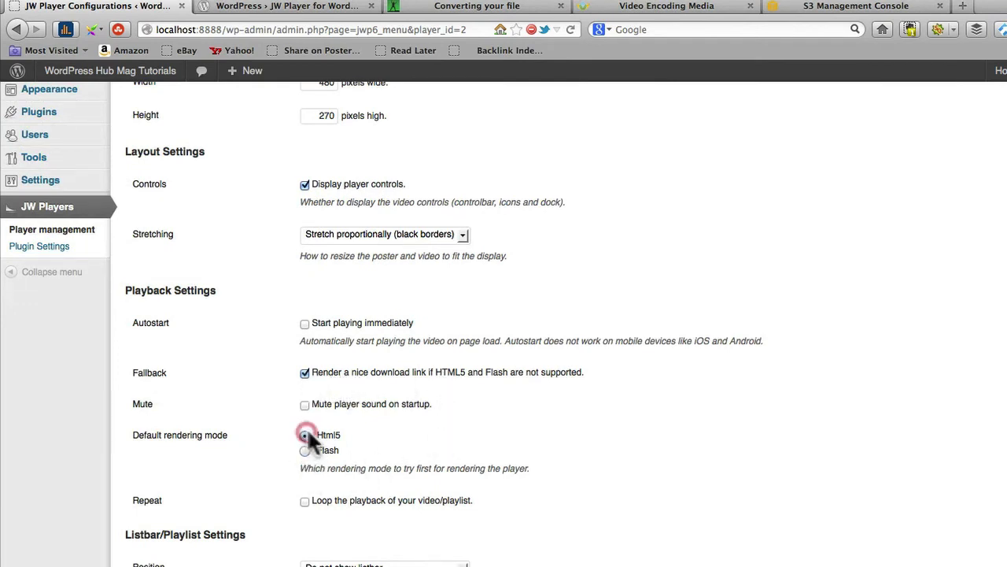
pyautogui.click(305, 435)
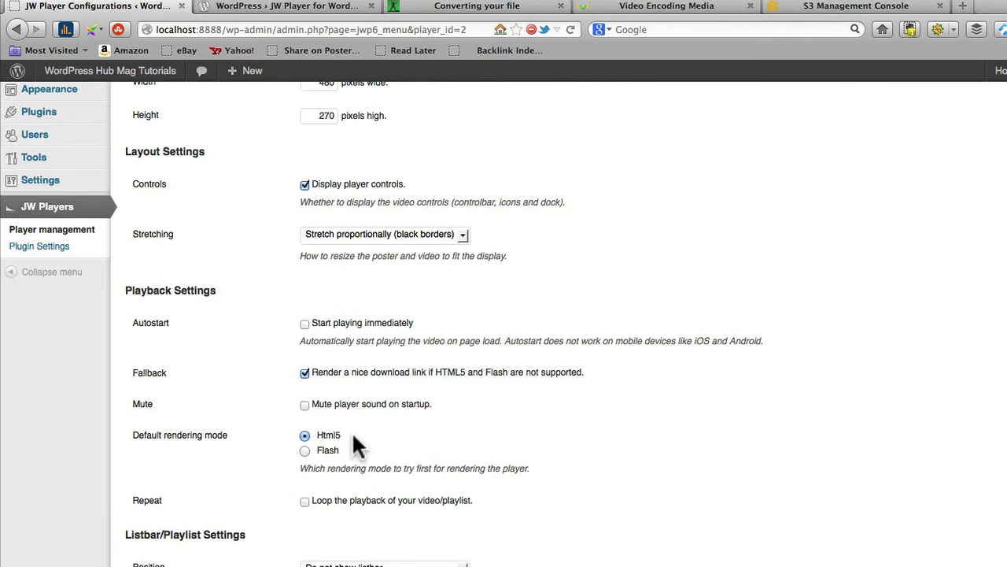
pyautogui.moveTo(431, 447)
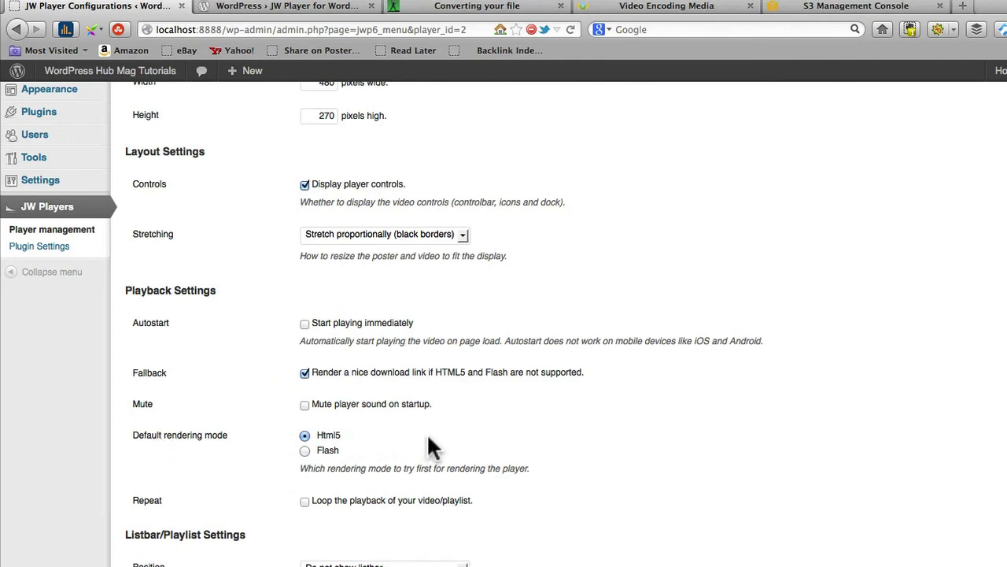
pyautogui.moveTo(622, 393)
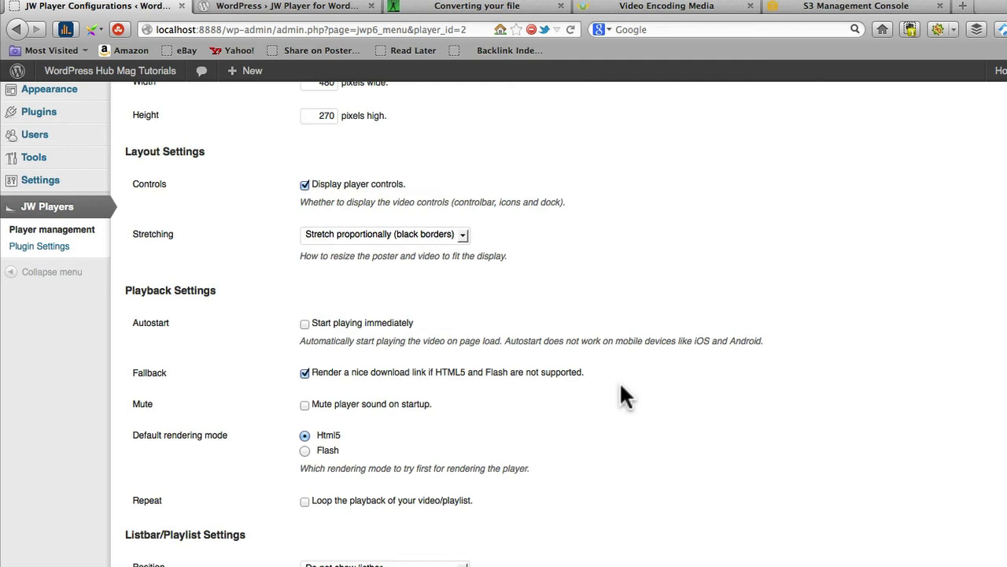
# Enable Repeat, try the listbar on the right, then revert to 'Do not show listbar'.
pyautogui.scroll(-3)
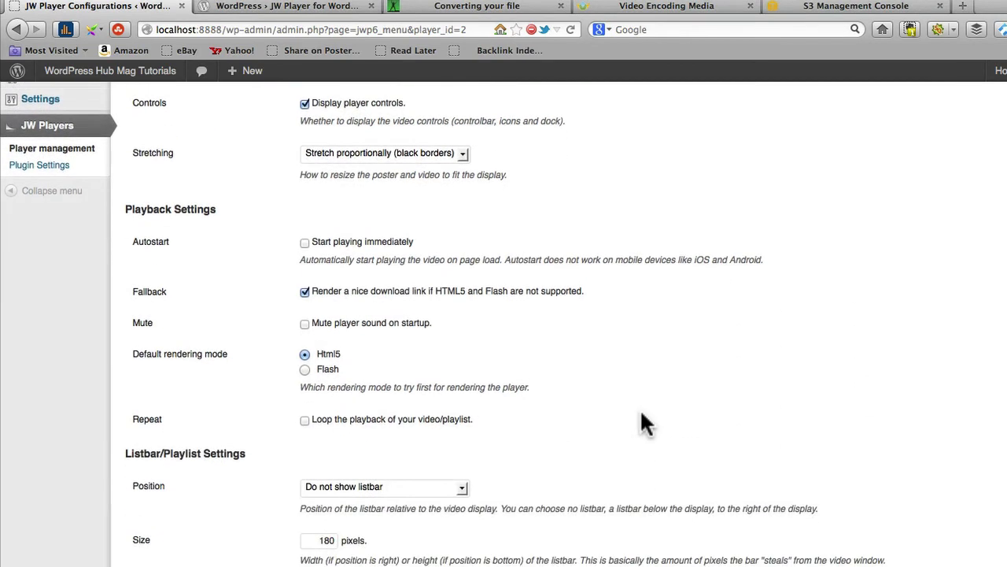
pyautogui.moveTo(343, 453)
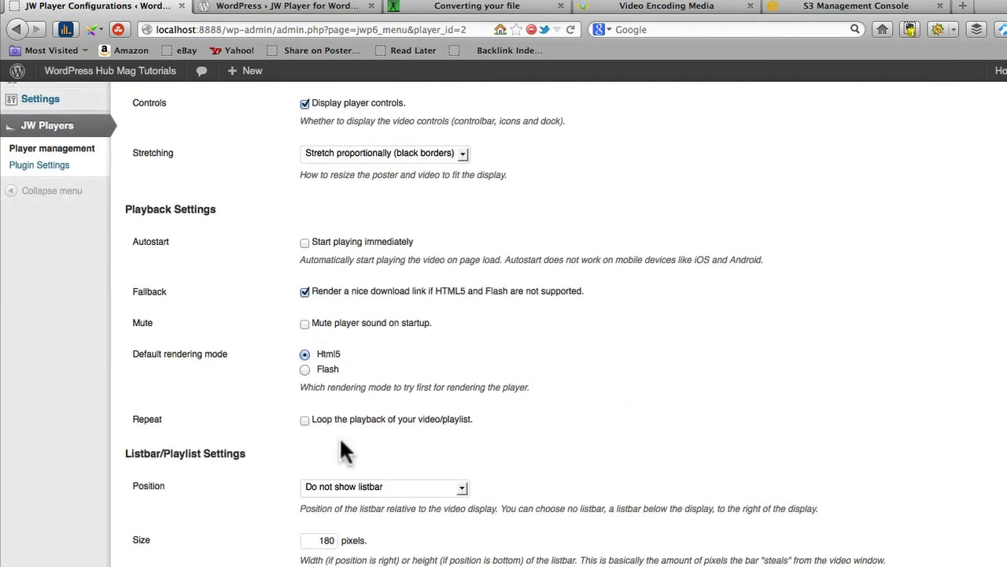
pyautogui.scroll(-3)
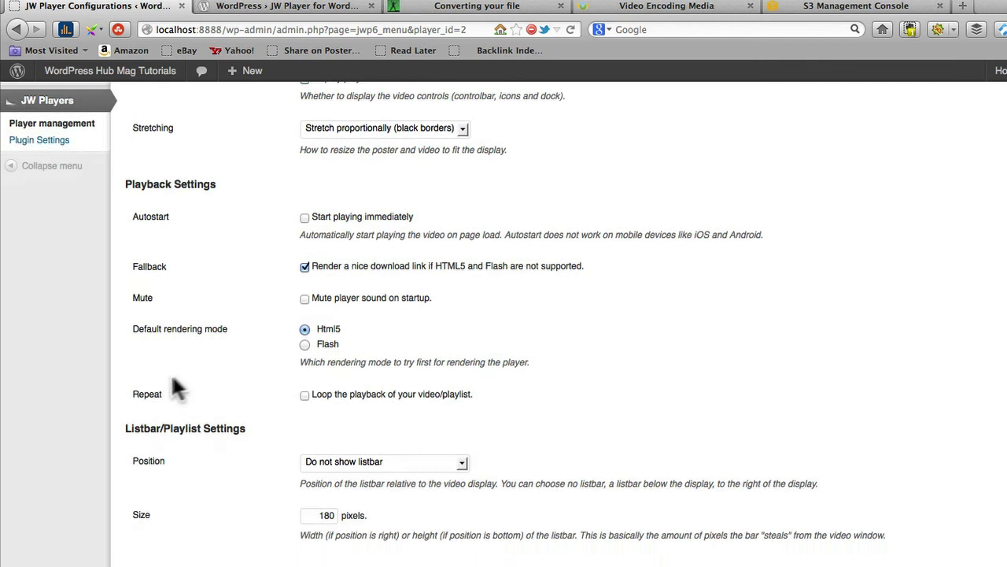
pyautogui.moveTo(311, 413)
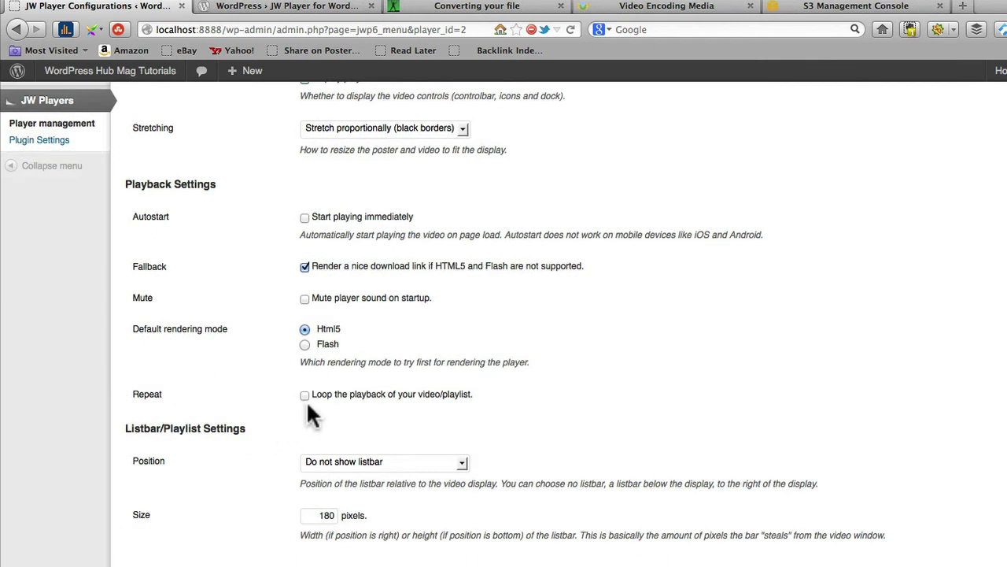
pyautogui.moveTo(218, 433)
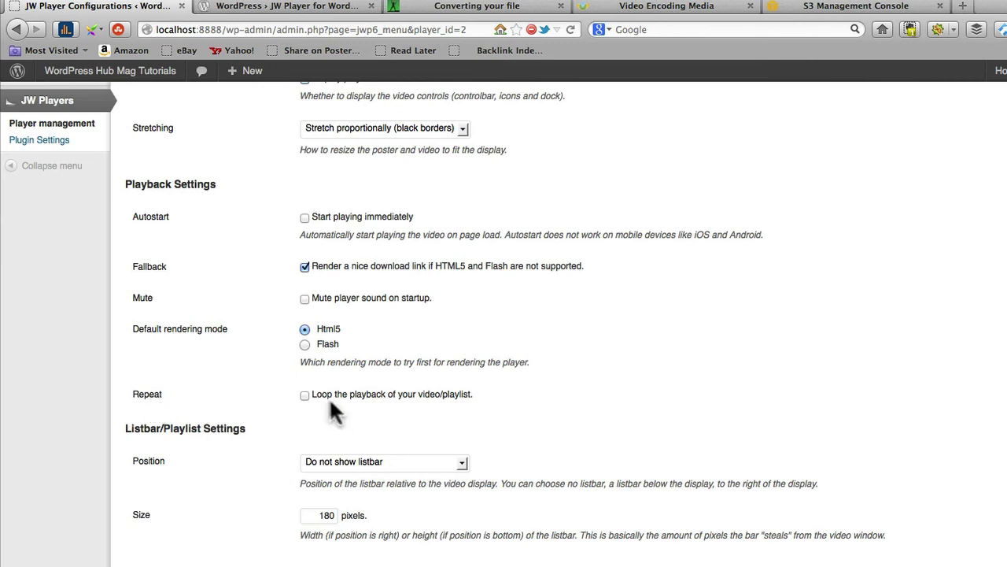
pyautogui.click(305, 395)
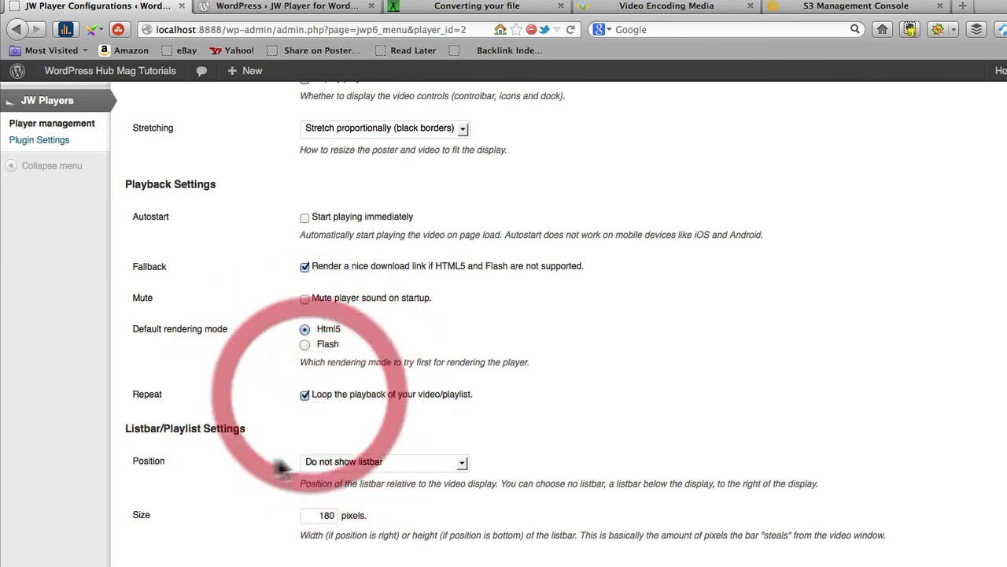
pyautogui.scroll(-3)
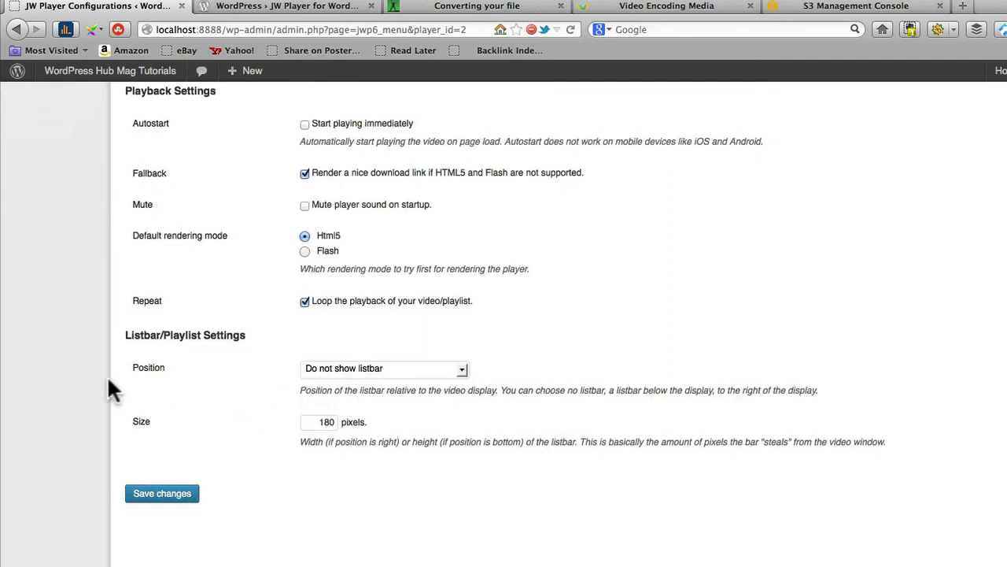
pyautogui.moveTo(150, 350)
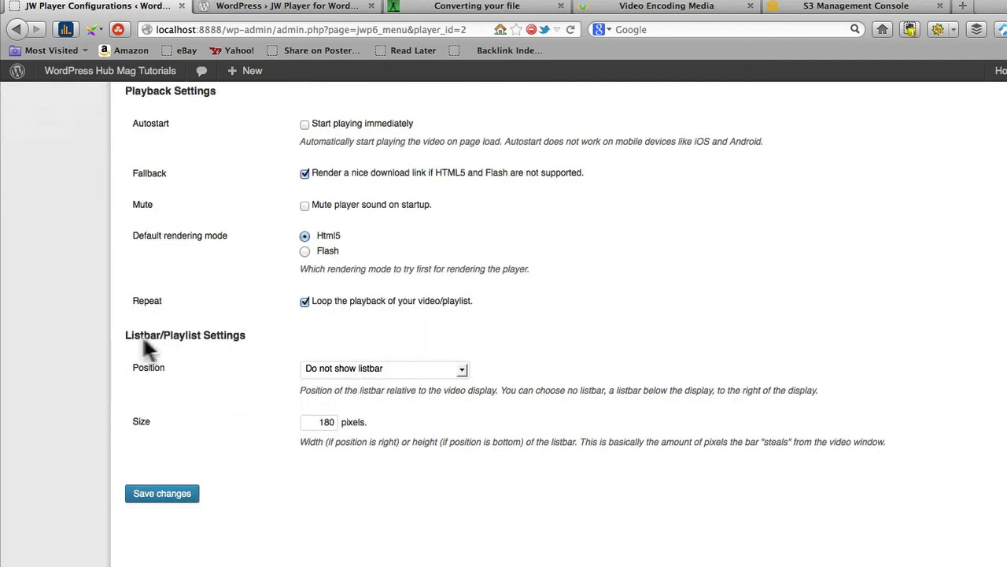
pyautogui.moveTo(236, 346)
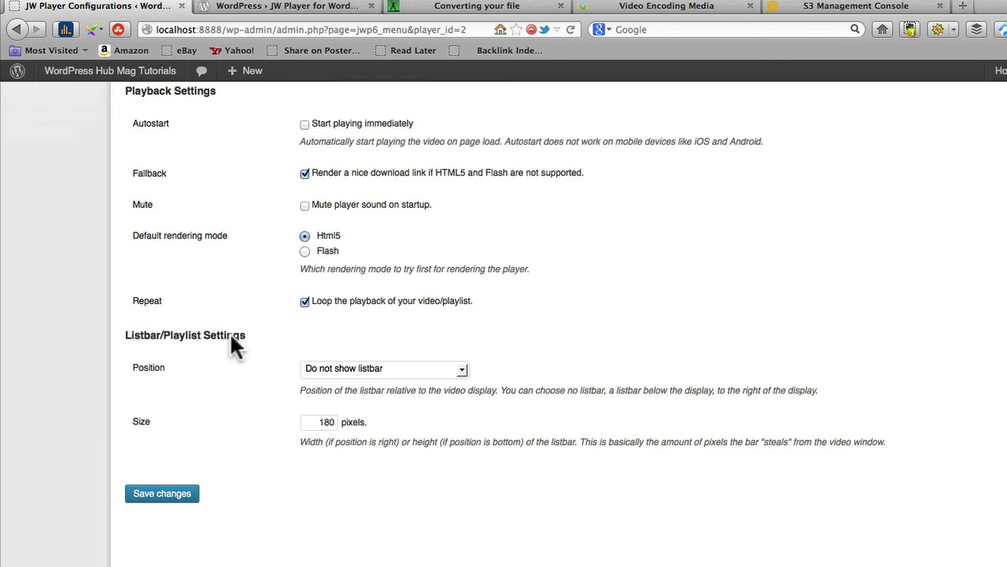
pyautogui.click(383, 367)
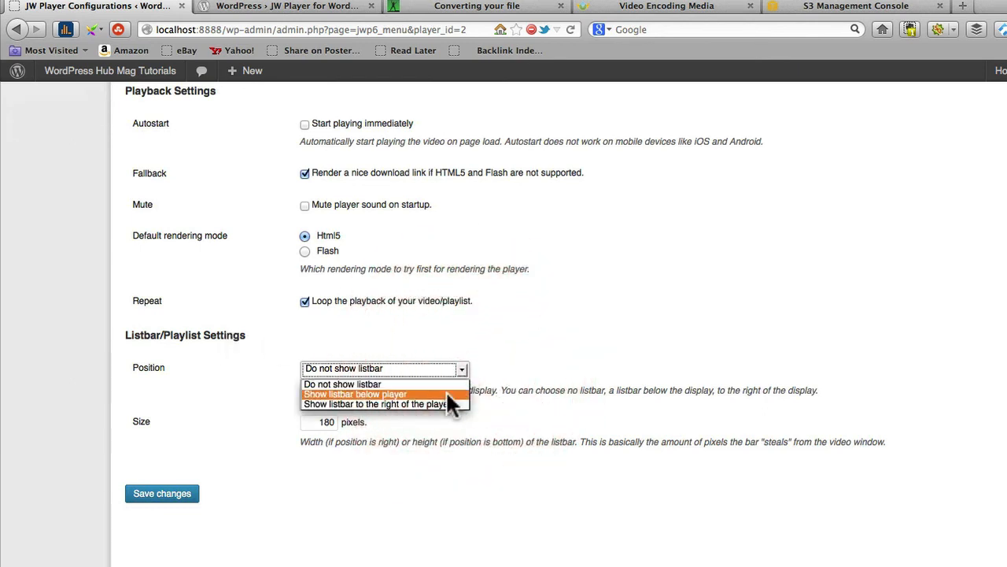
pyautogui.click(355, 394)
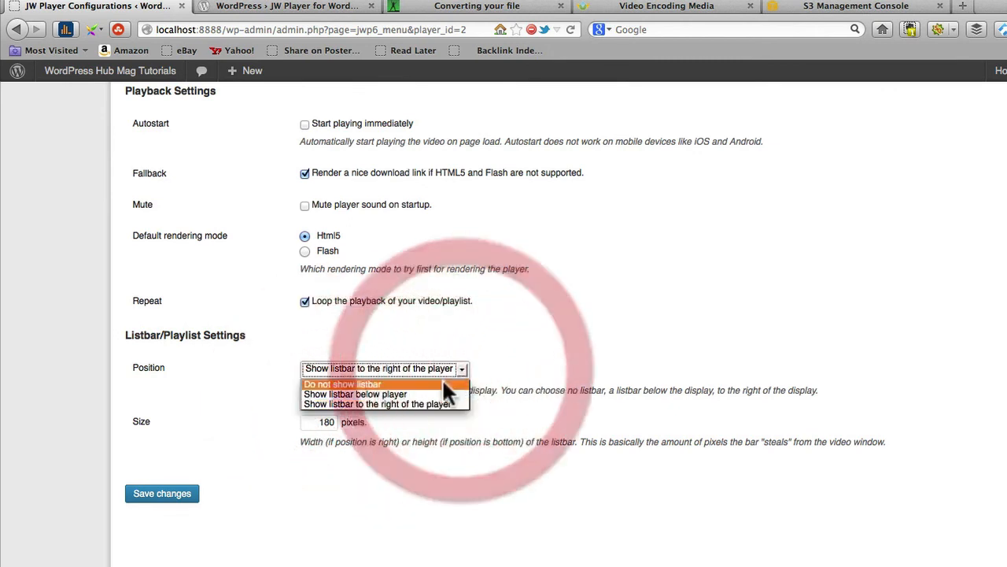
pyautogui.click(342, 384)
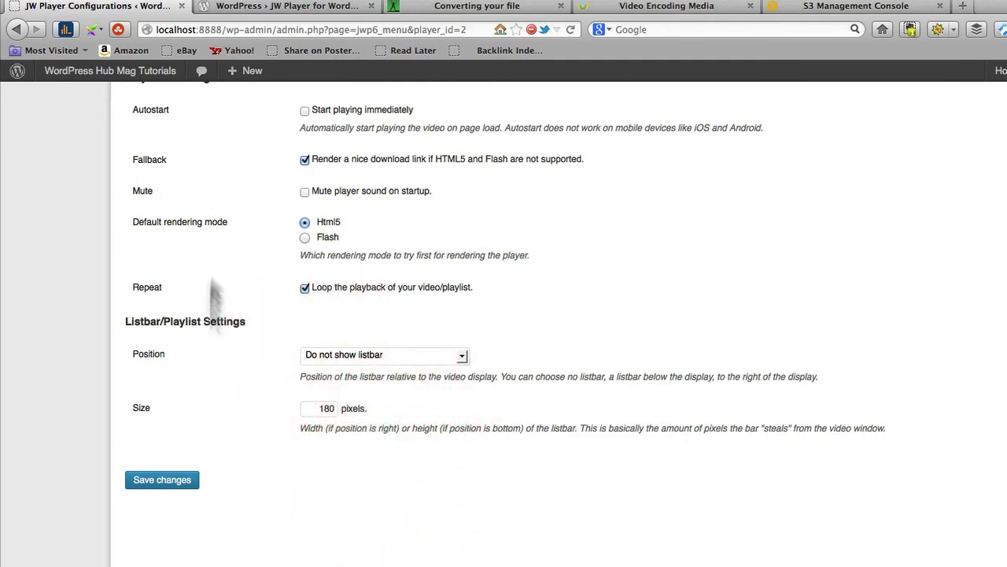
# Save changes so New Player 1 appears in Your Players with html5 mode.
pyautogui.click(163, 480)
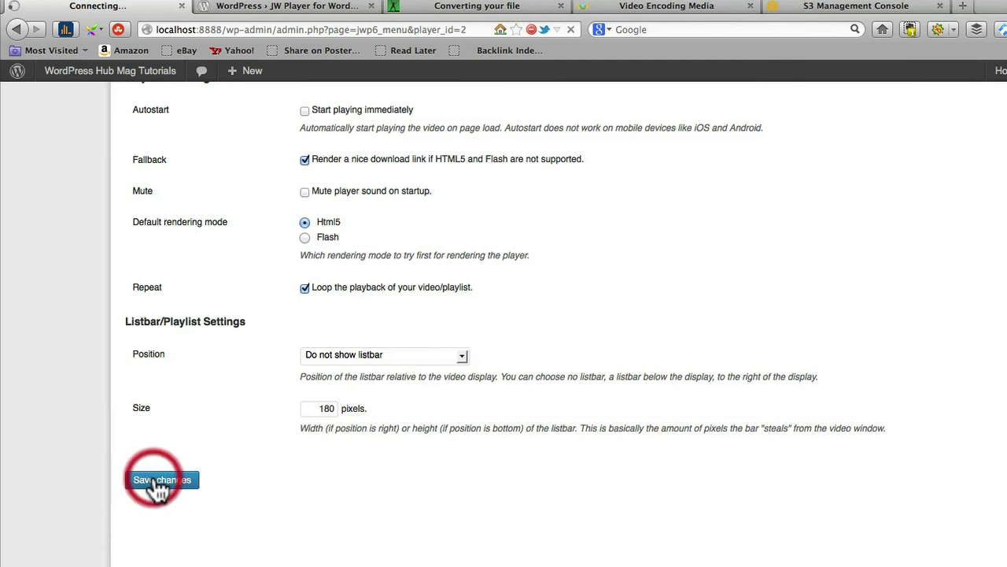
pyautogui.click(162, 479)
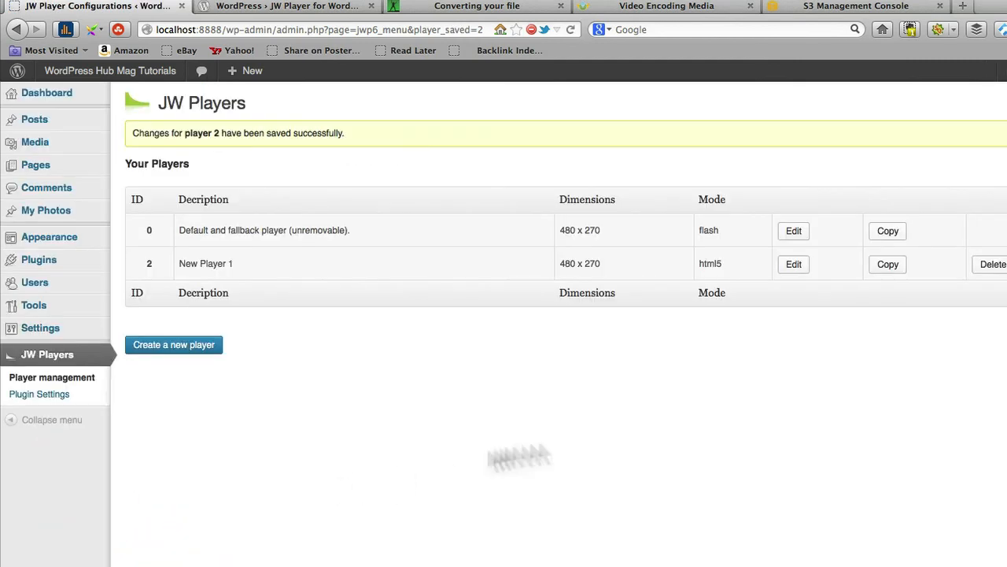
pyautogui.moveTo(793, 263)
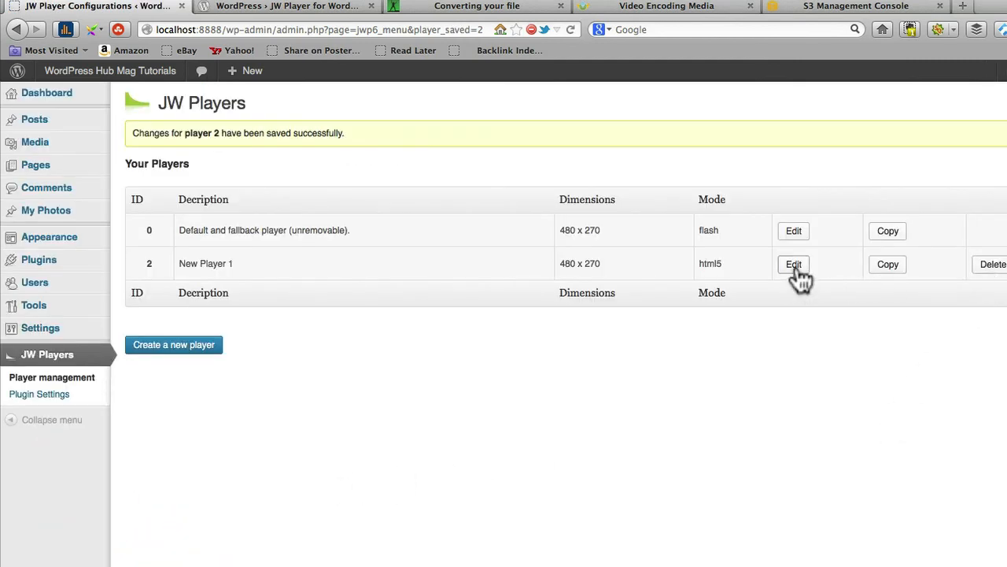
pyautogui.moveTo(814, 279)
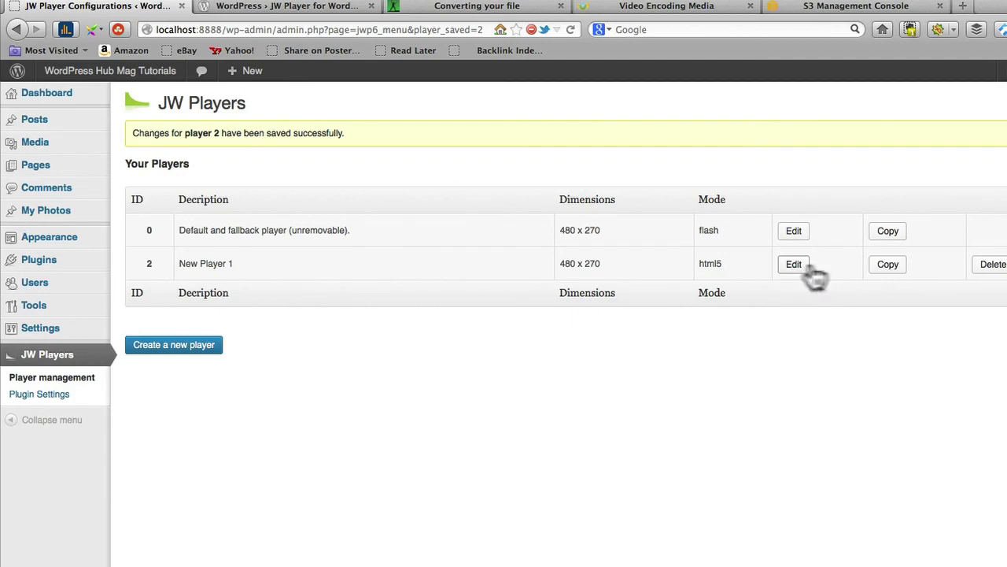
pyautogui.moveTo(796, 268)
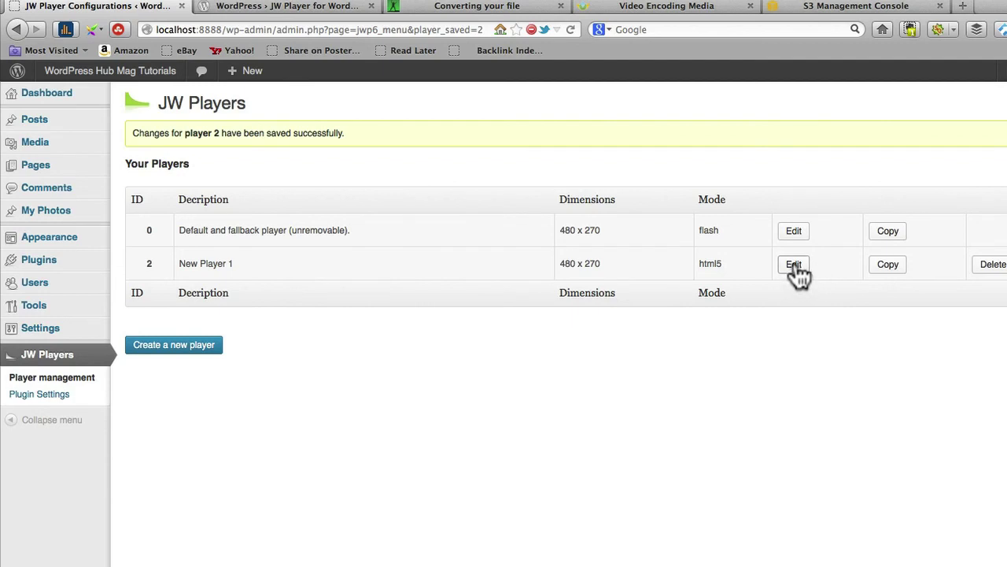
pyautogui.moveTo(213, 289)
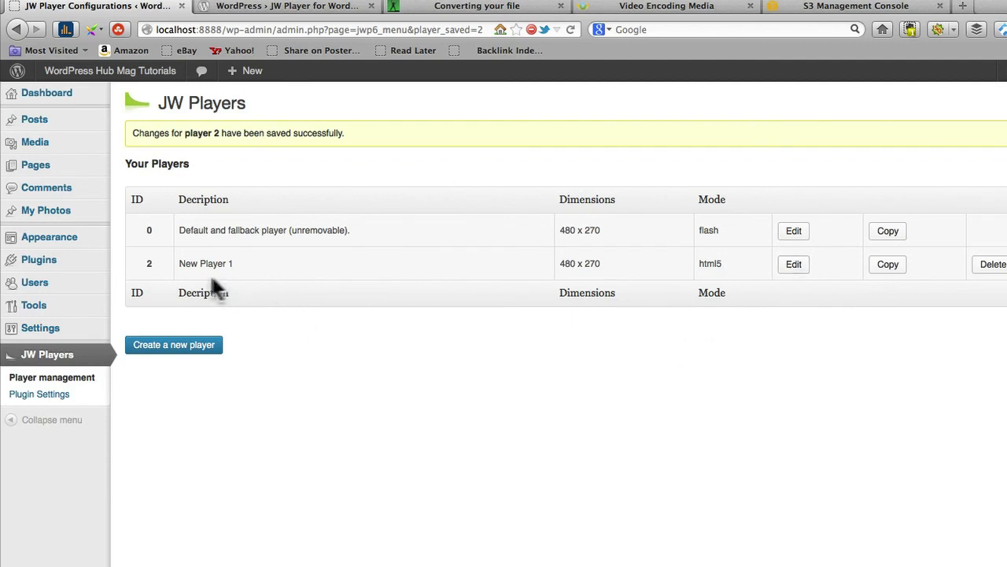
pyautogui.moveTo(381, 348)
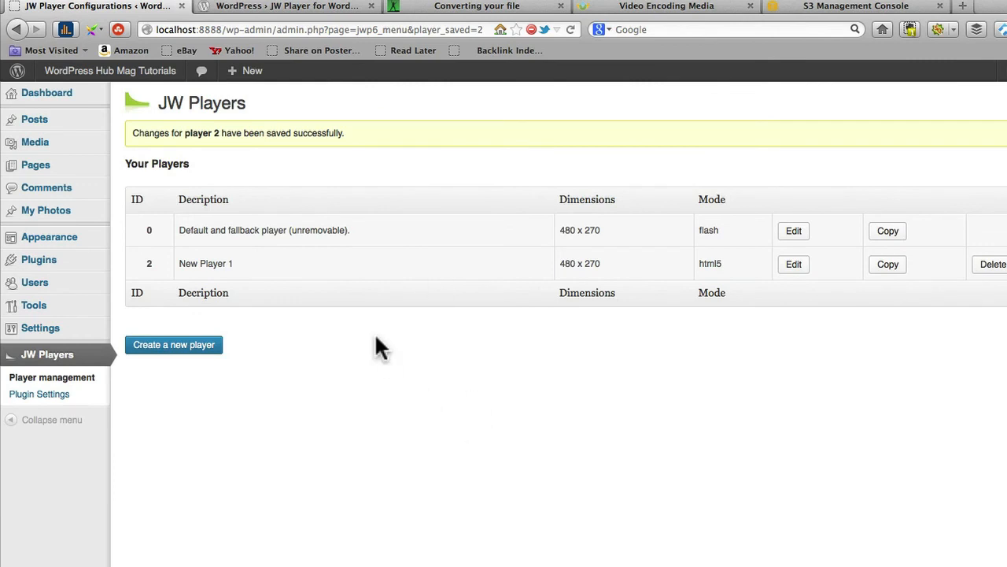
pyautogui.moveTo(205, 465)
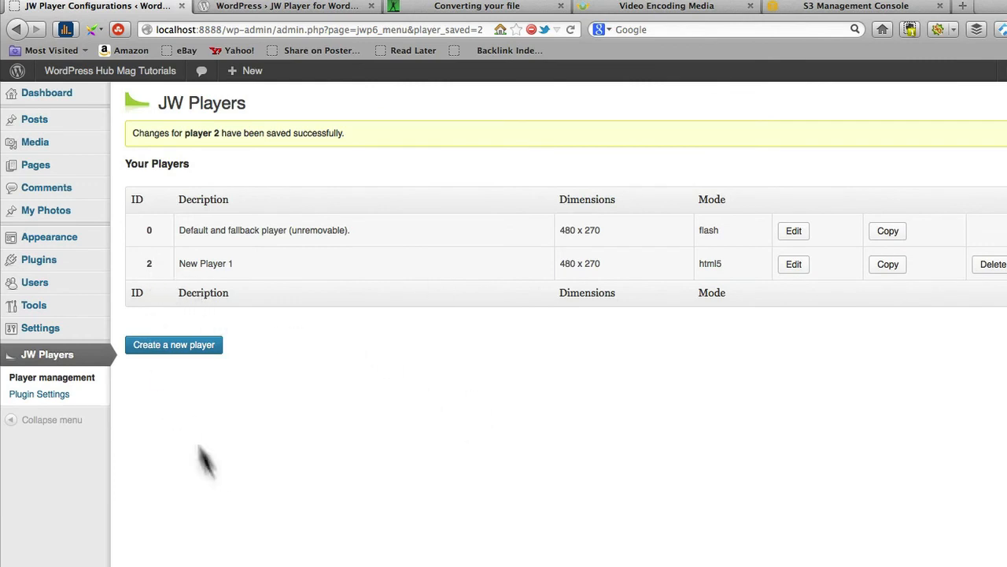
pyautogui.moveTo(229, 236)
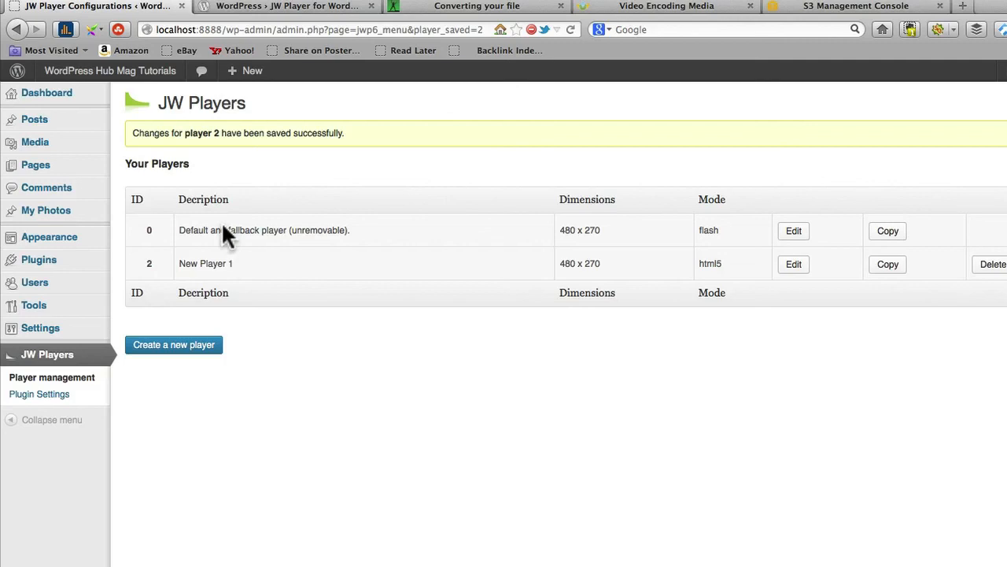
pyautogui.moveTo(262, 360)
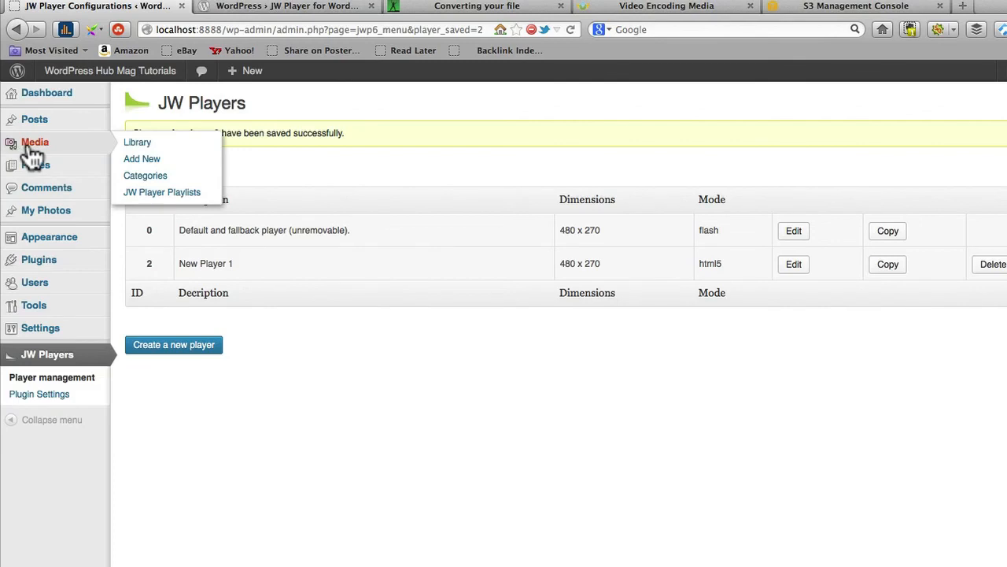
pyautogui.moveTo(51, 149)
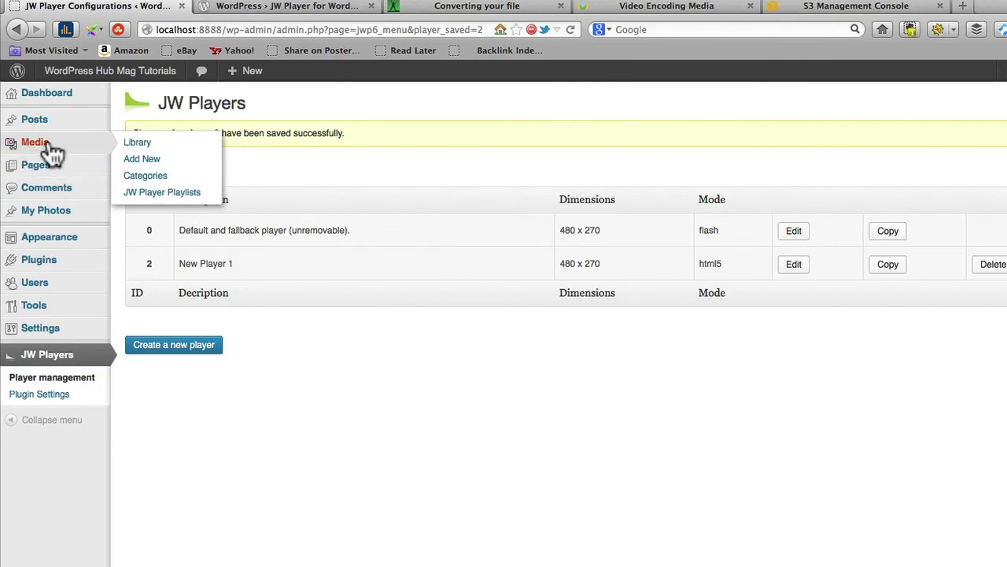